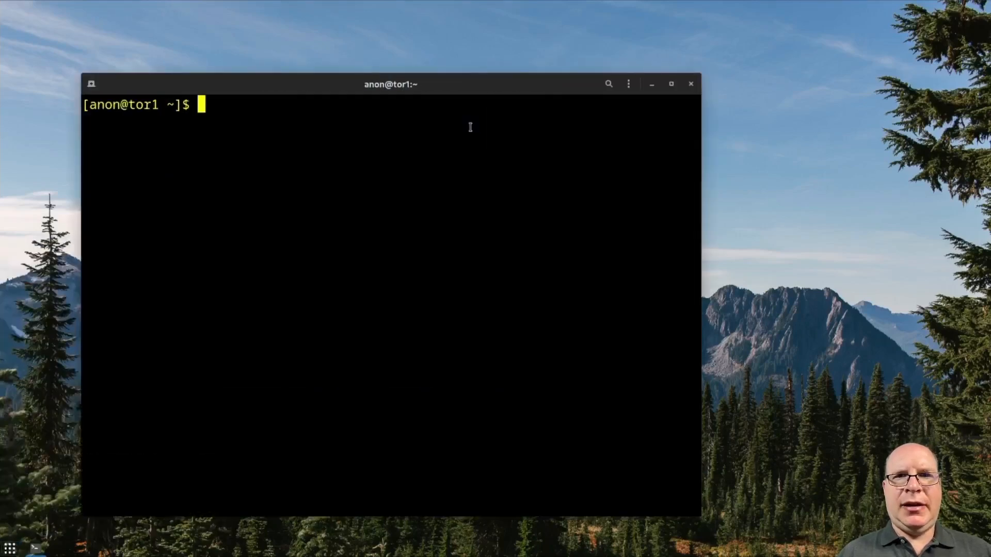
# Show system info with neofetch and refresh package databases via sudo pacman -Sy.
pyautogui.write('neofetch')
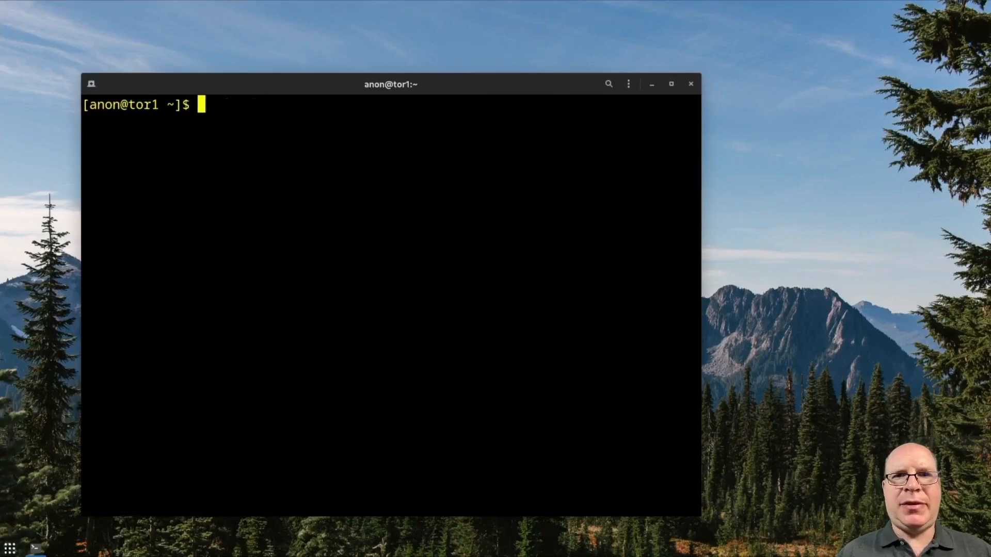
pyautogui.write('sudo')
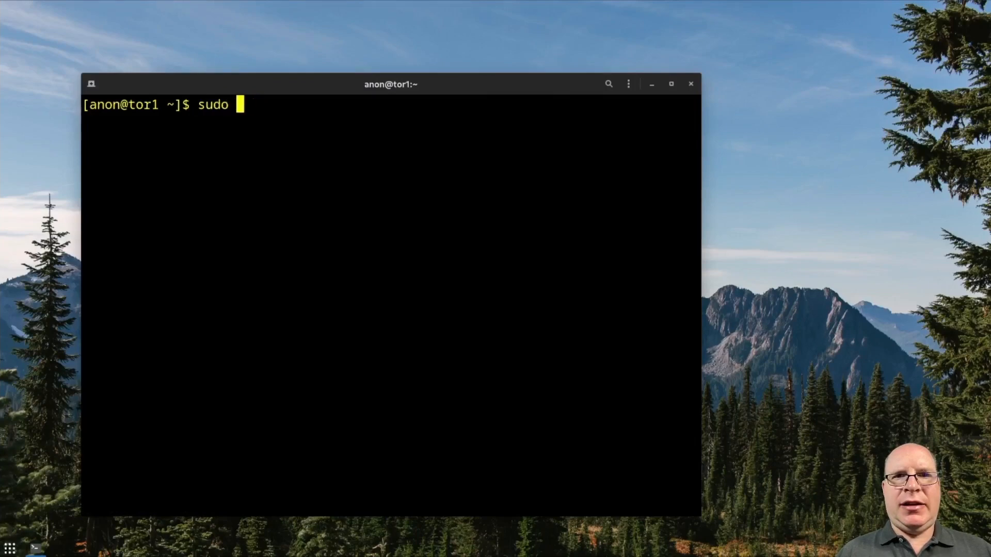
pyautogui.write('pacman -Sy')
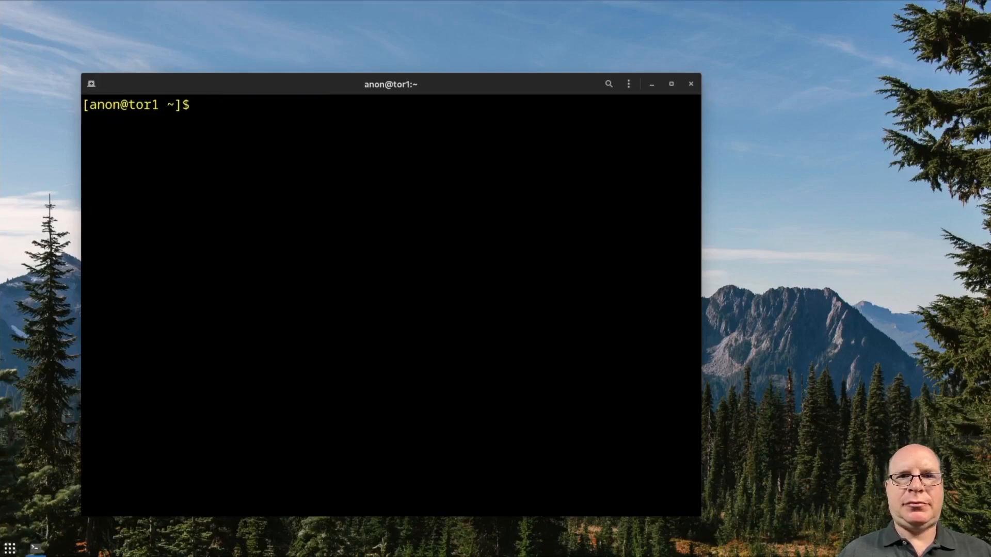
# Install the tor and nyx packages with sudo pacman -S.
pyautogui.write('sudo pacm')
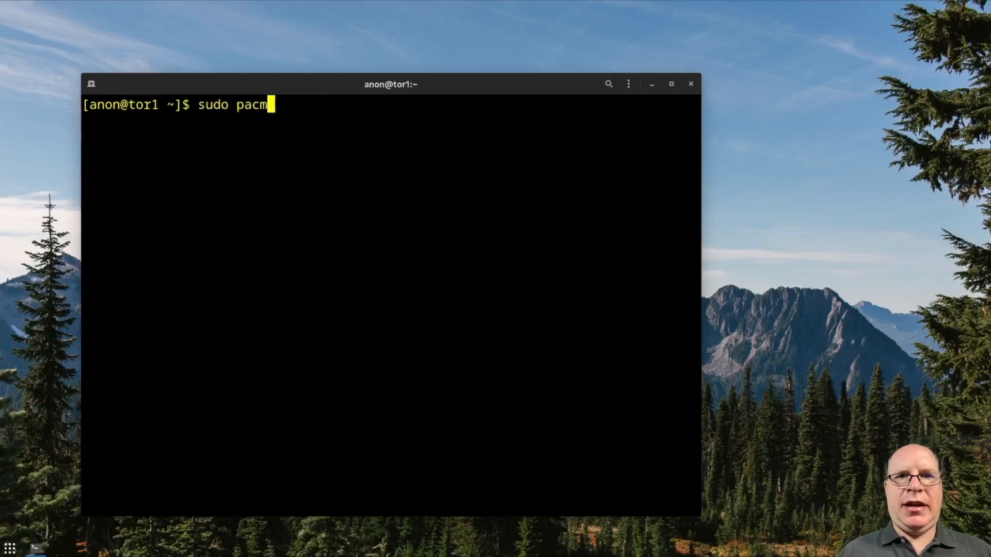
pyautogui.write('an -S')
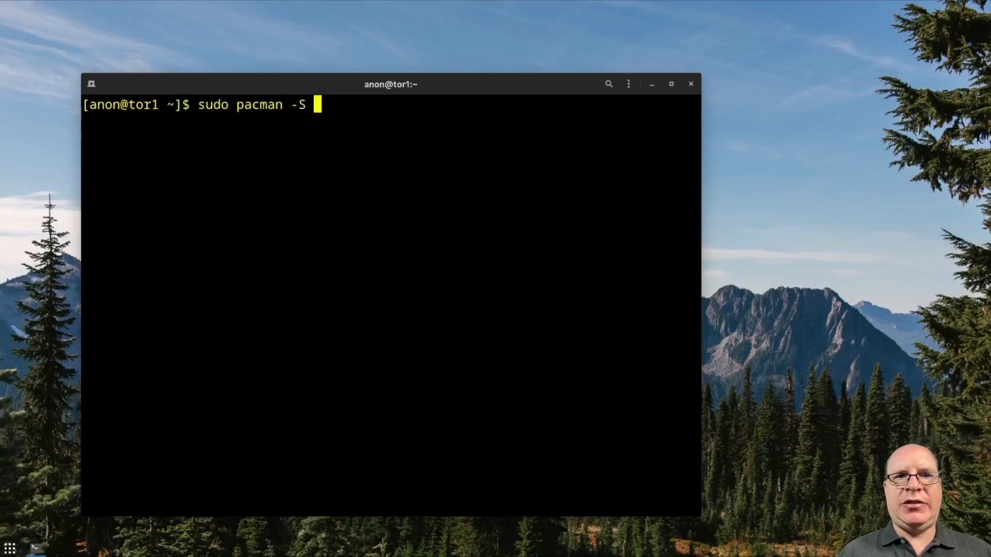
pyautogui.write('tor ny')
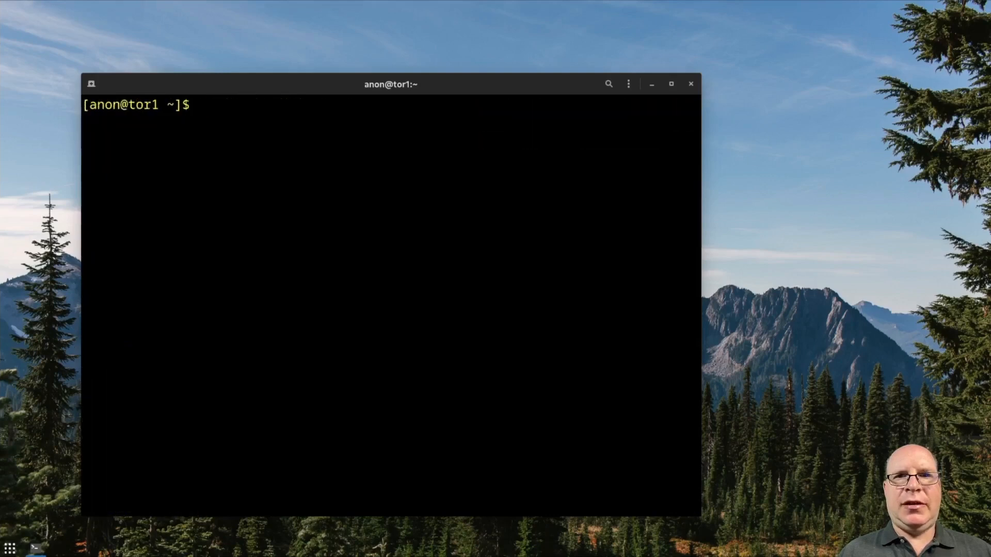
# Start the Tor service with systemctl and check its status reports active (running).
pyautogui.write('sudo sy')
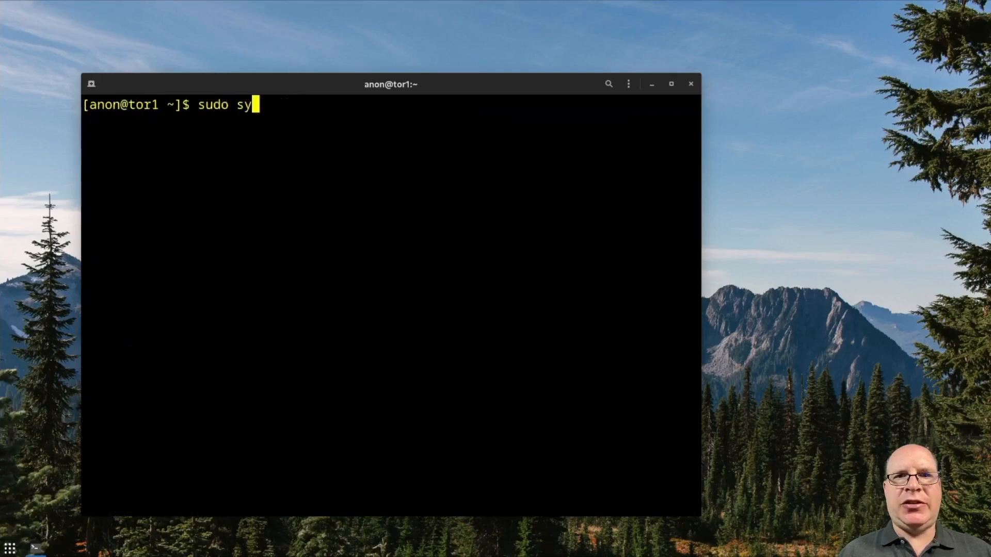
pyautogui.write('stemctl start tor')
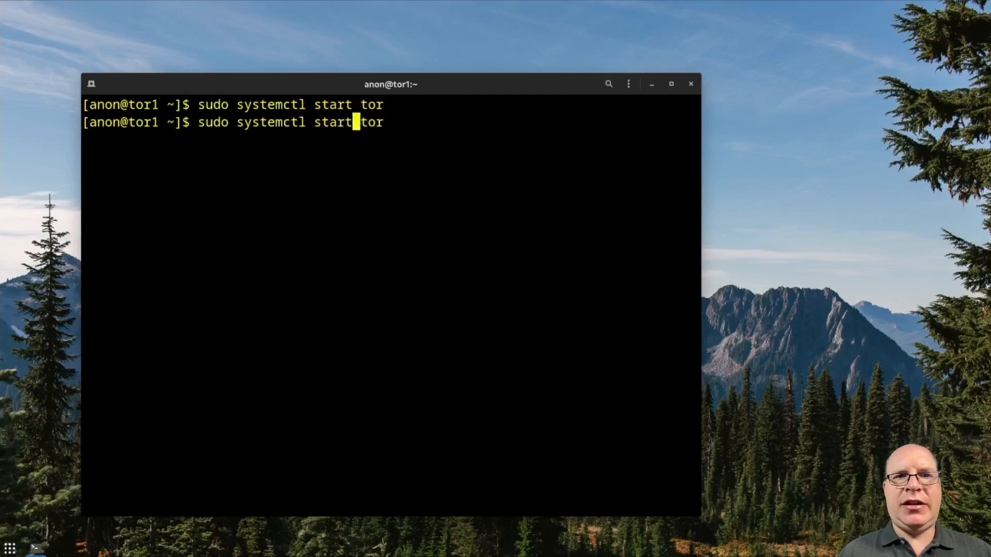
pyautogui.write('status')
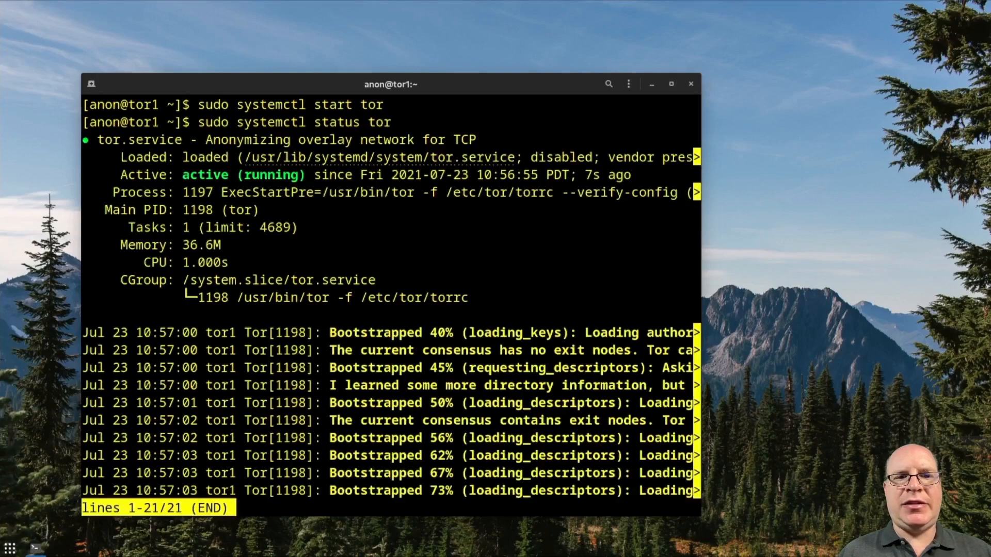
pyautogui.press('q')
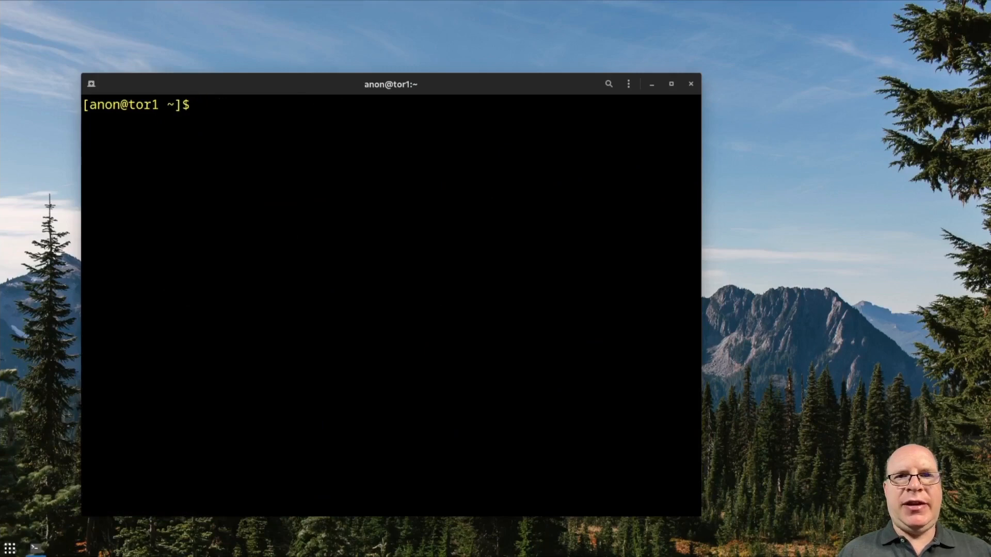
# Edit /etc/tor/torrc as root in nano and move down to the ControlPort section.
pyautogui.write('sudo nano')
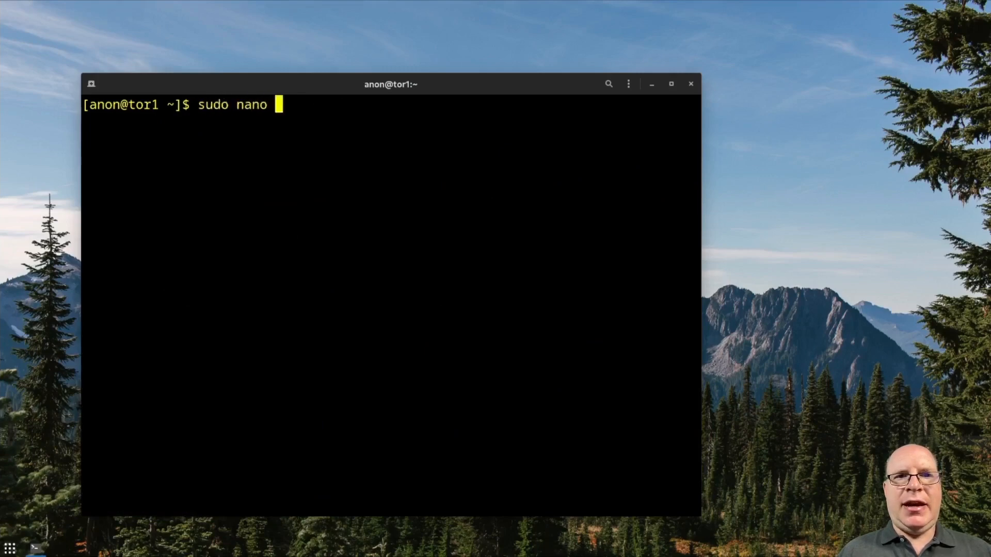
pyautogui.write('/etc/to')
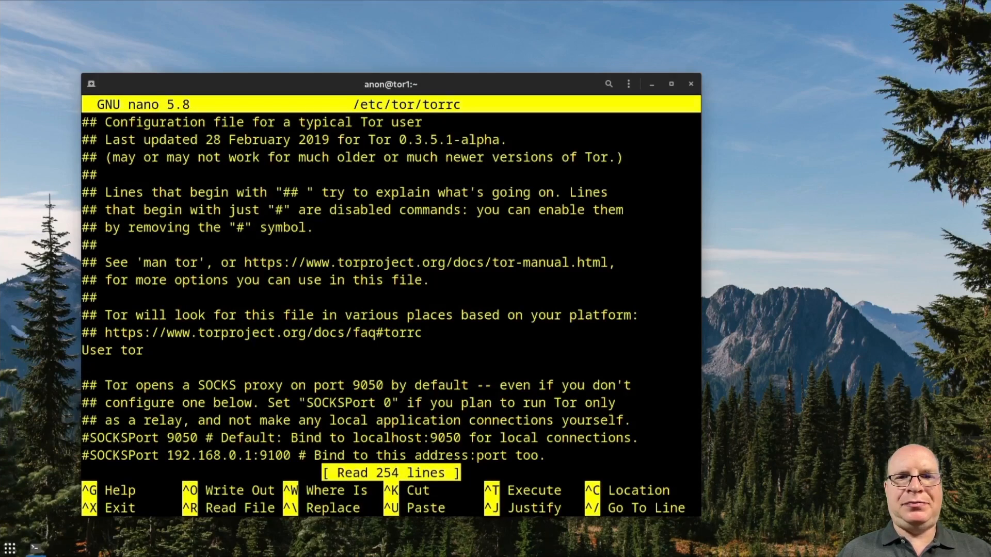
pyautogui.scroll(-3)
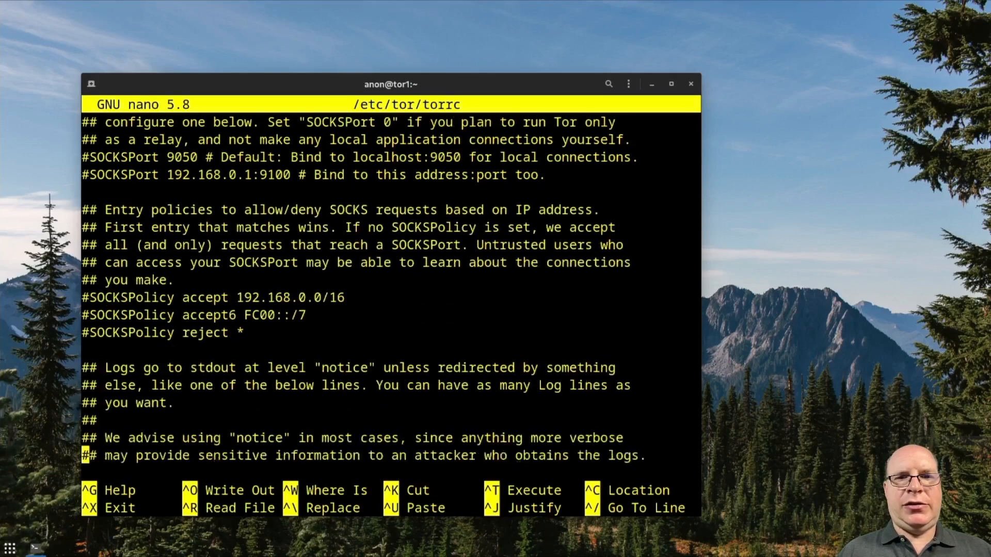
pyautogui.scroll(-3)
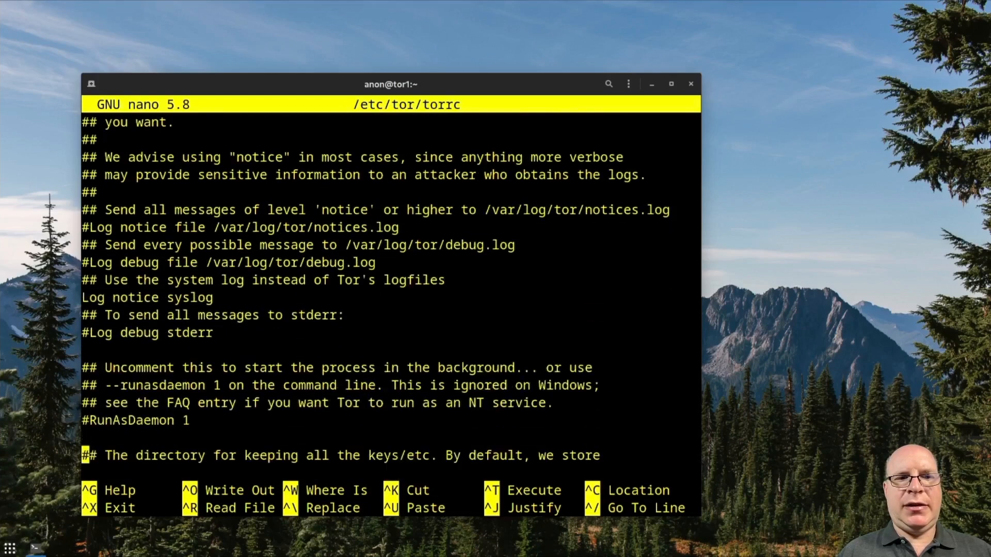
pyautogui.scroll(-3)
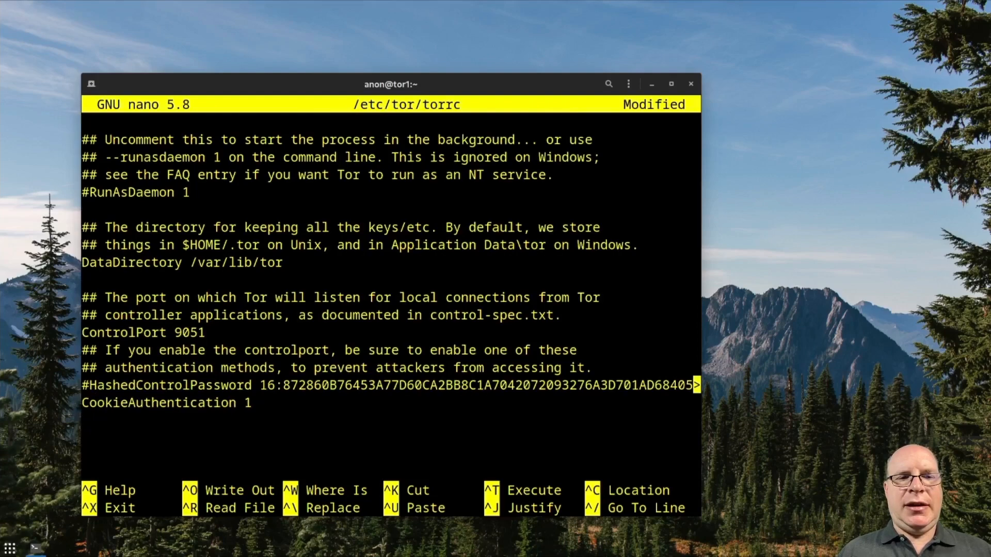
# Add CookieAuthFile /var/lib/tor/control_auth_cookie to torrc.
pyautogui.write('Cooki')
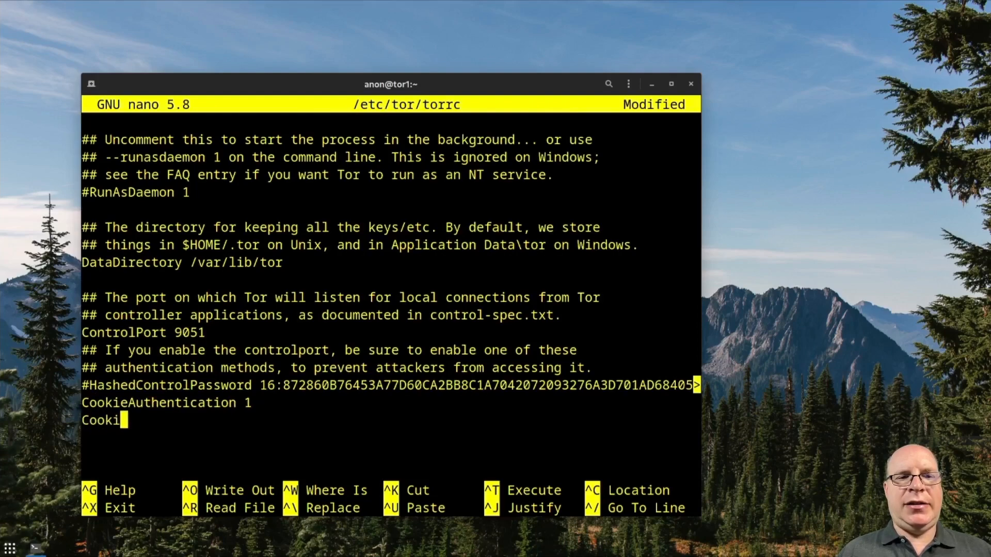
pyautogui.write('eA')
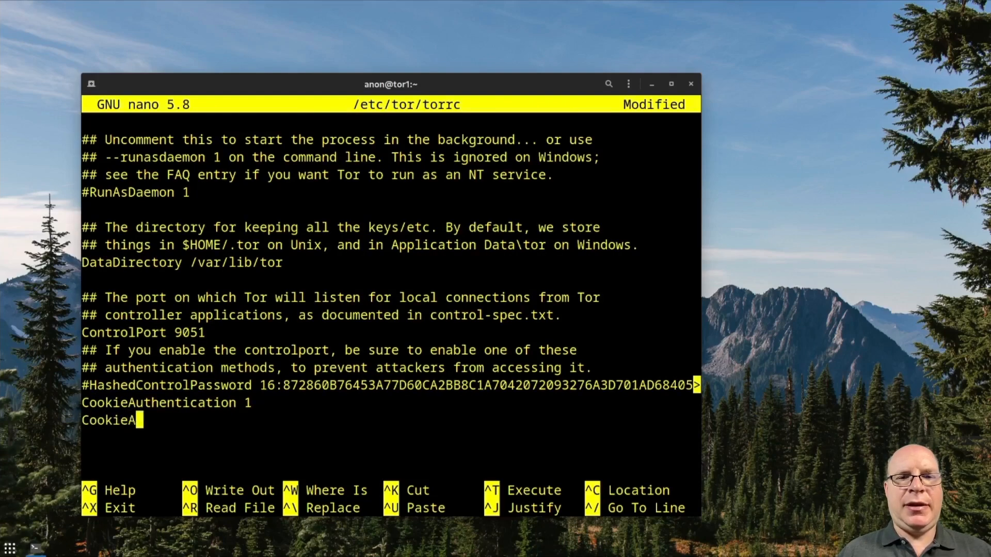
pyautogui.write('uthFile /va')
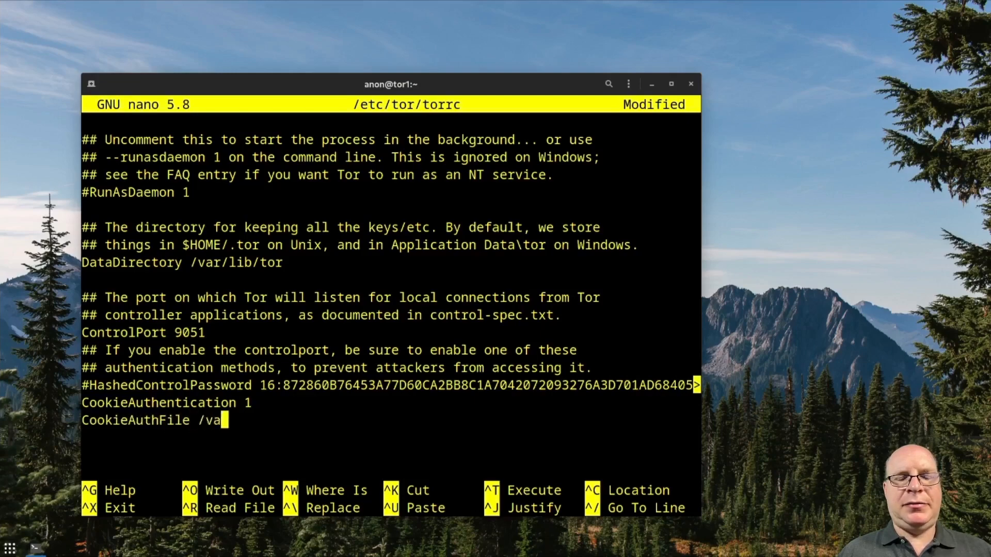
pyautogui.write('r/lib/to')
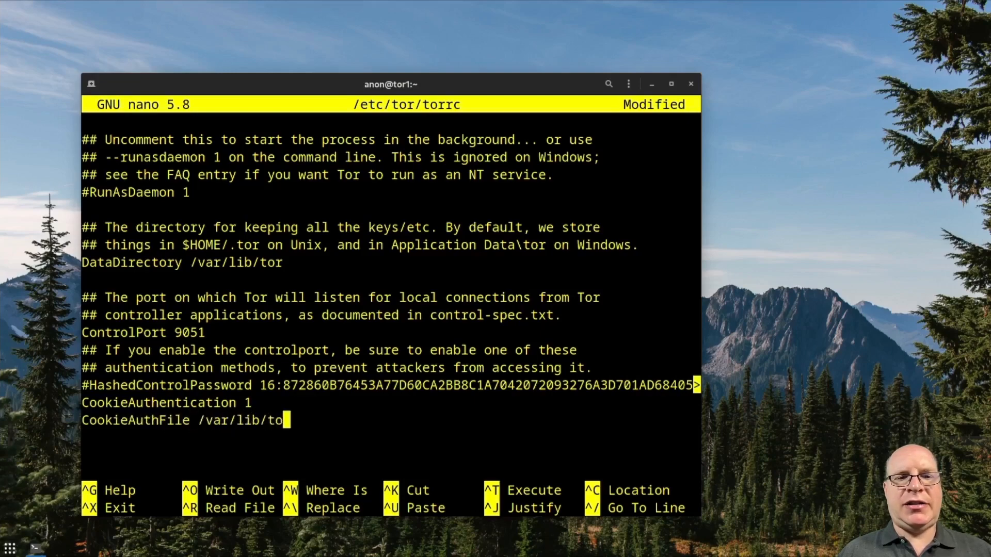
pyautogui.write('r/control')
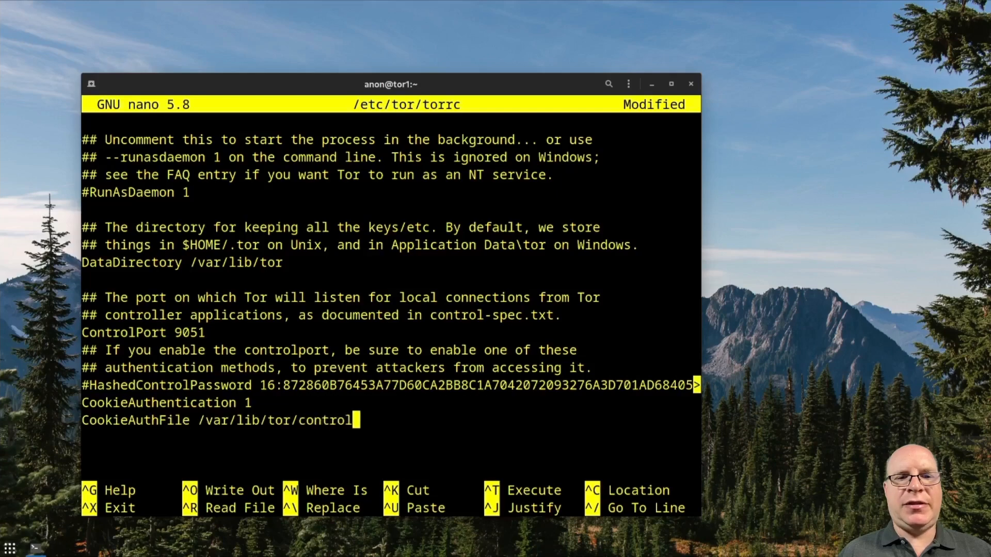
pyautogui.write('_auth_c')
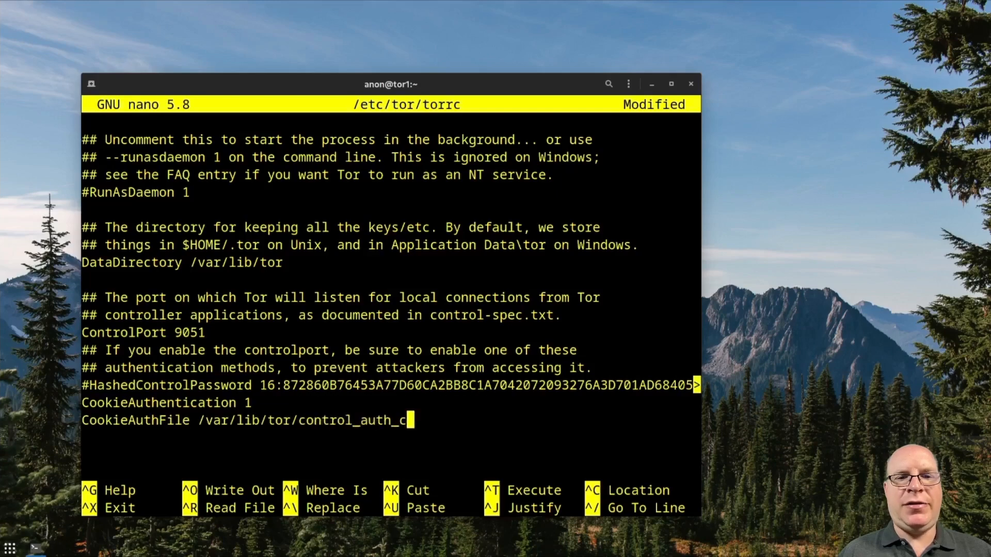
pyautogui.write('ookie')
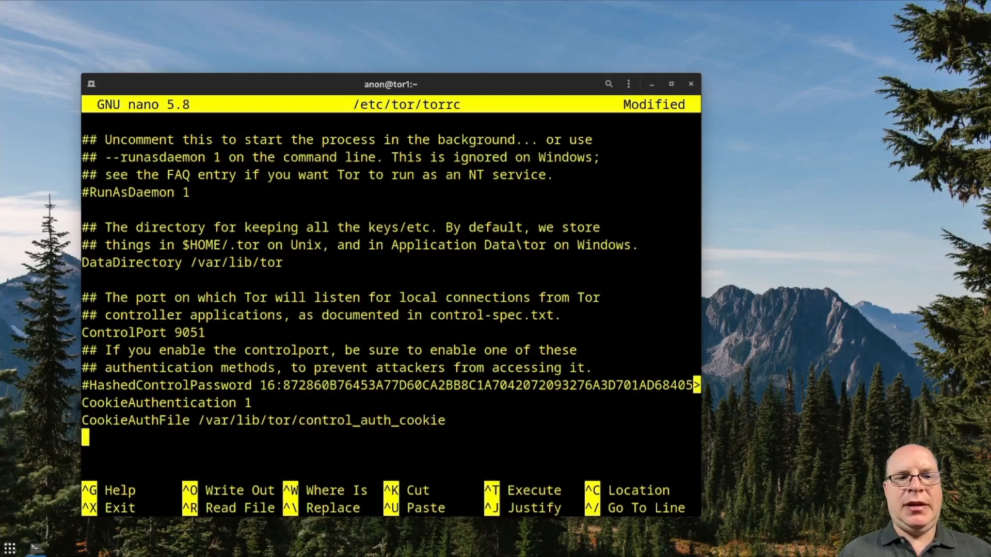
# Add CookieAuthFileGroupReadable 1 to torrc.
pyautogui.write('Cookie')
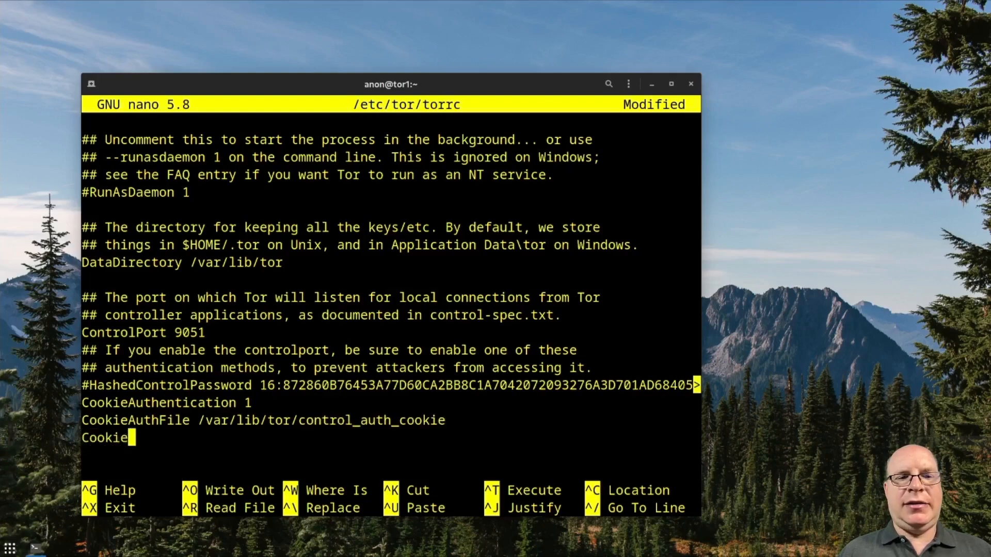
pyautogui.write('Auth')
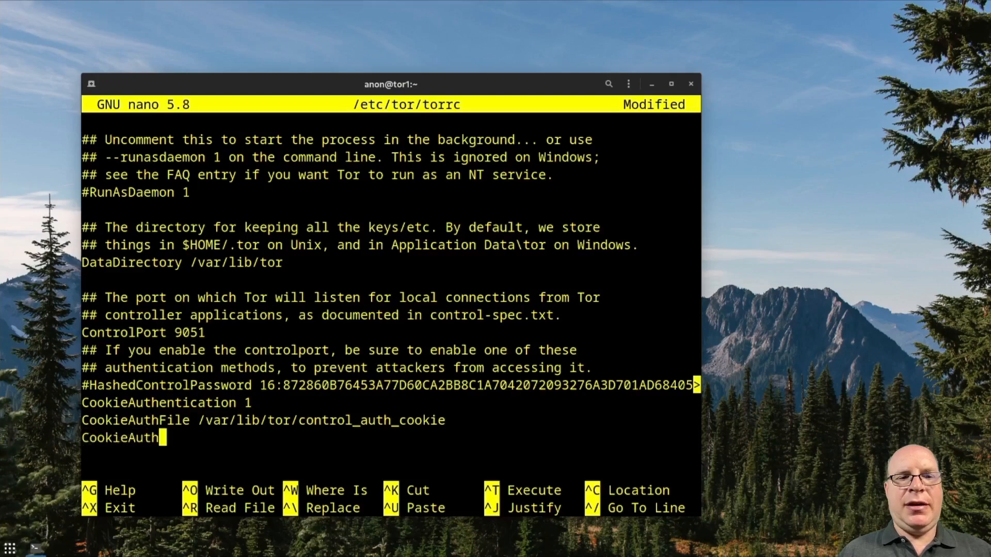
pyautogui.write('FileG')
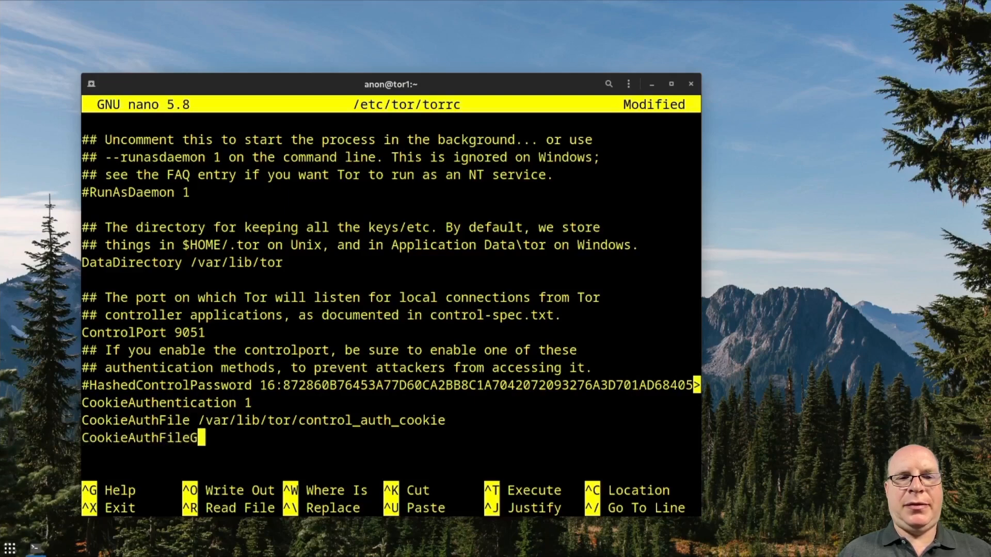
pyautogui.write('roupRead')
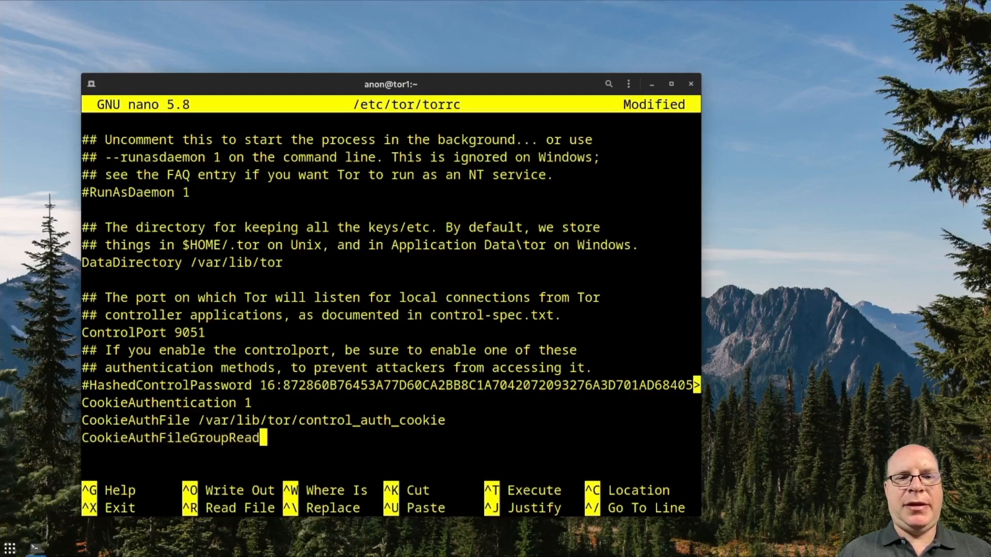
pyautogui.write('able 1')
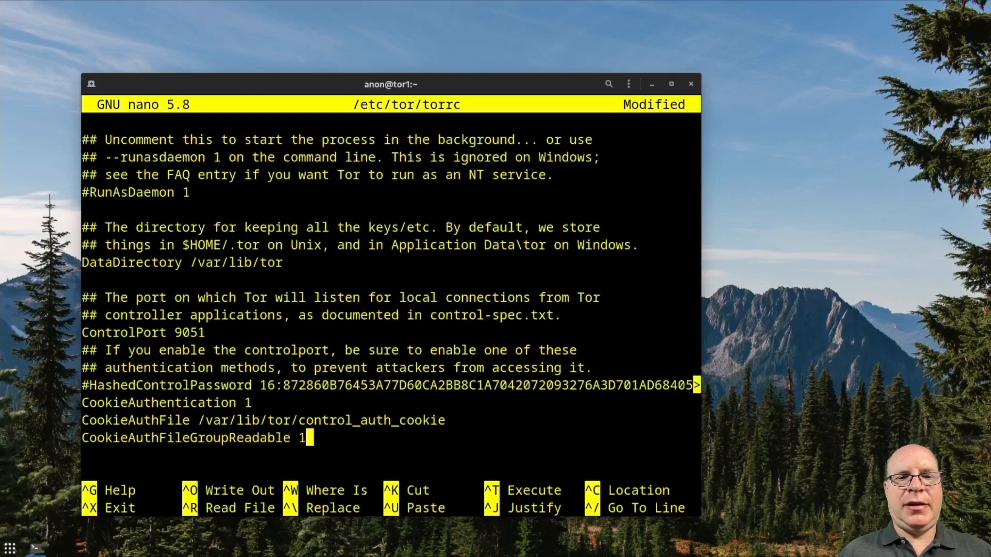
# Add DataDirectoryGroupReadable 1 and save the config file.
pyautogui.write('Data')
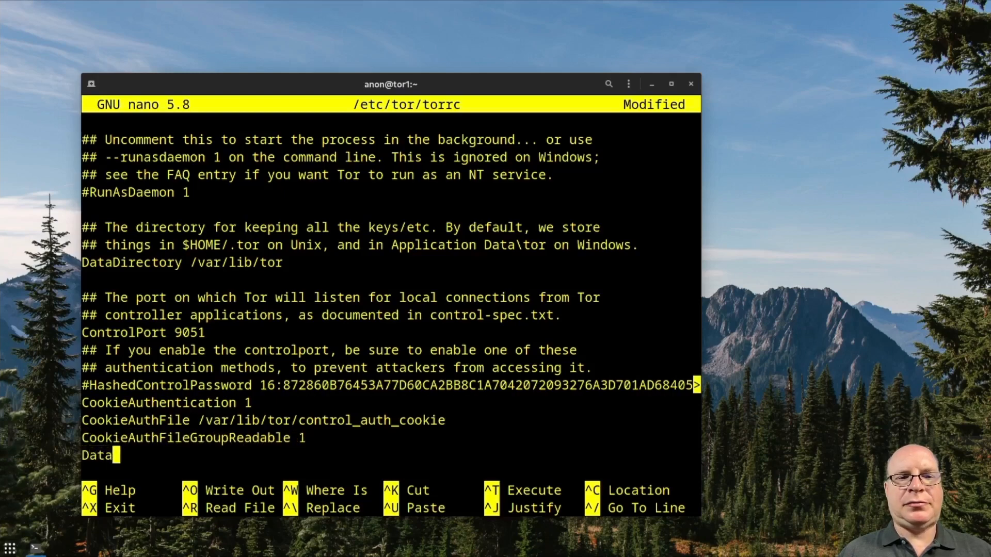
pyautogui.write('irector')
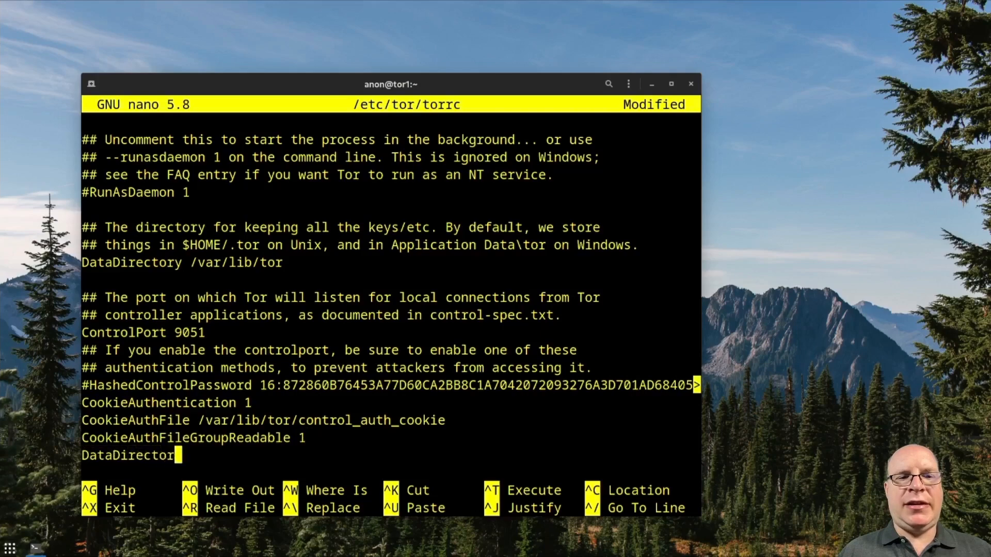
pyautogui.write('yGroupR')
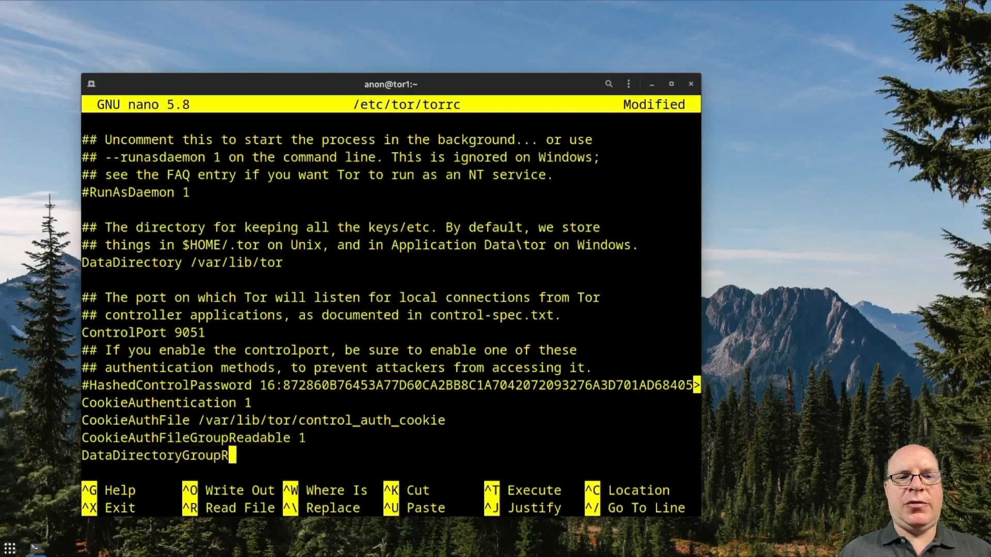
pyautogui.write('eadable 1')
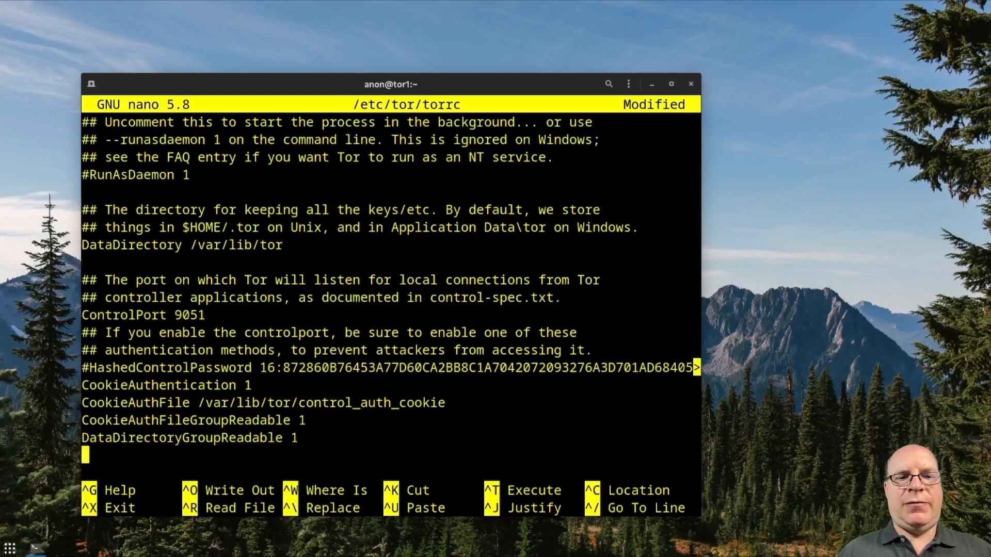
pyautogui.press('ctrl+o')
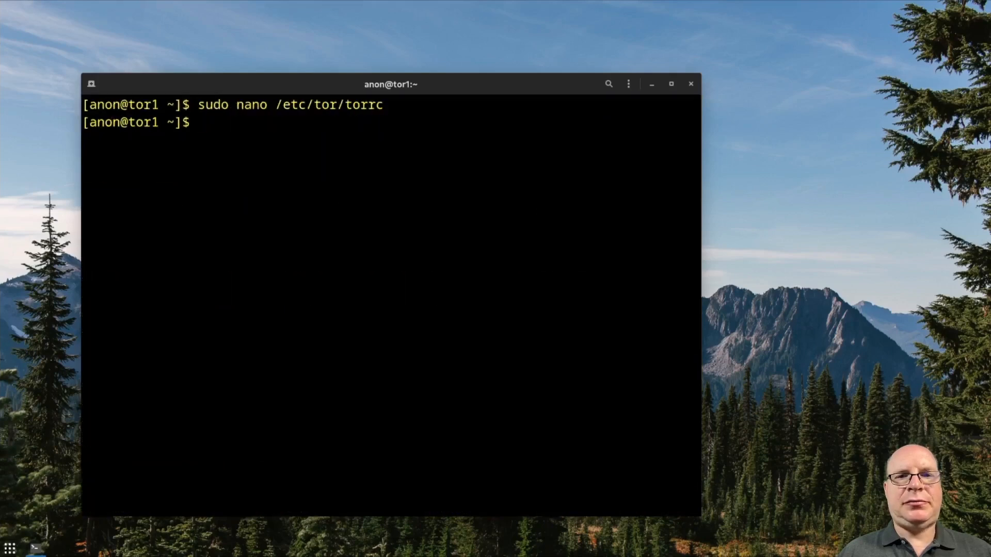
# Add user anon to the tor group with usermod and switch into it via newgrp tor.
pyautogui.write('sudo user')
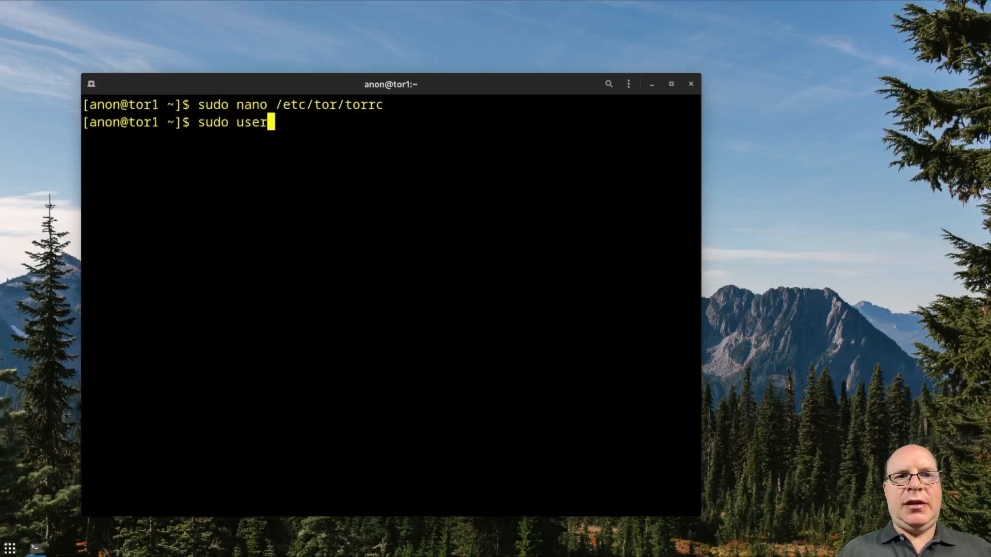
pyautogui.write('mod -a')
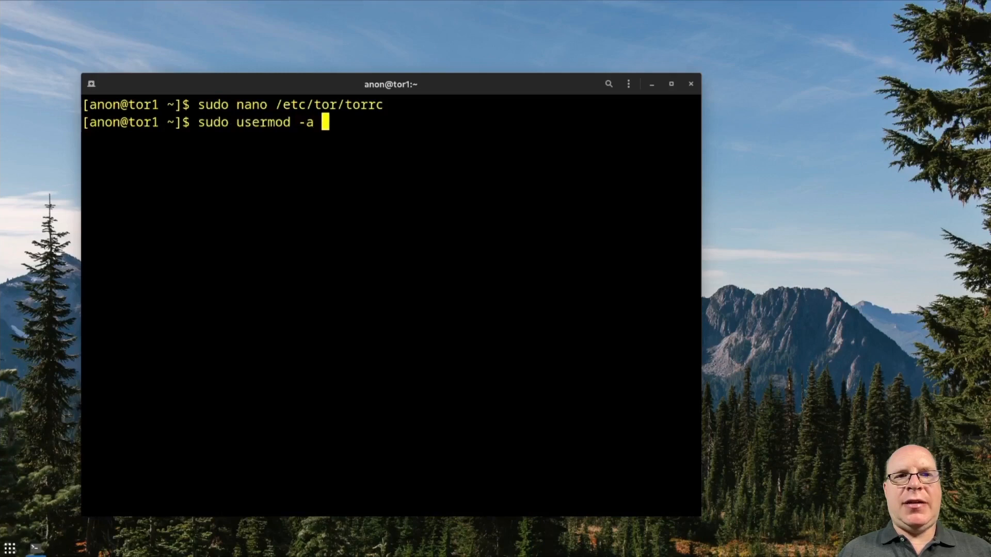
pyautogui.write('-G tor')
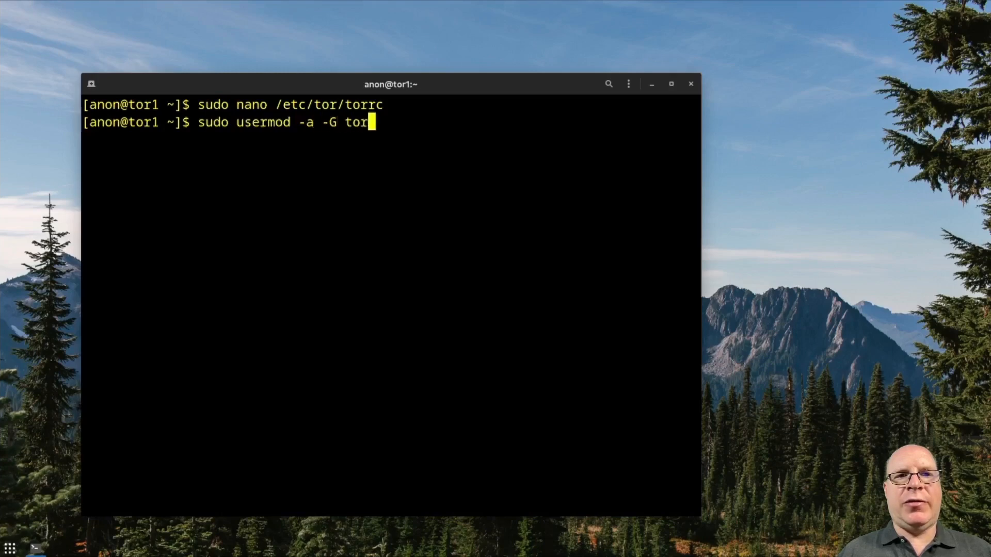
pyautogui.write('anon')
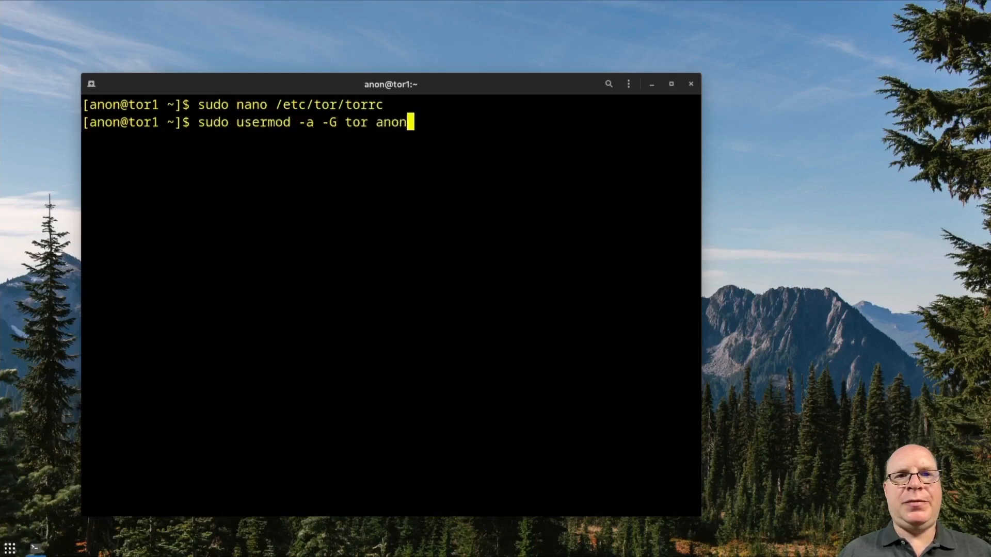
pyautogui.write('newg')
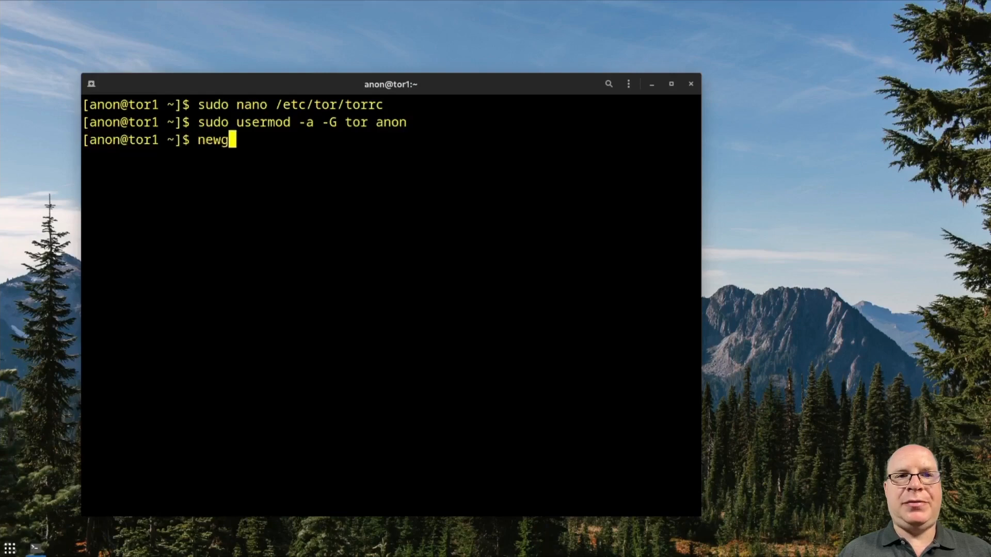
pyautogui.write('rp tor')
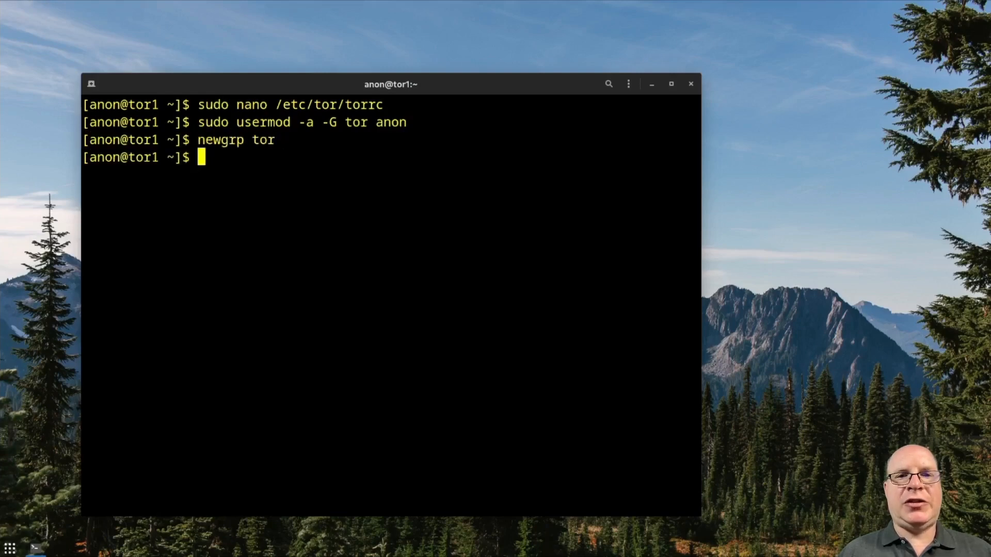
# Restart the Tor service with sudo systemctl restart tor.
pyautogui.write('sudo')
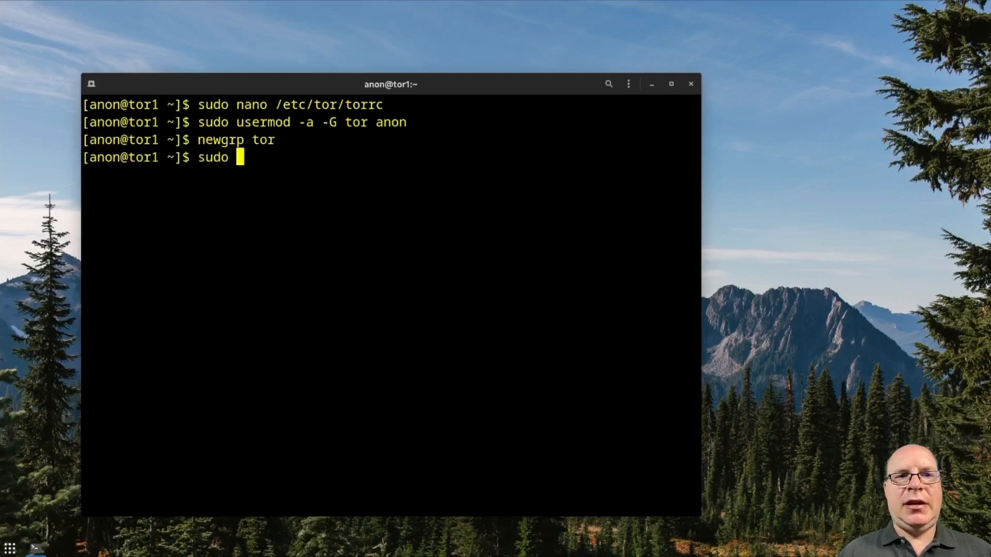
pyautogui.write('systemctl')
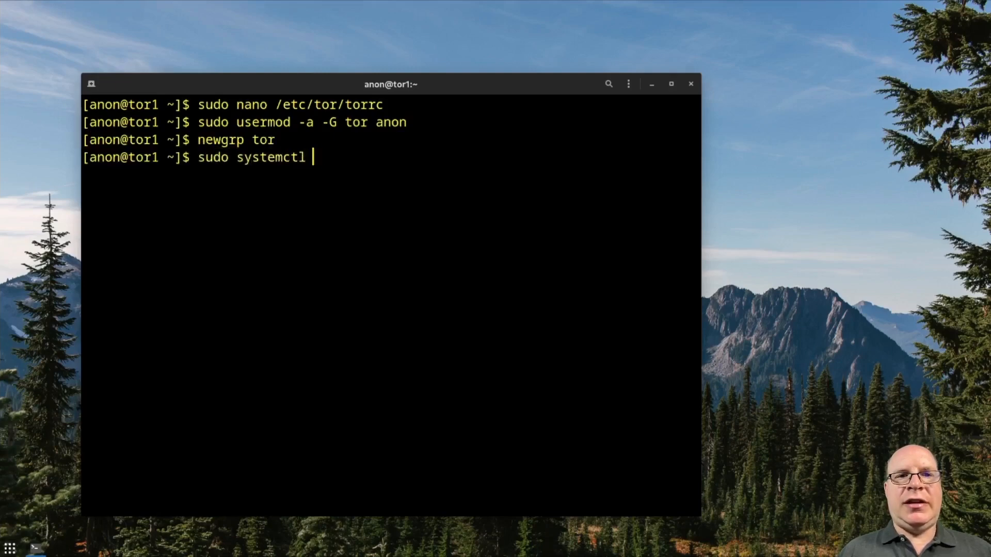
pyautogui.write('restart tor')
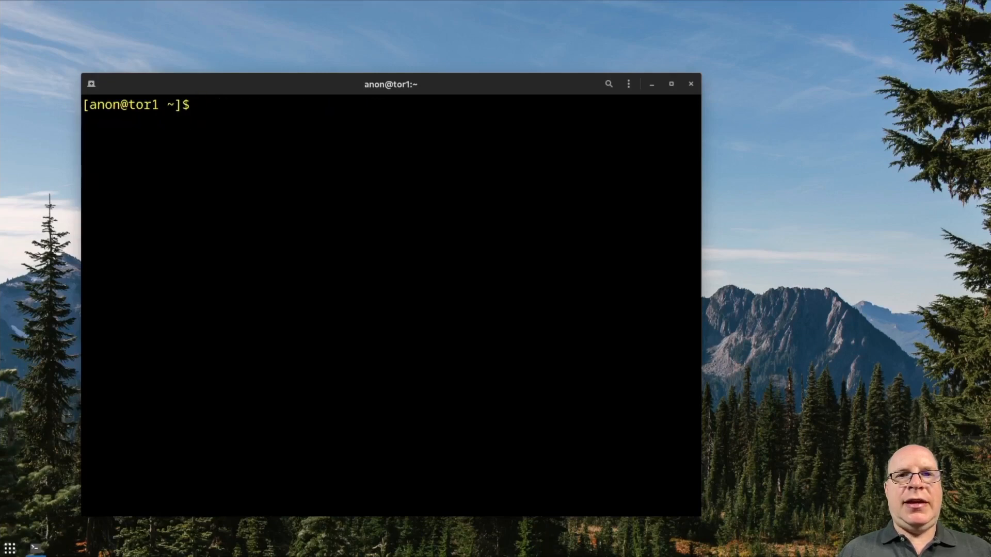
# Show octal permissions of /var/lib/tor and its control_auth_cookie with stat -c%a.
pyautogui.write('stat')
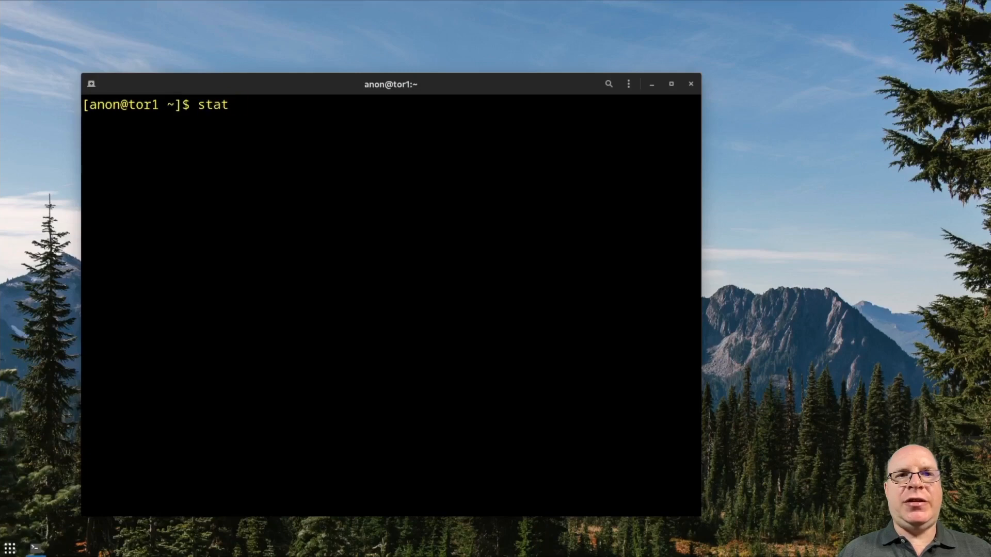
pyautogui.write('-c%')
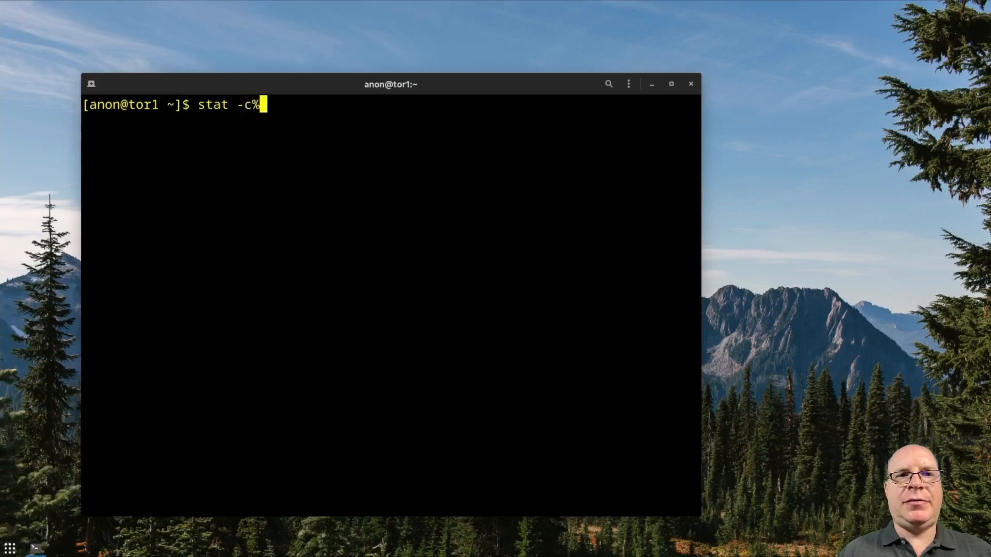
pyautogui.write('a /v')
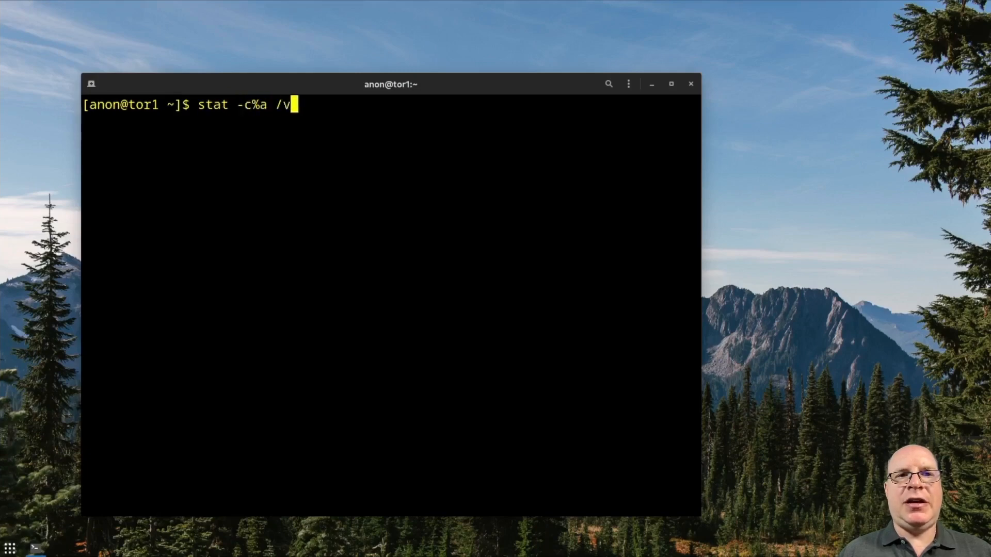
pyautogui.write('ar/lib/to')
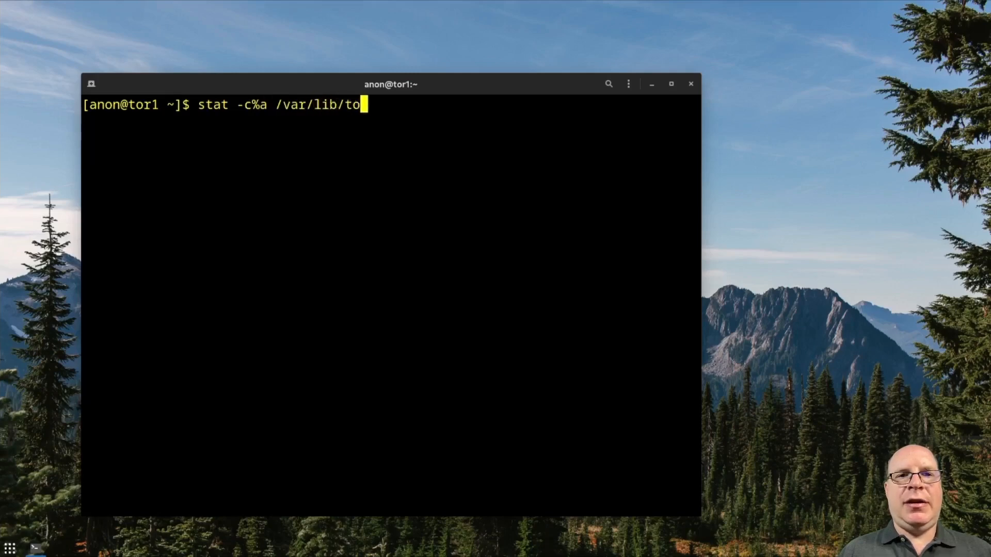
pyautogui.write('r /var/')
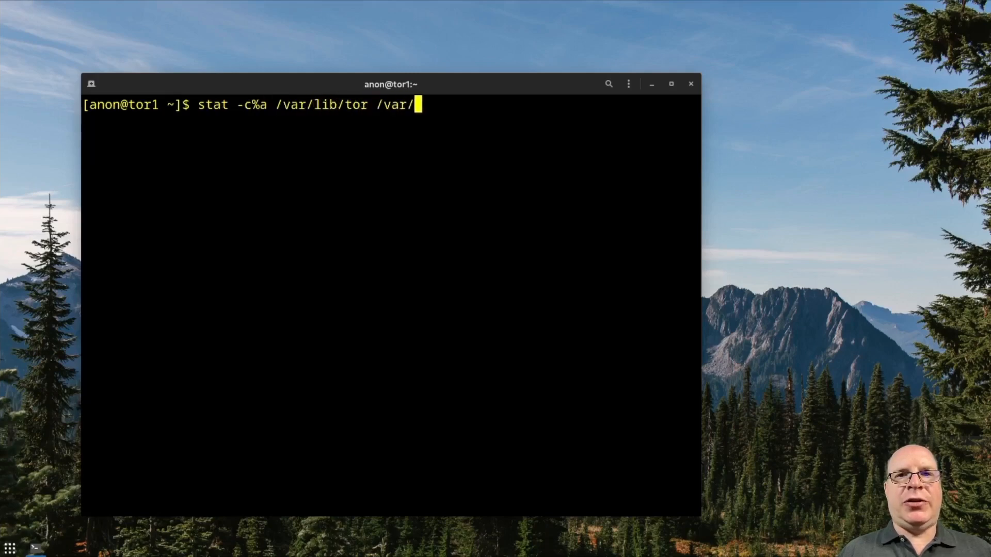
pyautogui.write('lib/tor')
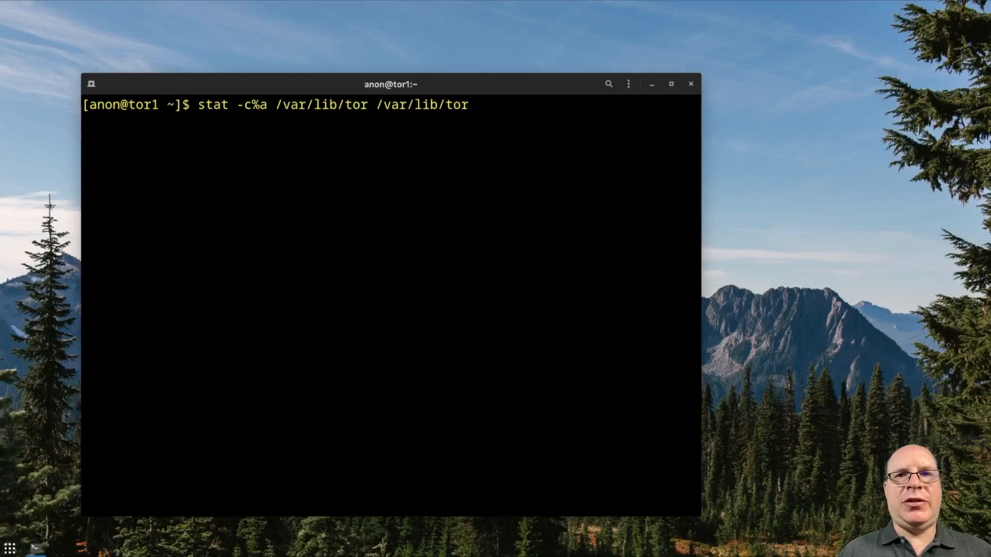
pyautogui.write('/control')
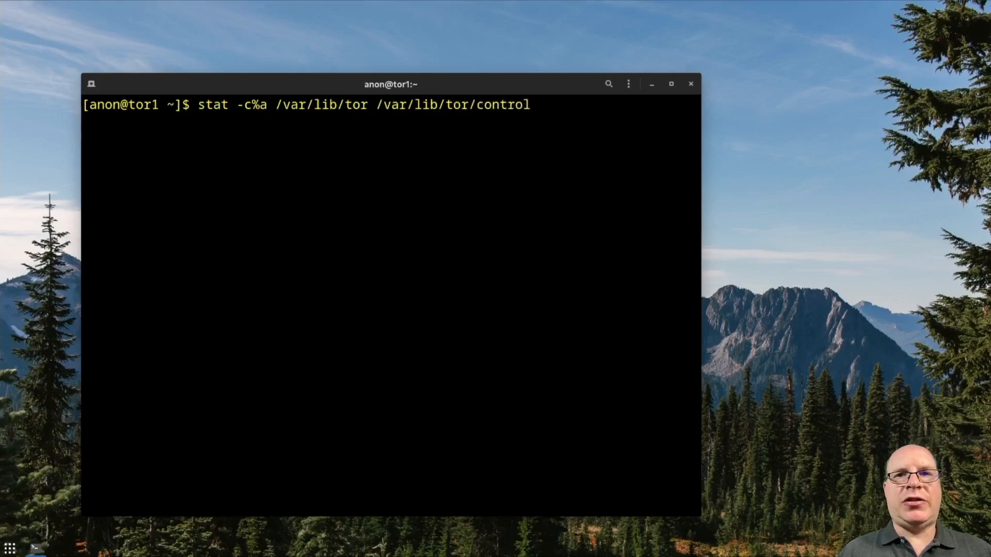
pyautogui.write('_auth')
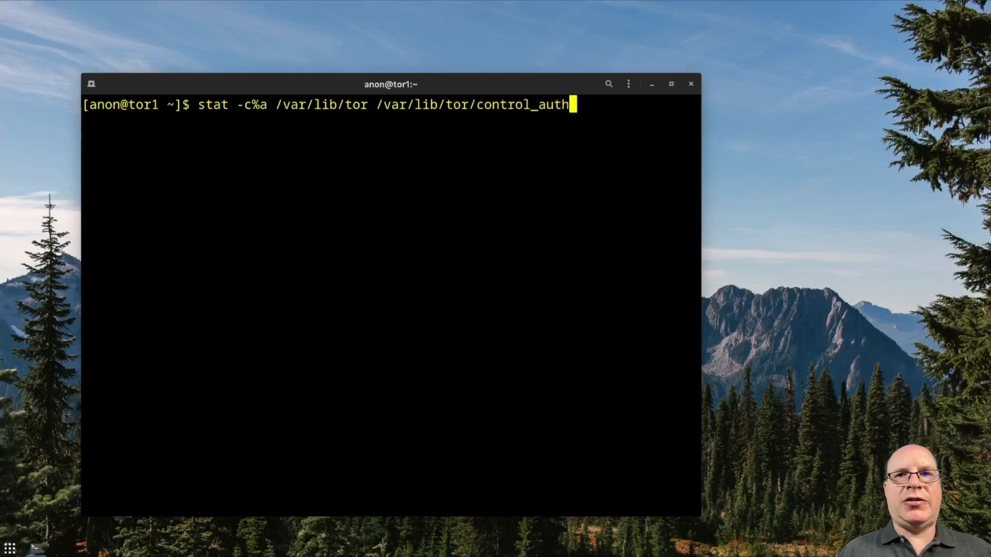
pyautogui.write('_cookie')
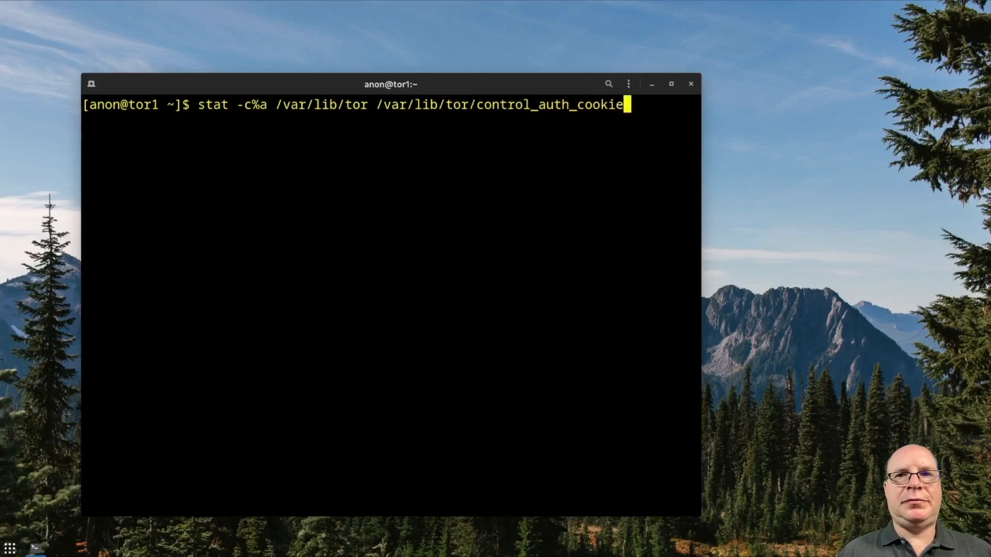
pyautogui.press('Return')
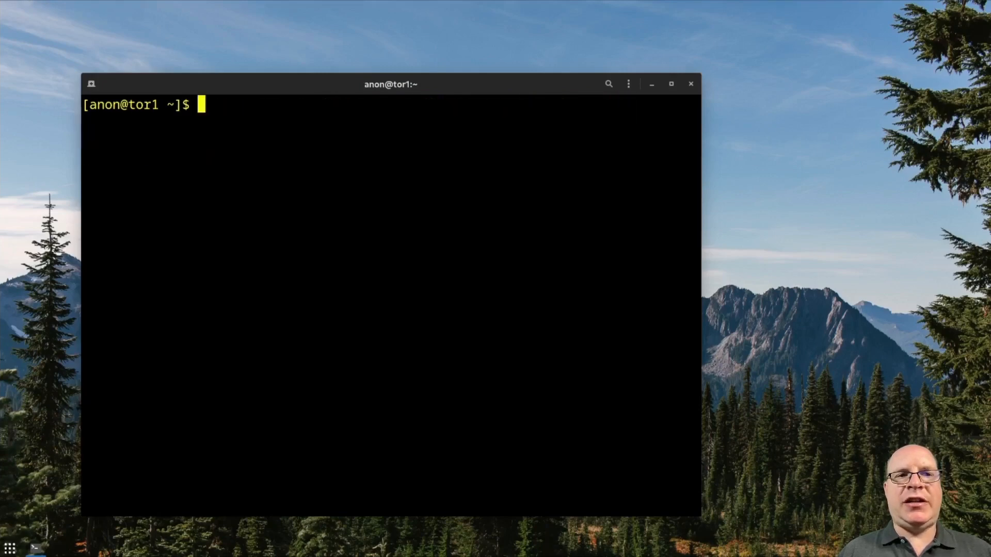
pyautogui.write('set +')
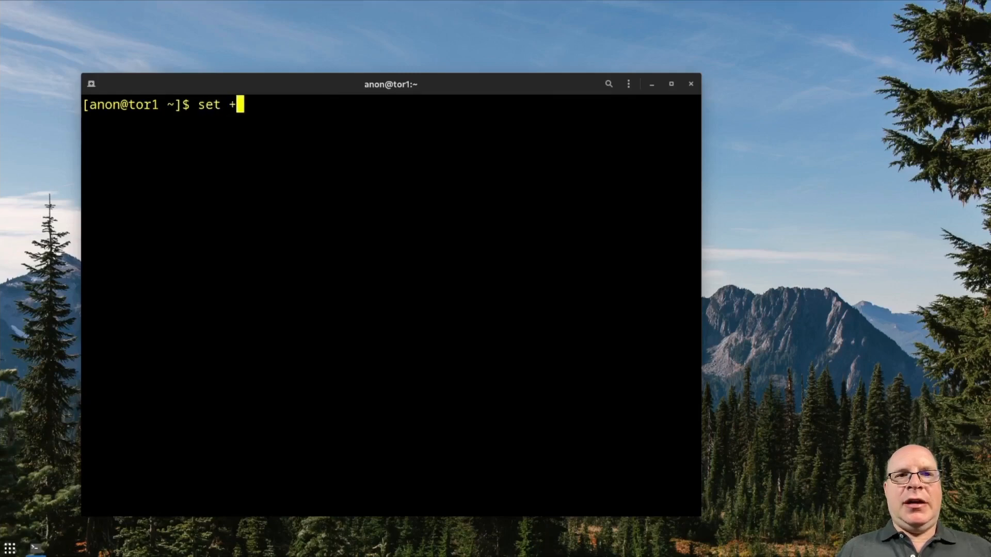
pyautogui.write('o history')
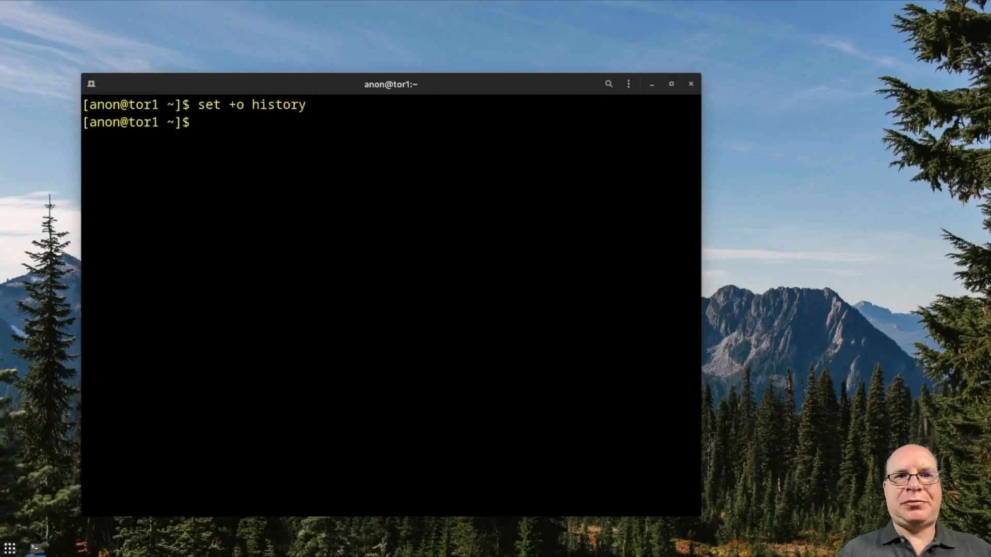
pyautogui.write('tor')
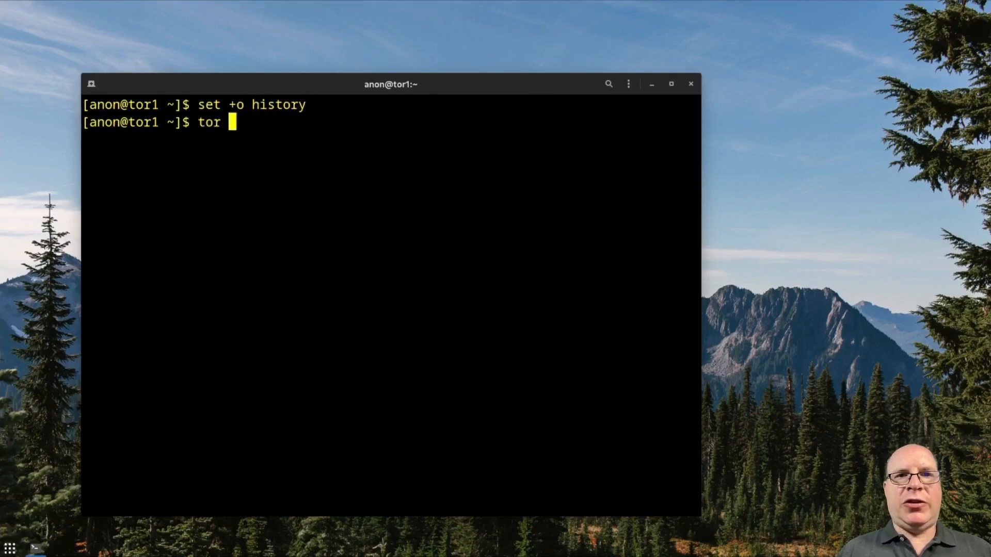
pyautogui.write('--hash')
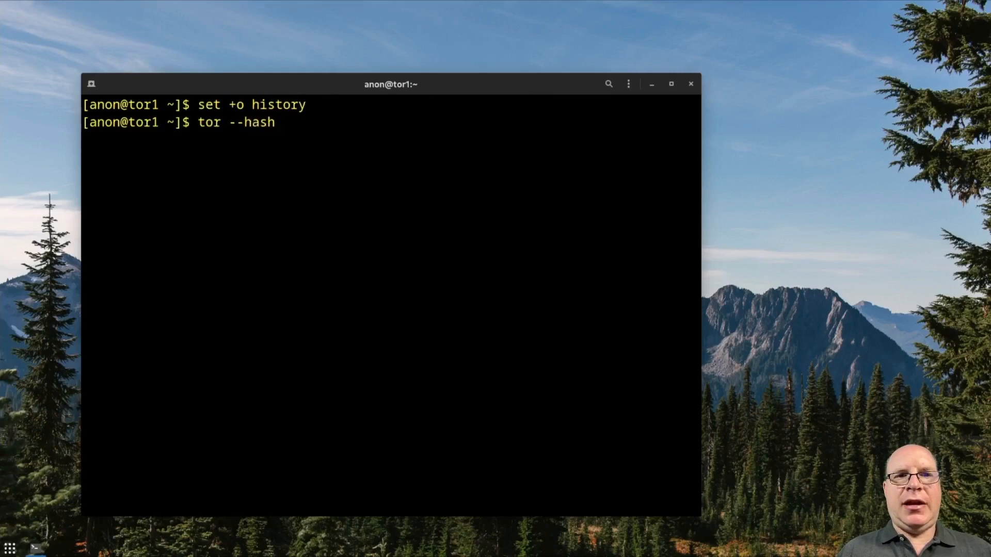
pyautogui.write('-password')
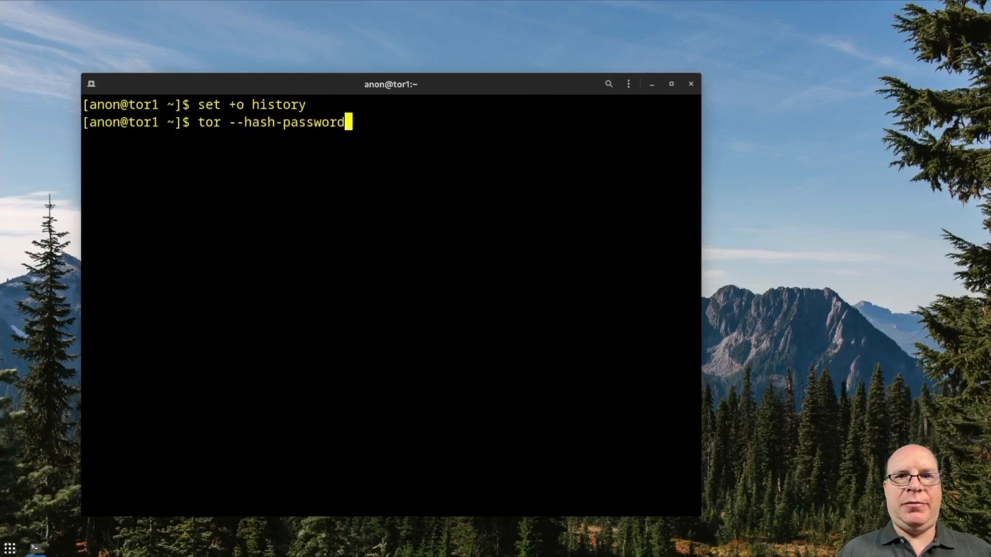
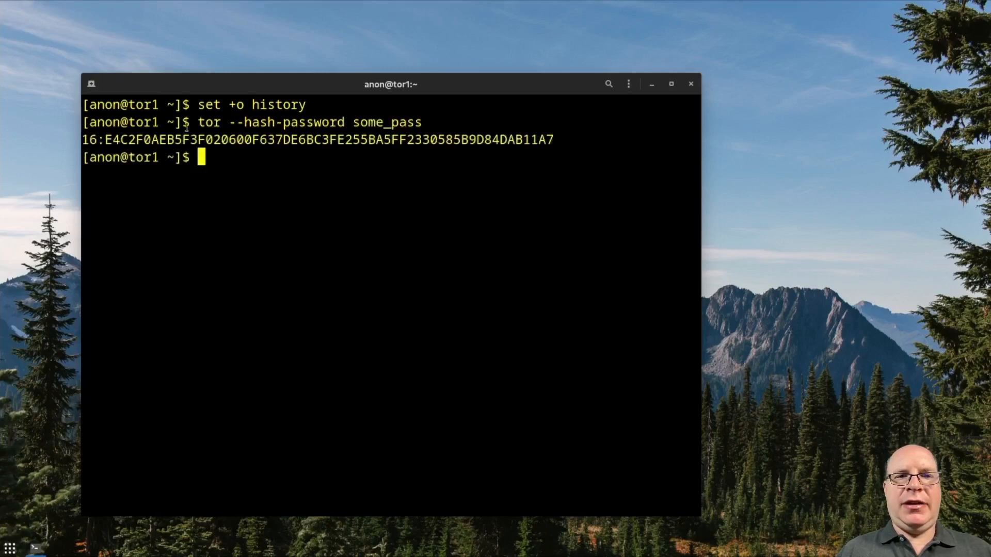
pyautogui.moveTo(83, 139); pyautogui.dragTo(363, 139)
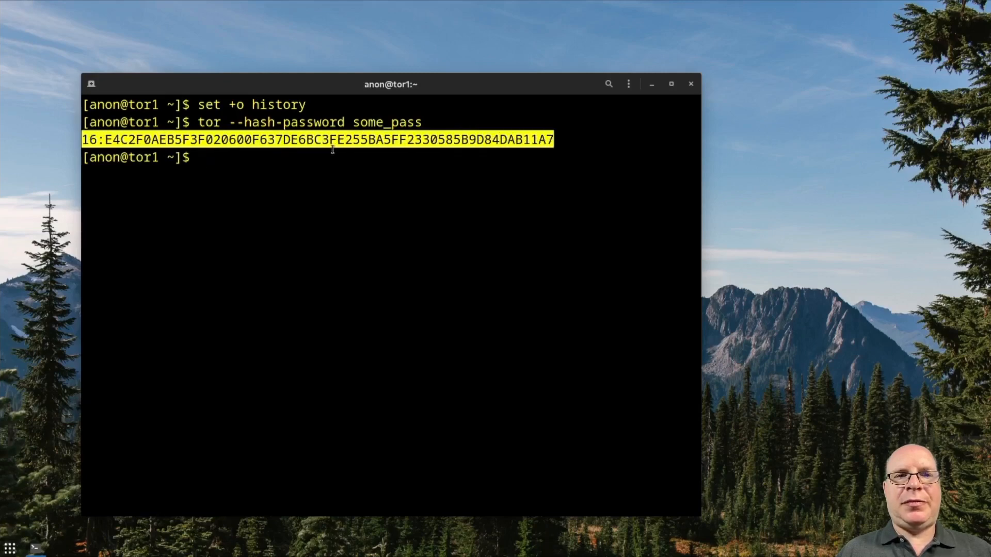
# Turn shell history back on with set -o history.
pyautogui.write('set')
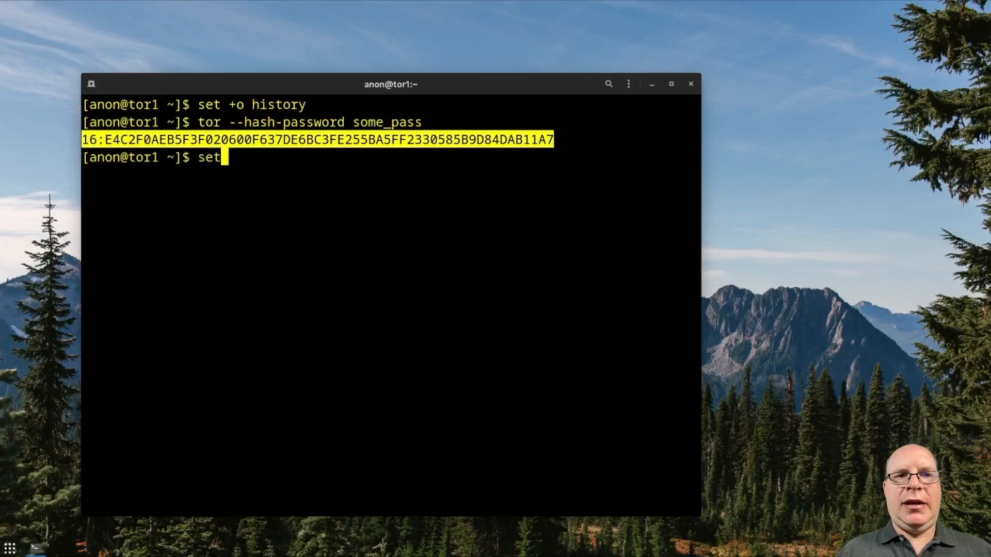
pyautogui.write('-o')
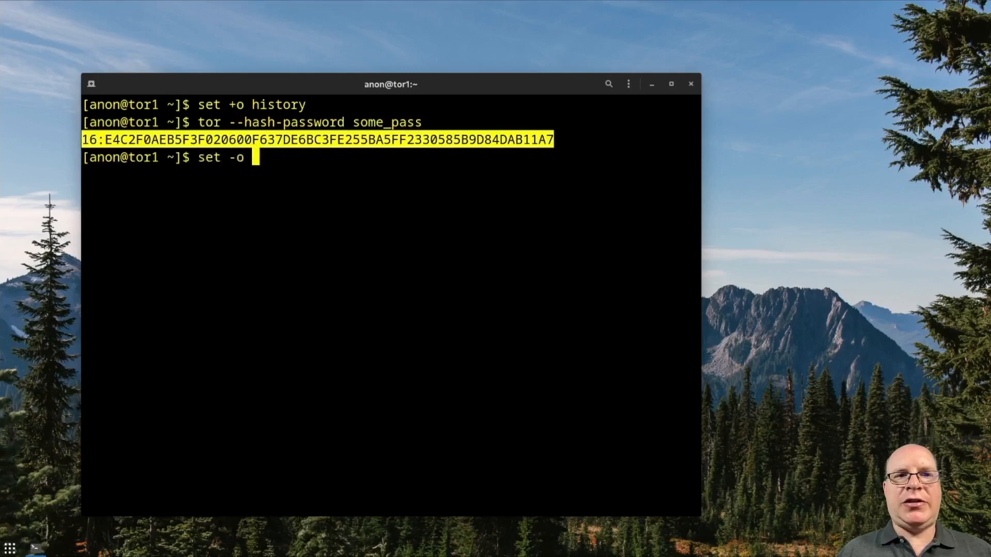
pyautogui.write('history')
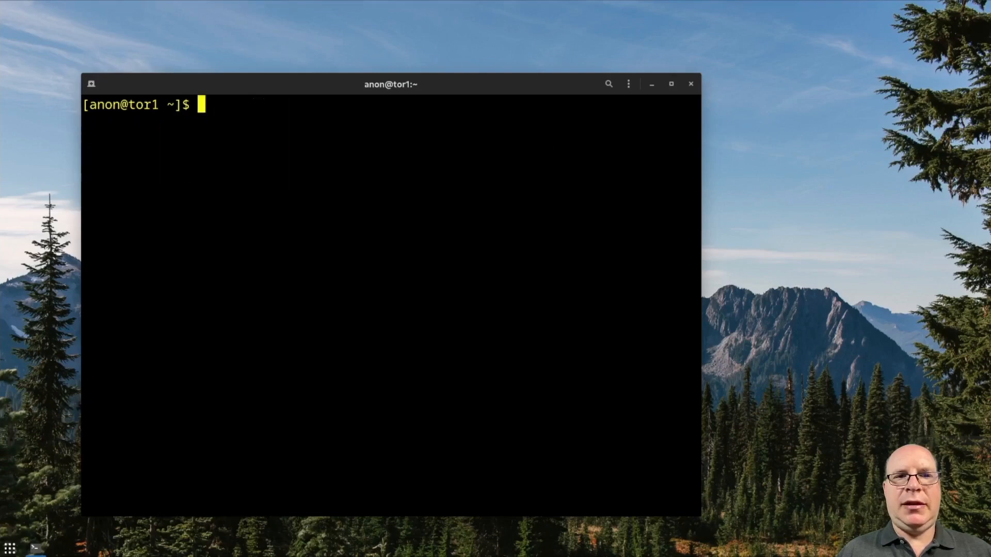
# Stop the Tor service with sudo systemctl stop tor.
pyautogui.write('sudo')
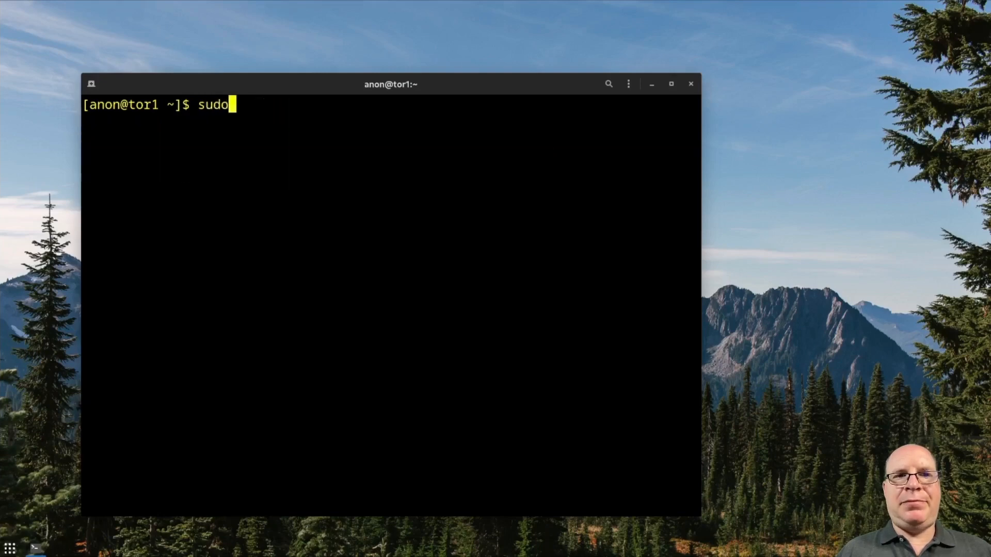
pyautogui.write('systemctl')
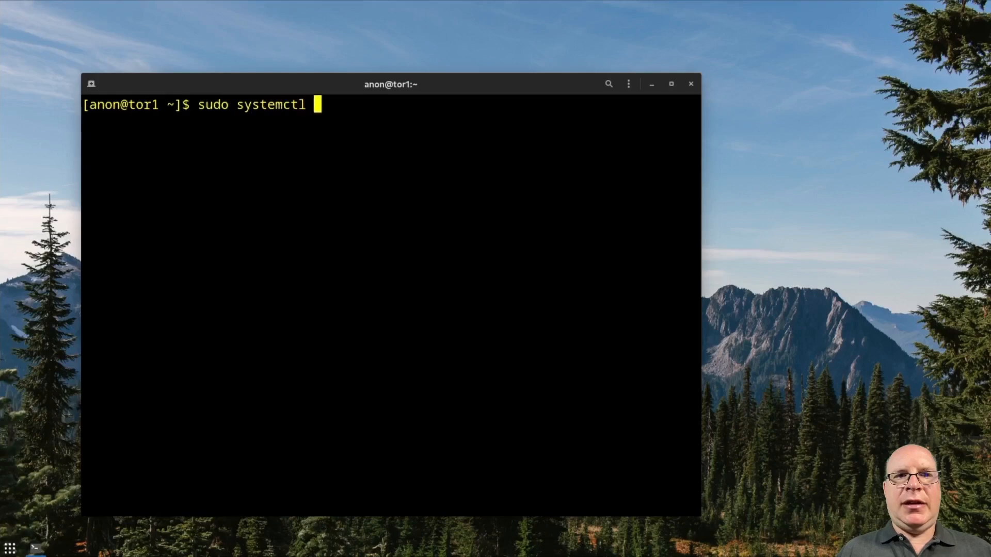
pyautogui.write('stop tor')
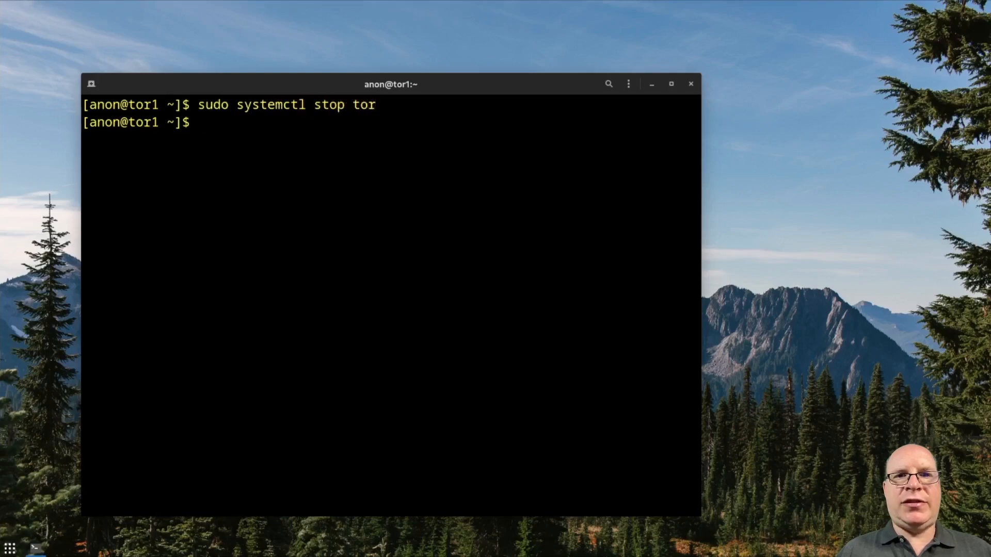
# Reopen /etc/tor/torrc as root in nano.
pyautogui.write('sudo')
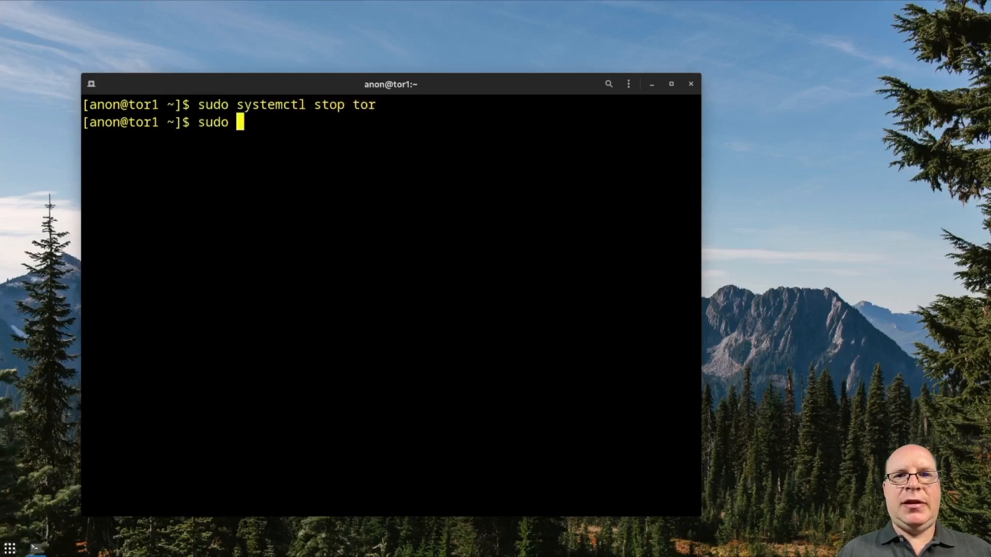
pyautogui.write('nano /etc/')
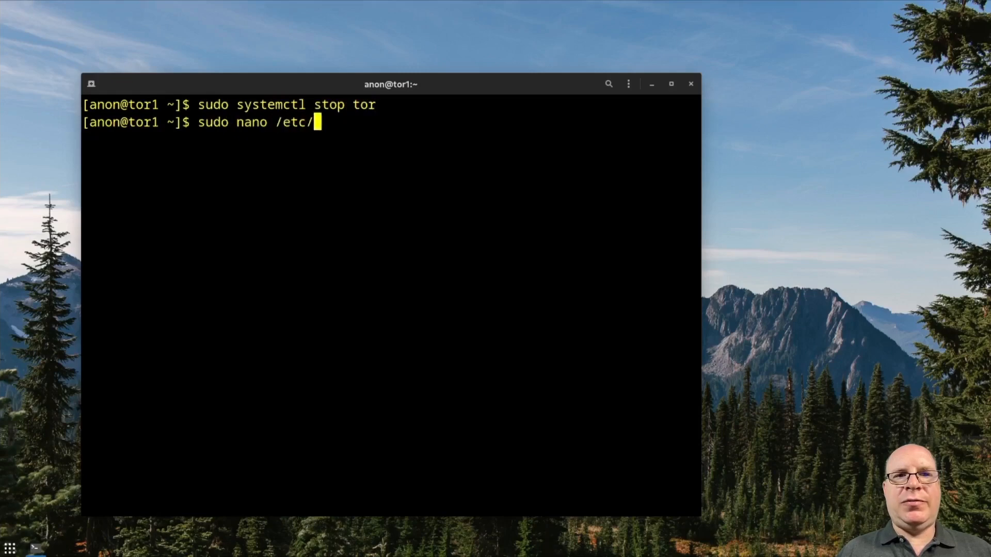
pyautogui.write('tor/tor')
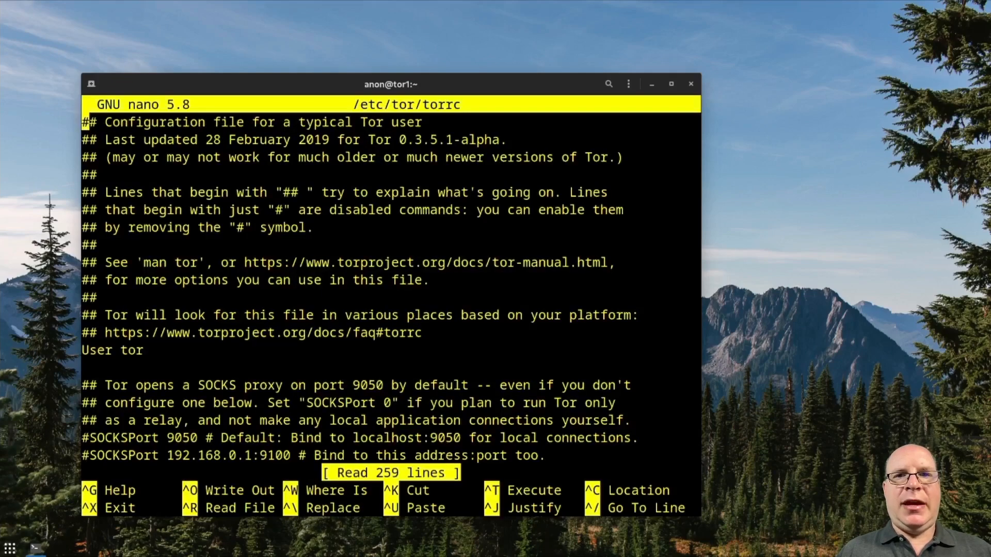
# Scroll down in torrc to the ControlPort and HashedControlPassword section.
pyautogui.scroll(-3)
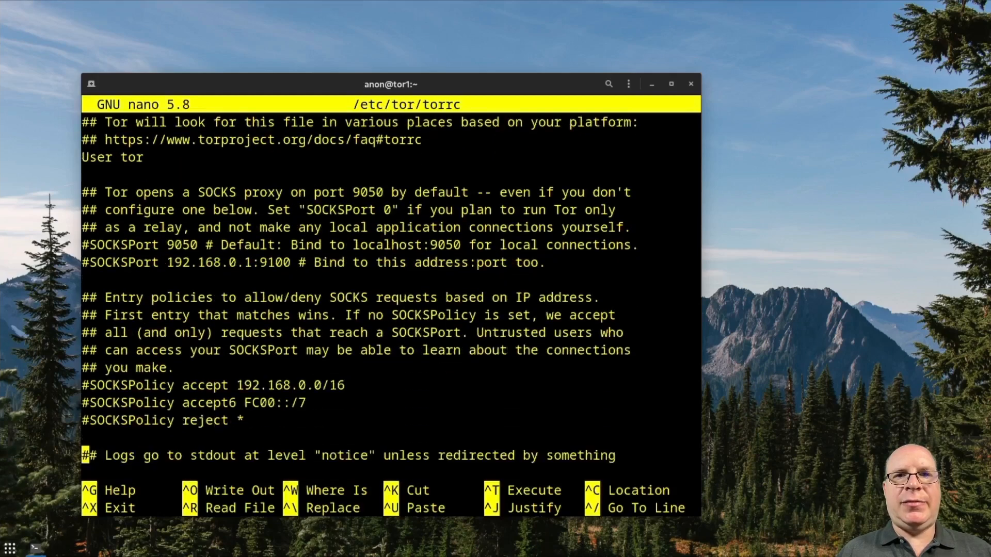
pyautogui.scroll(-3)
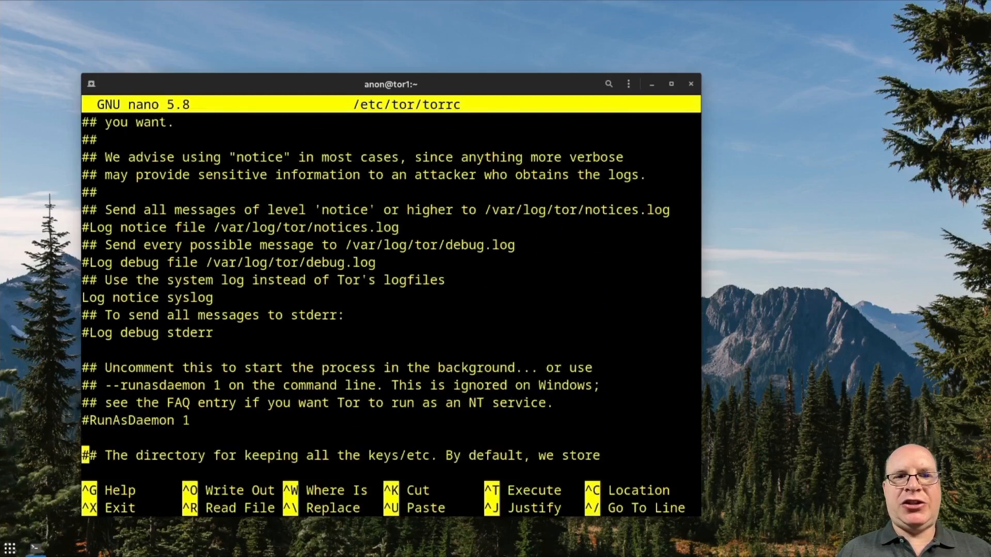
pyautogui.scroll(-3)
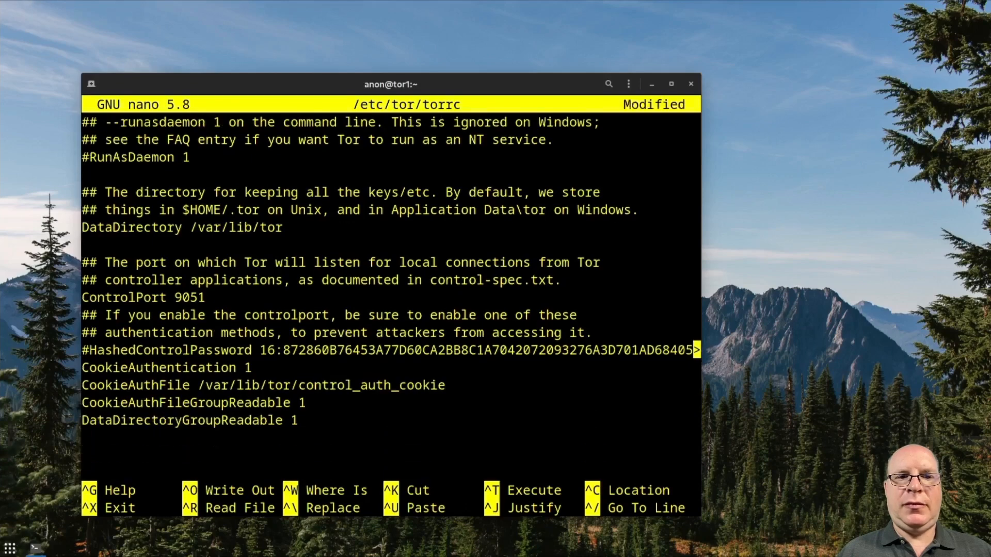
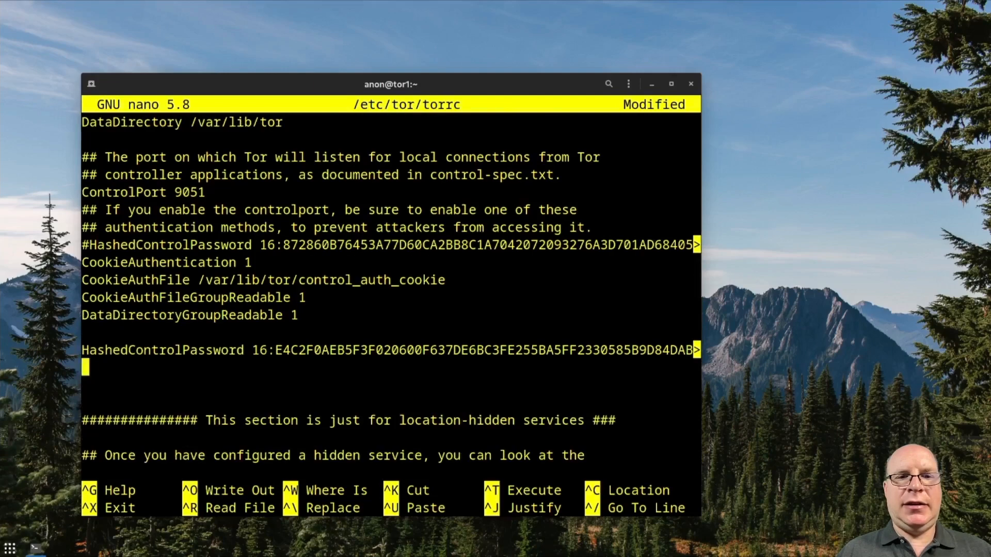
# Add the line ControlSocket /var/lib/tor/control_socket to torrc.
pyautogui.write('Control')
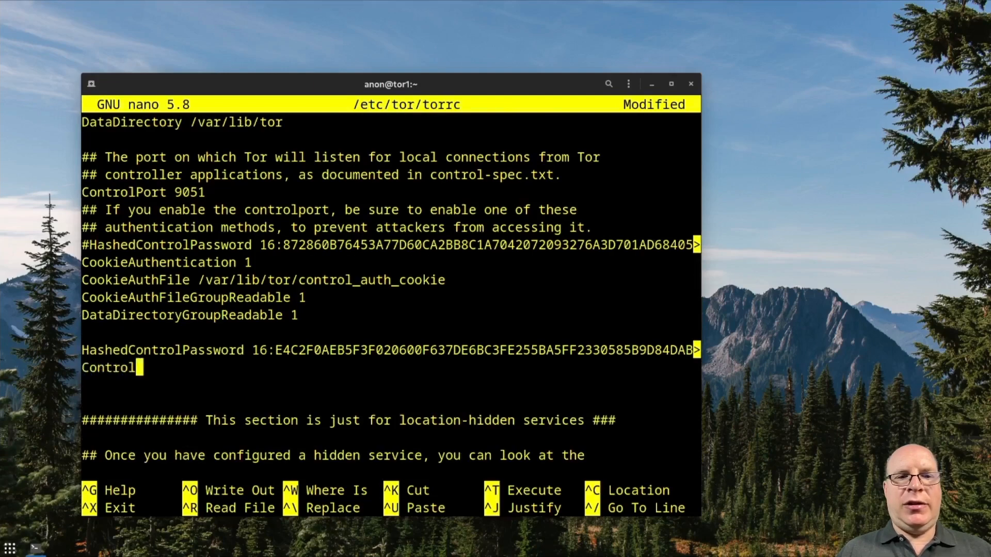
pyautogui.write('Socket')
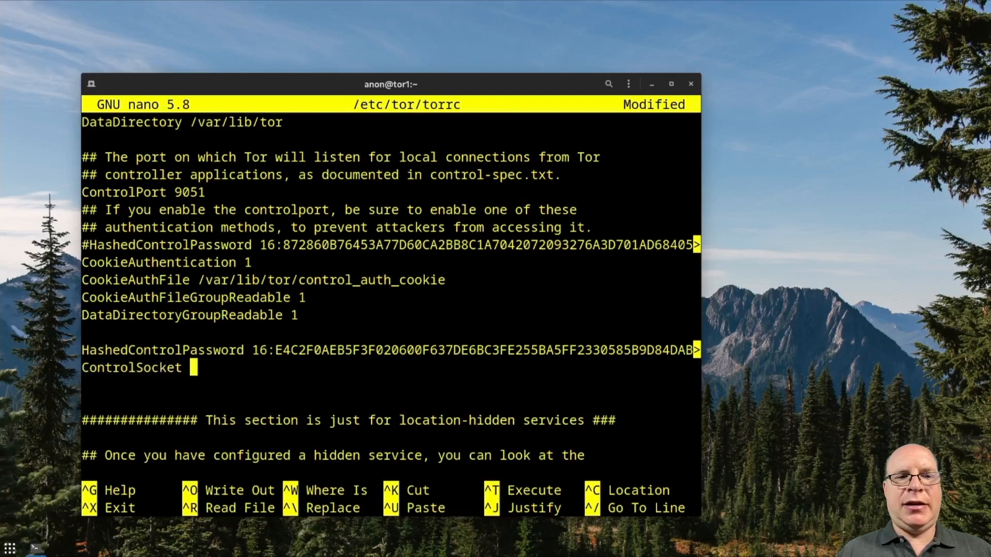
pyautogui.write('/var')
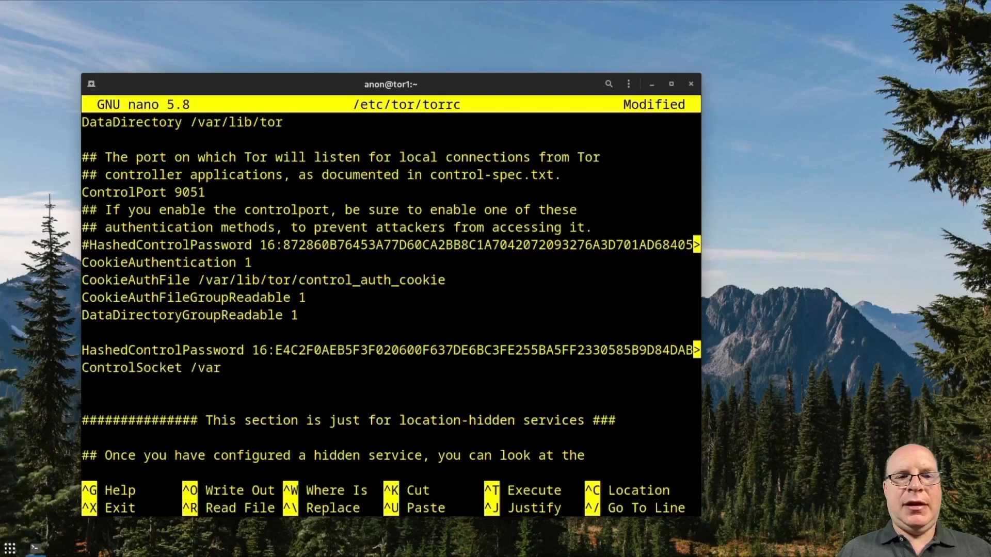
pyautogui.write('/lib/to')
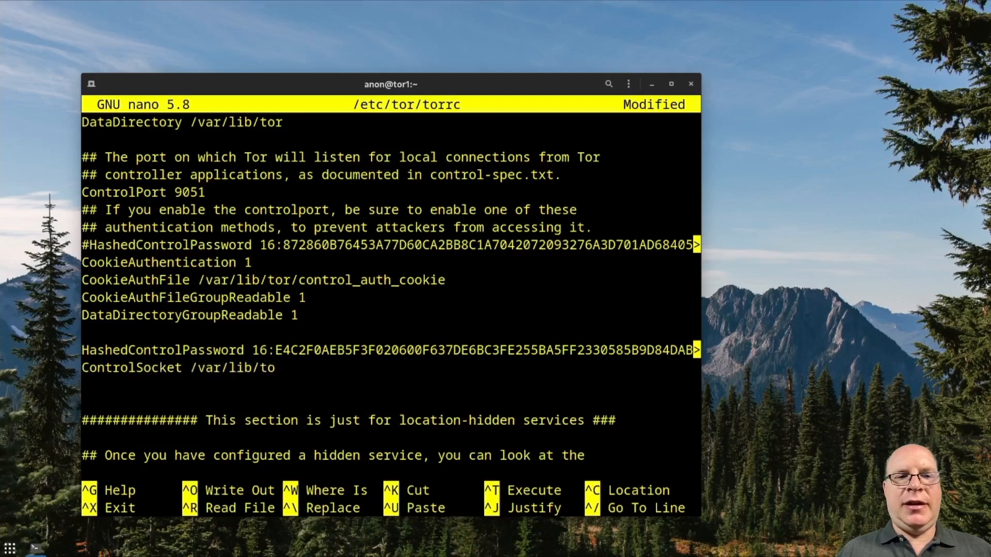
pyautogui.write('r/control')
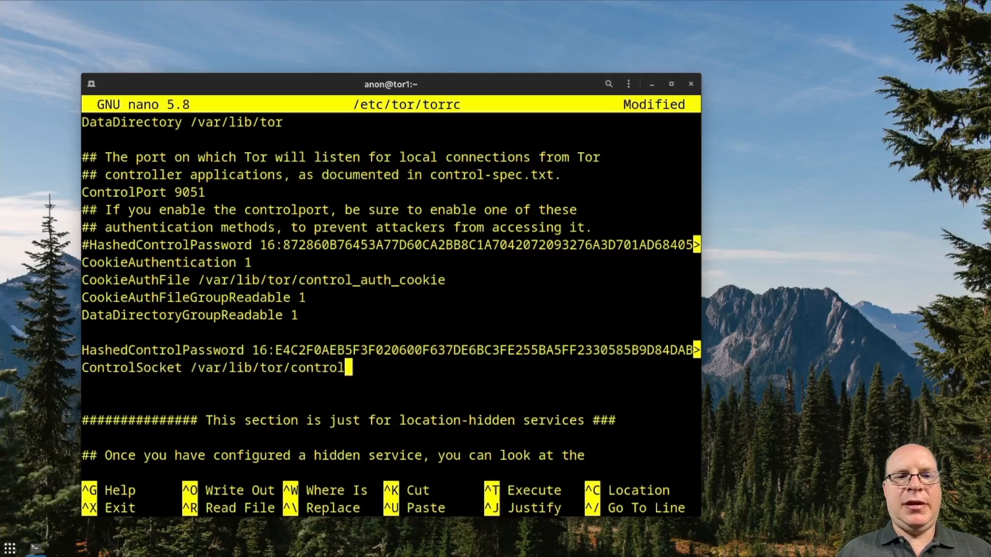
pyautogui.write('_socket')
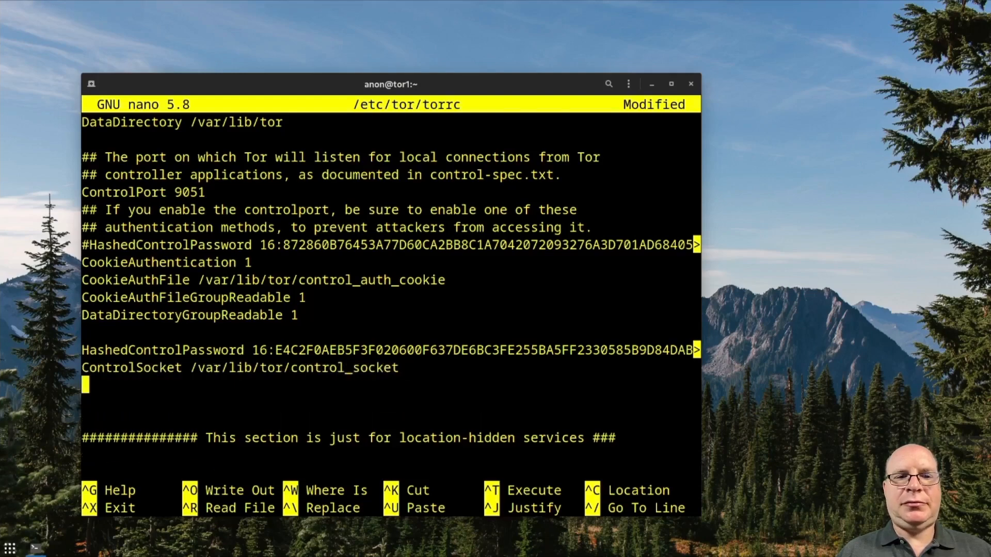
# Add ControlSocketsGroupWritable 1 and CacheDirectoryGroupReadable 1, then begin writing the file out.
pyautogui.write('ControlSo')
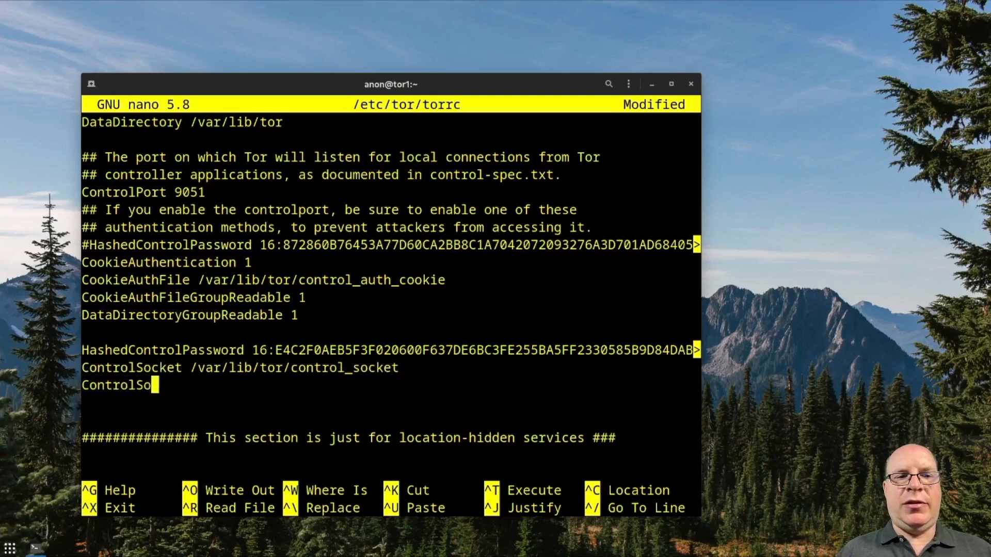
pyautogui.write('cketsG')
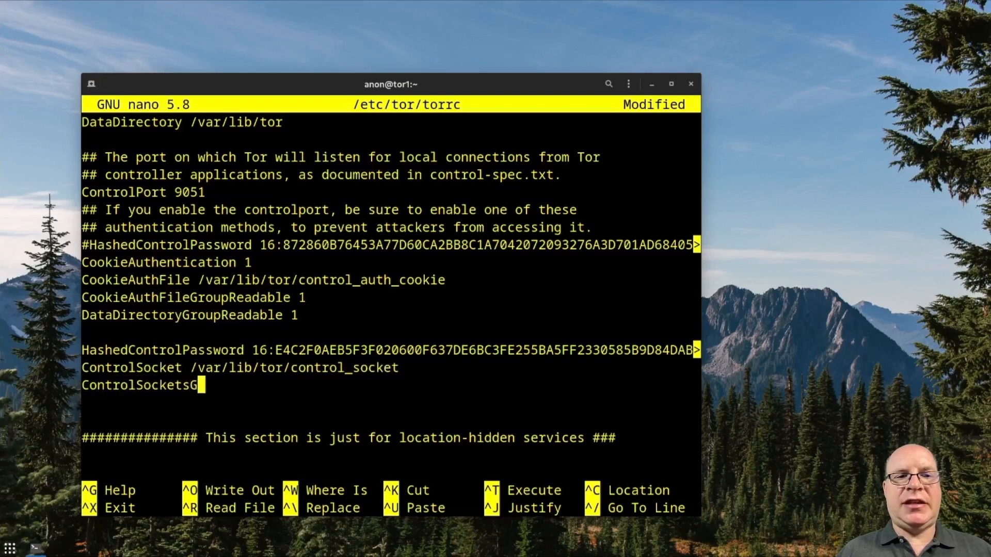
pyautogui.write('roupWritable 1')
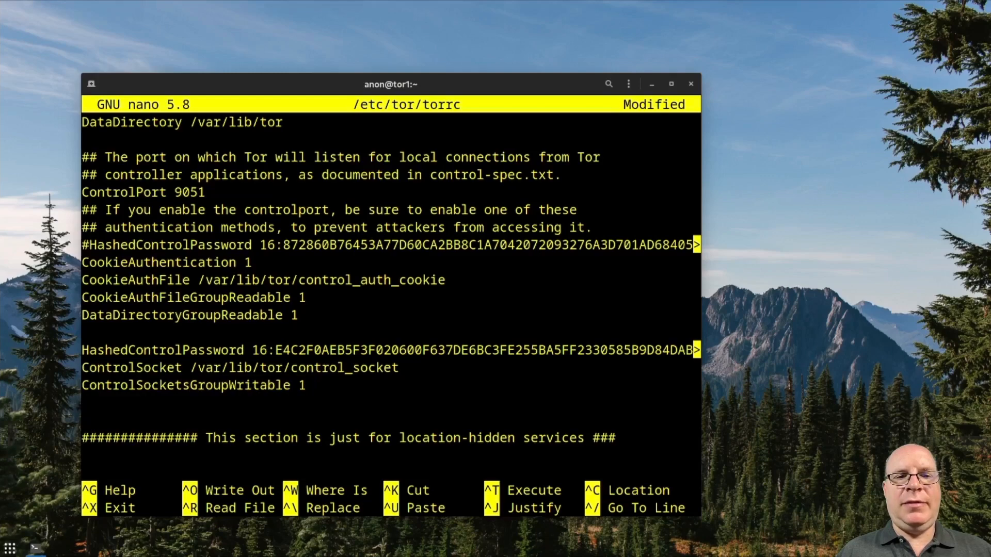
pyautogui.write('cheDir')
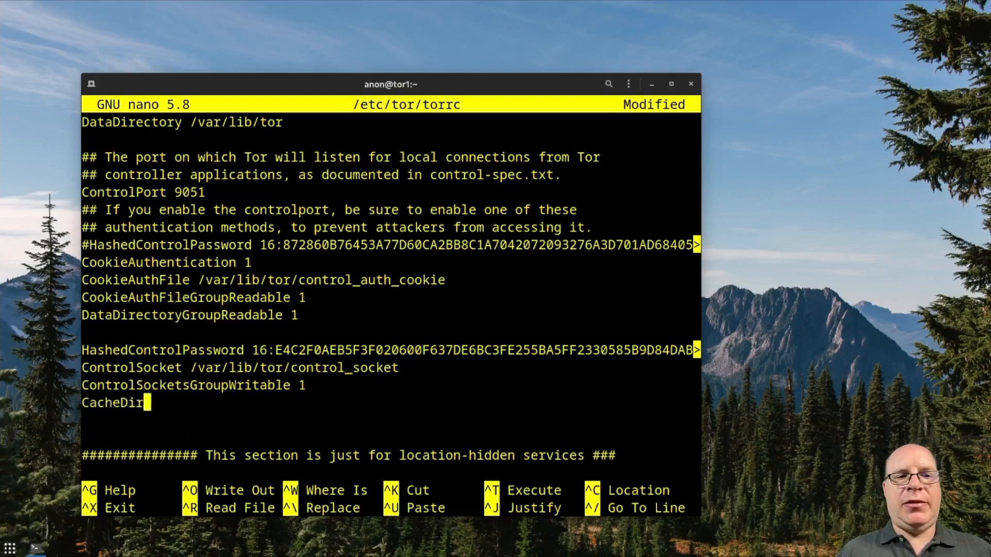
pyautogui.write('ectory')
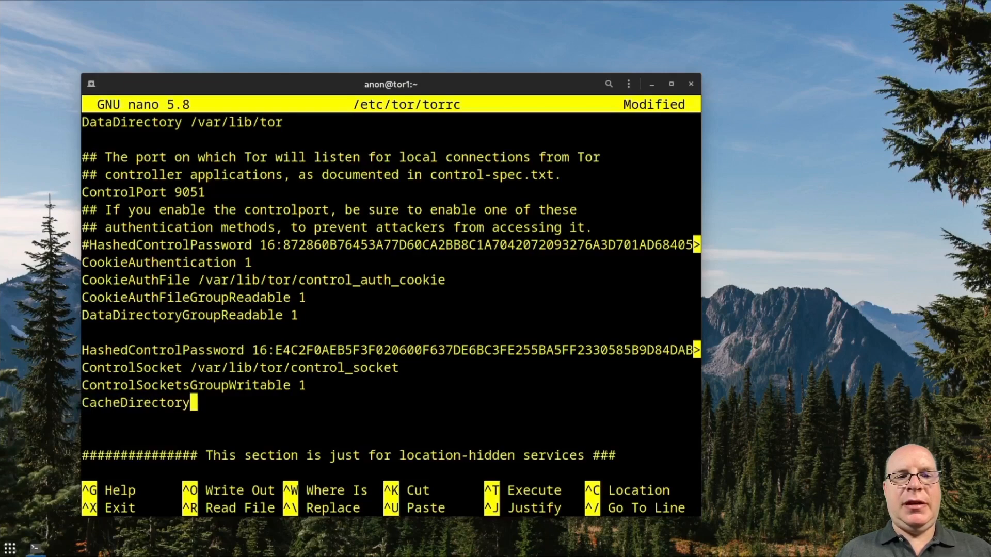
pyautogui.write('GroupR')
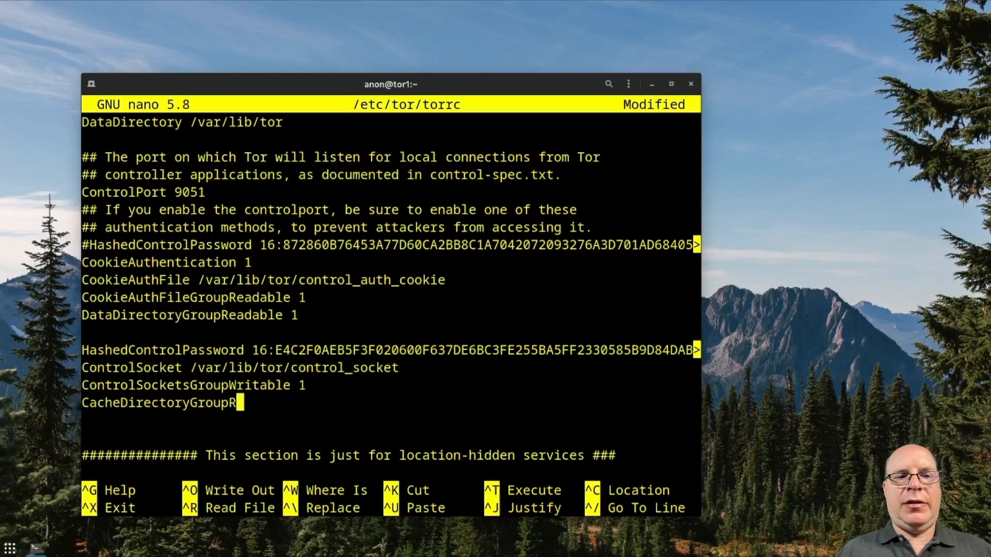
pyautogui.write('eadable 1')
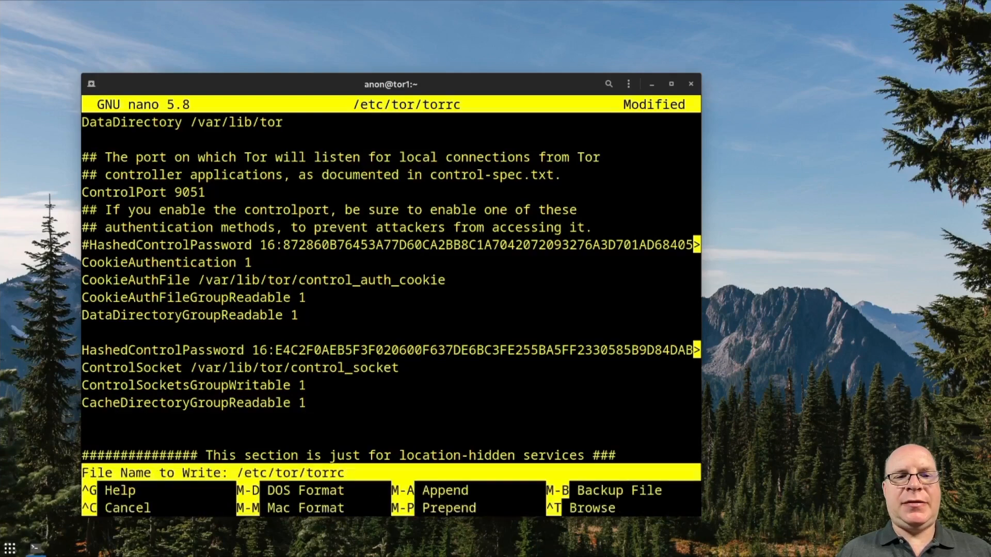
# Confirm saving torrc, leave nano, and start a sudo systemctl command.
pyautogui.press('Enter')
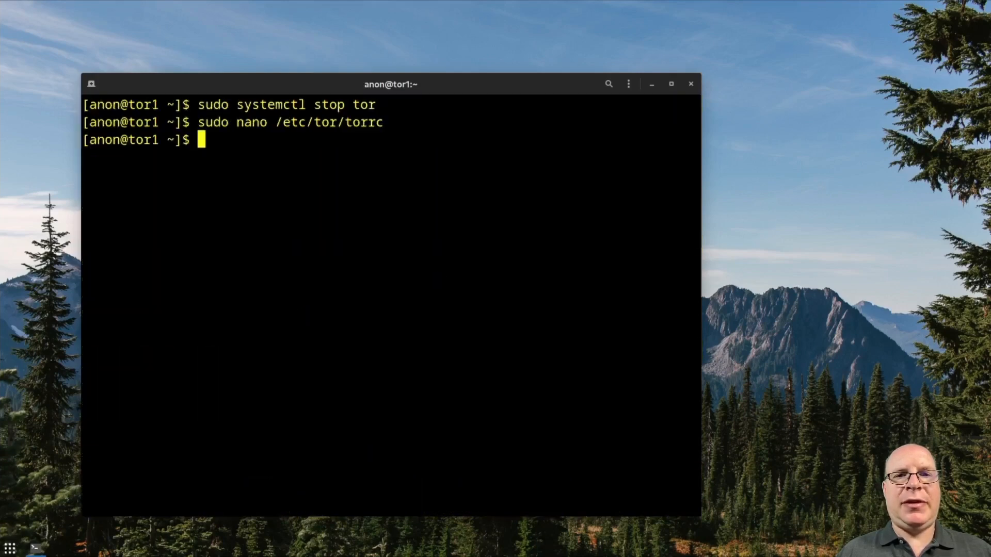
pyautogui.write('sudo')
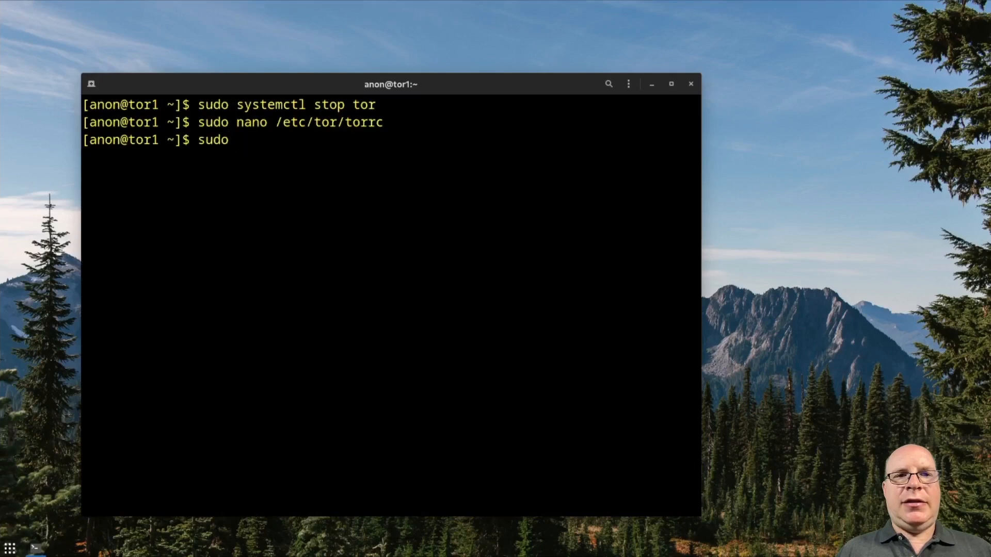
pyautogui.write('systemctl')
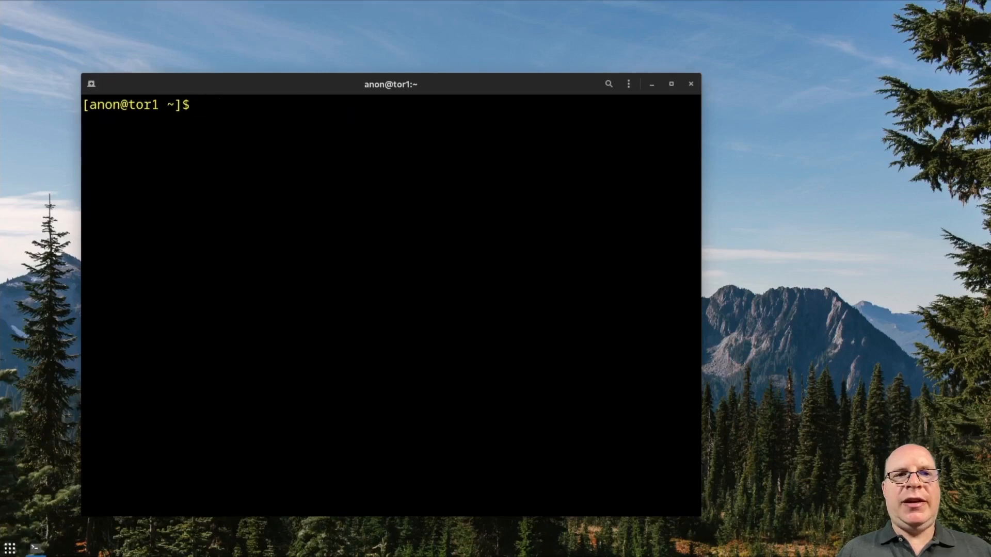
# Run stat -c%a on the /var/lib/tor/control_ file to print its octal permissions.
pyautogui.write('stat')
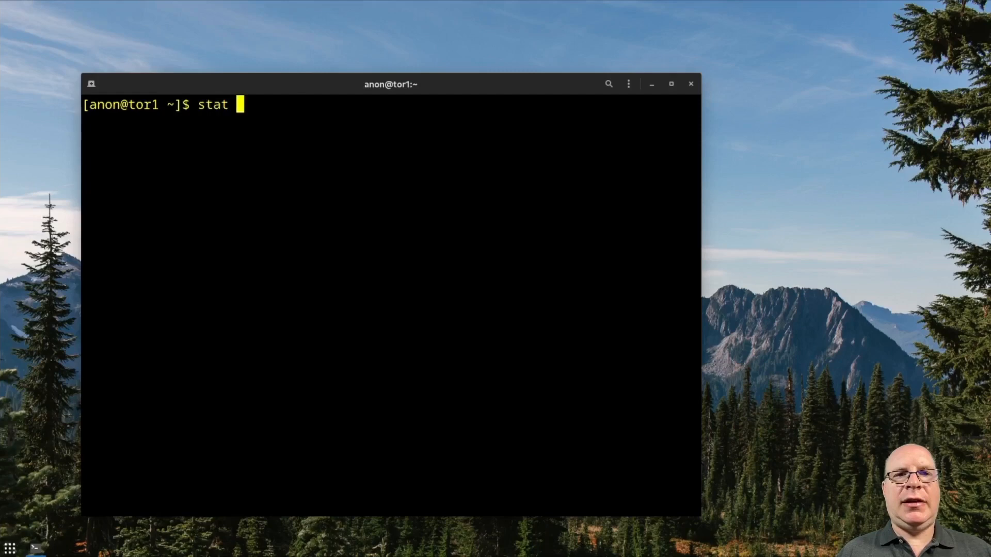
pyautogui.write('-c')
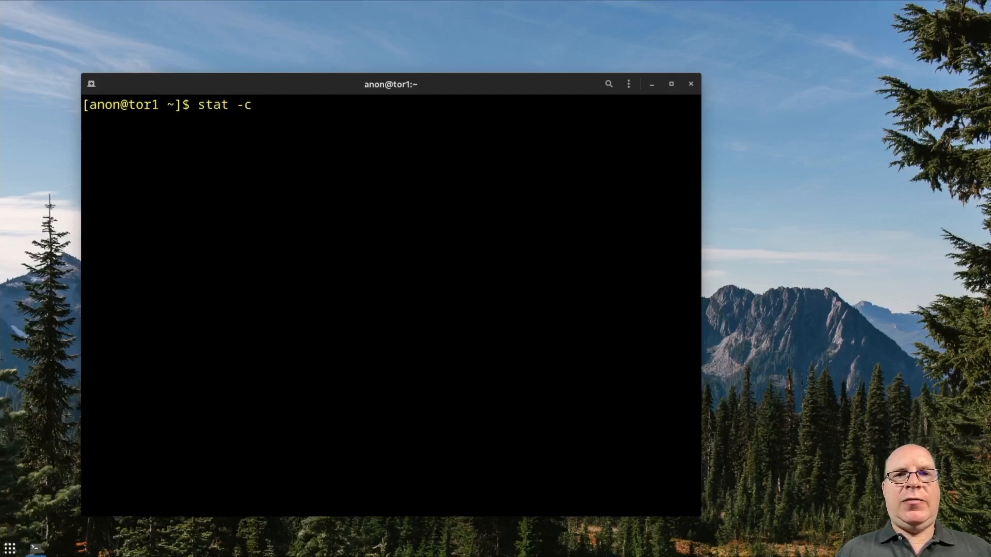
pyautogui.write('%')
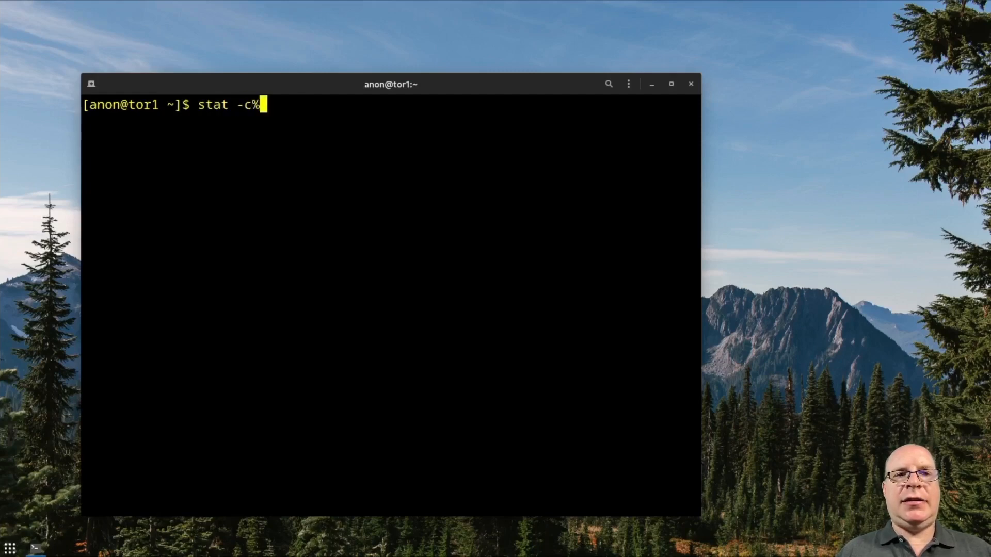
pyautogui.write('a /va')
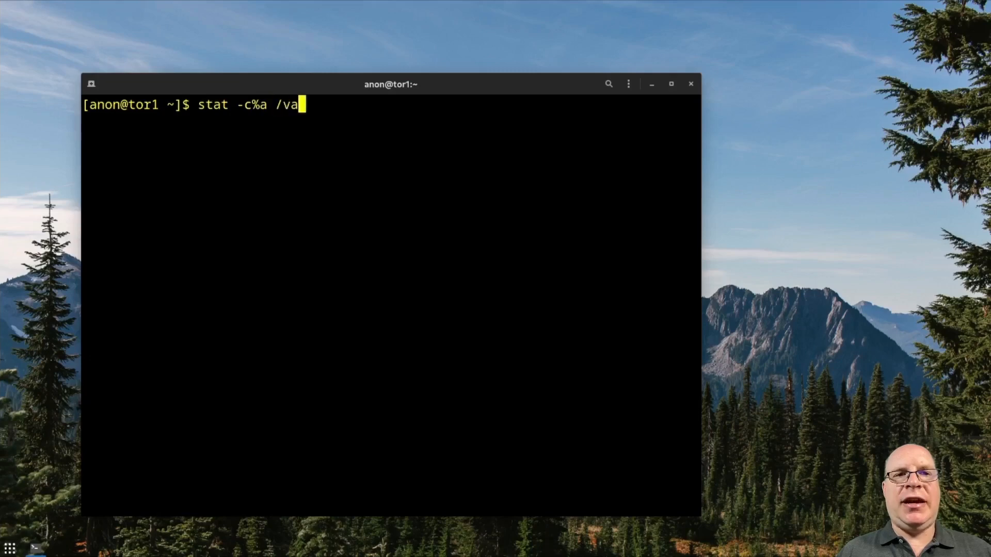
pyautogui.write('r/lib/t')
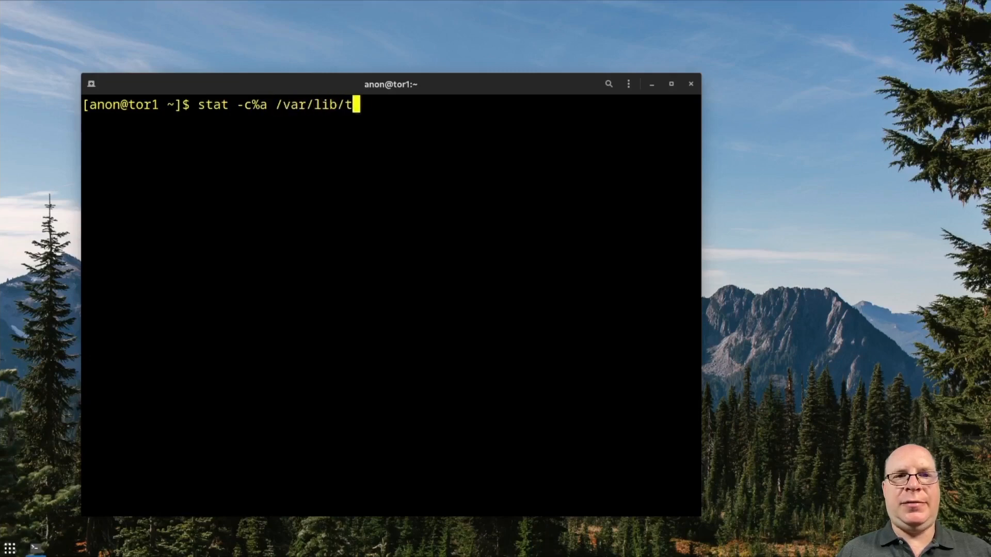
pyautogui.write('or/c')
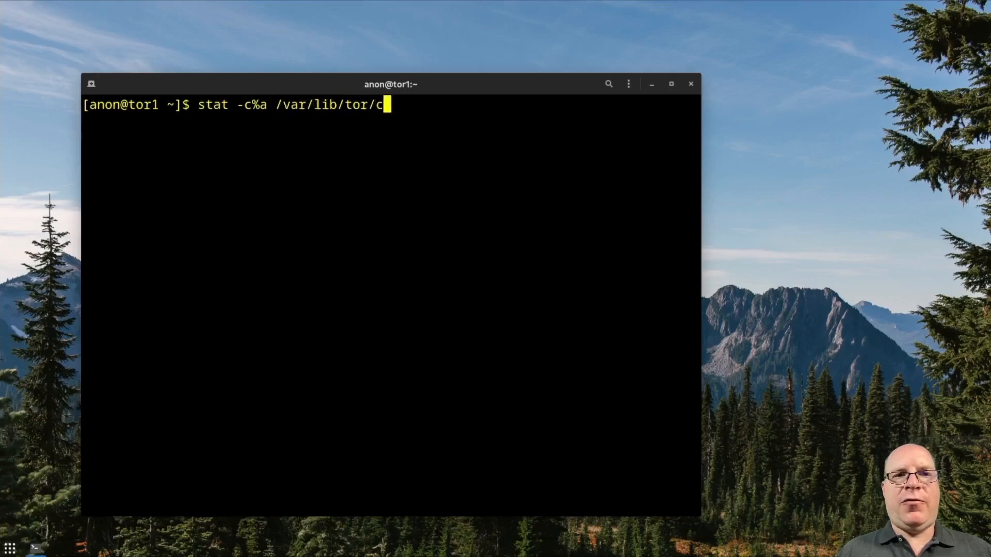
pyautogui.write('ontrol_')
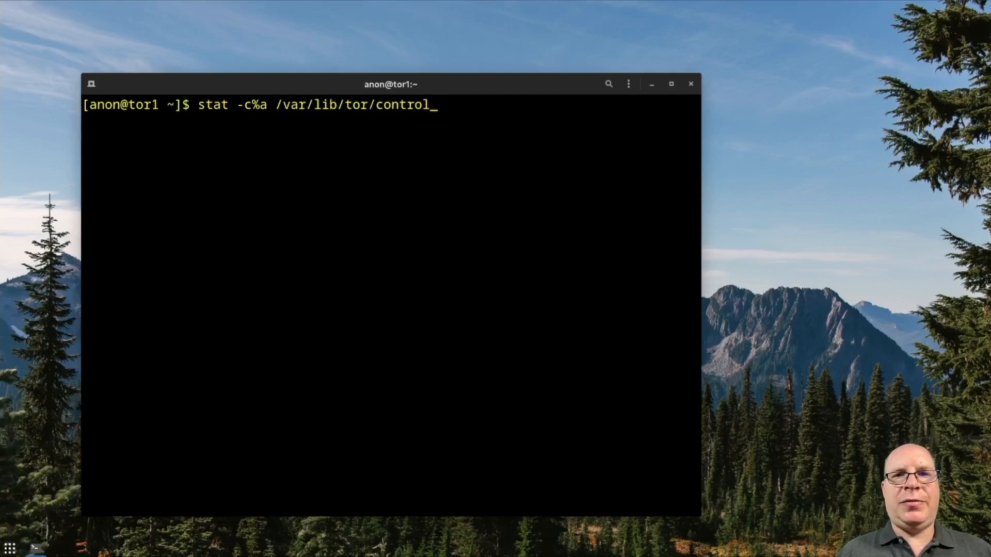
pyautogui.press('Return')
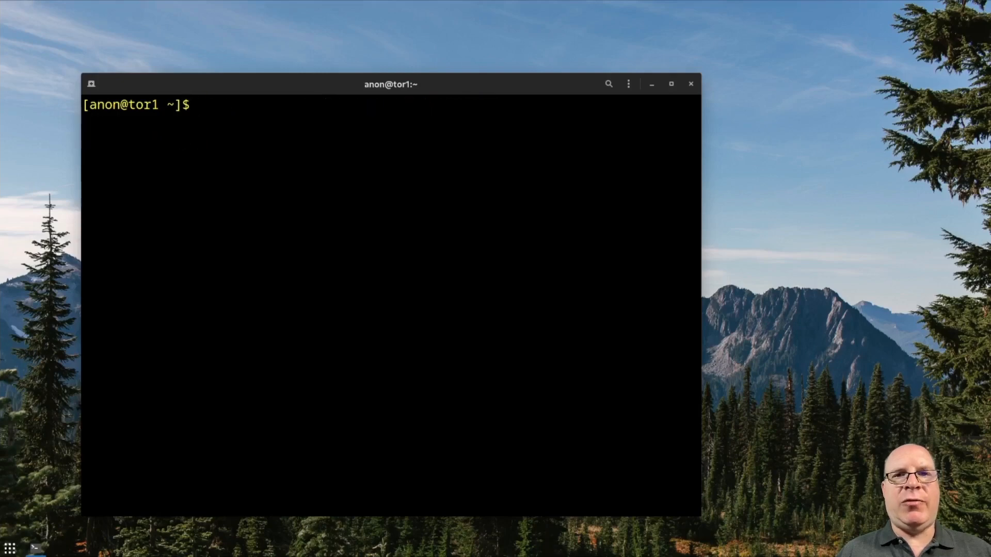
# Install gnu-netcat and socat with sudo pacman -S.
pyautogui.write('sudo')
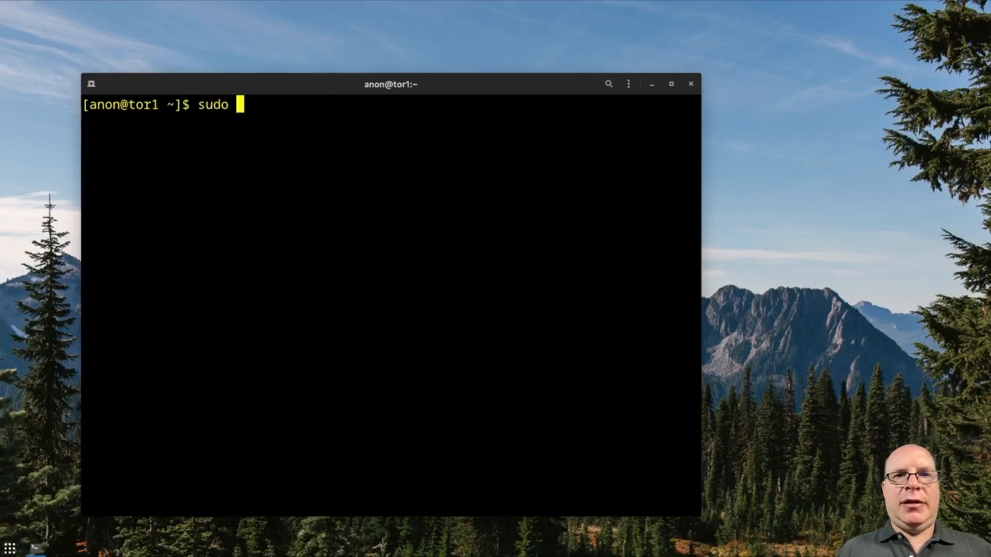
pyautogui.write('pacman')
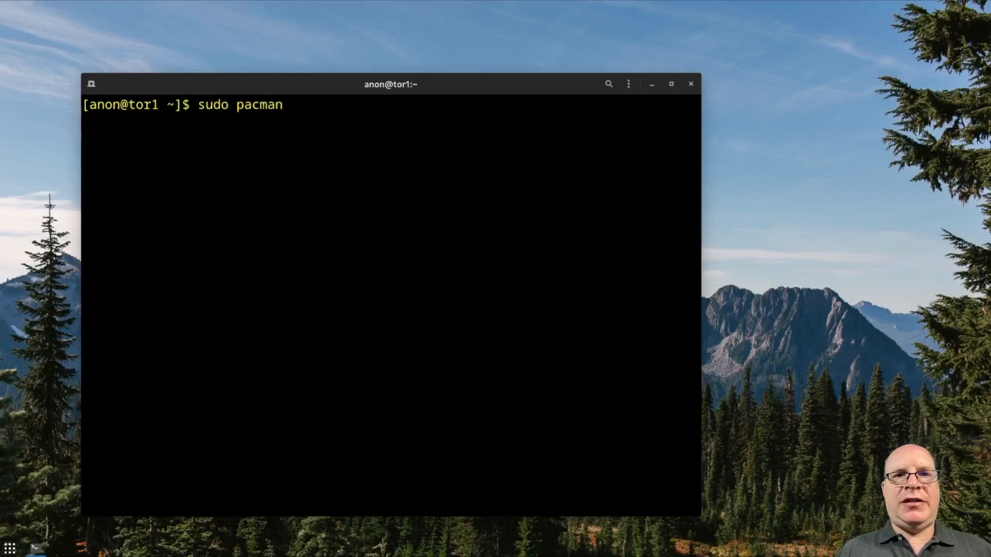
pyautogui.write('-S gnu')
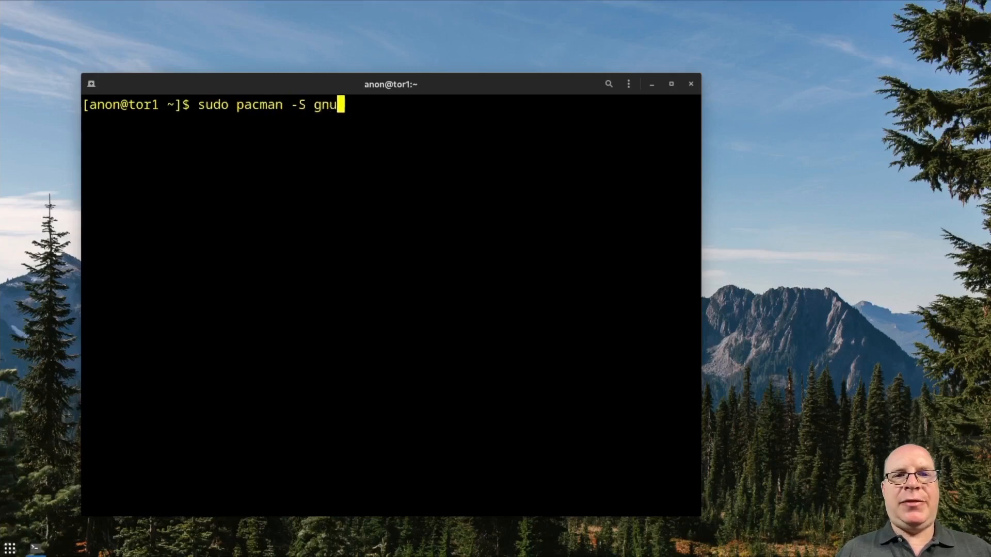
pyautogui.write('-netcat')
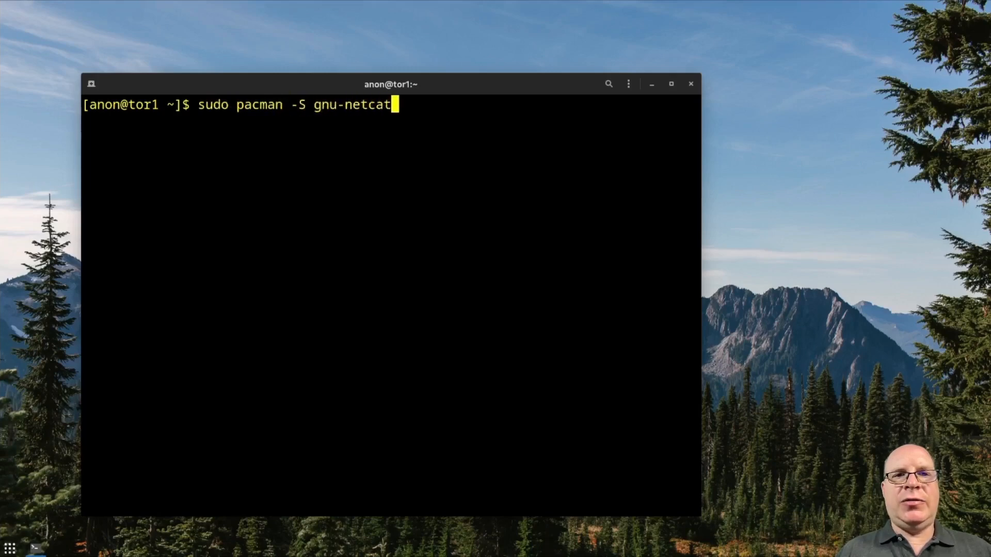
pyautogui.write('socat')
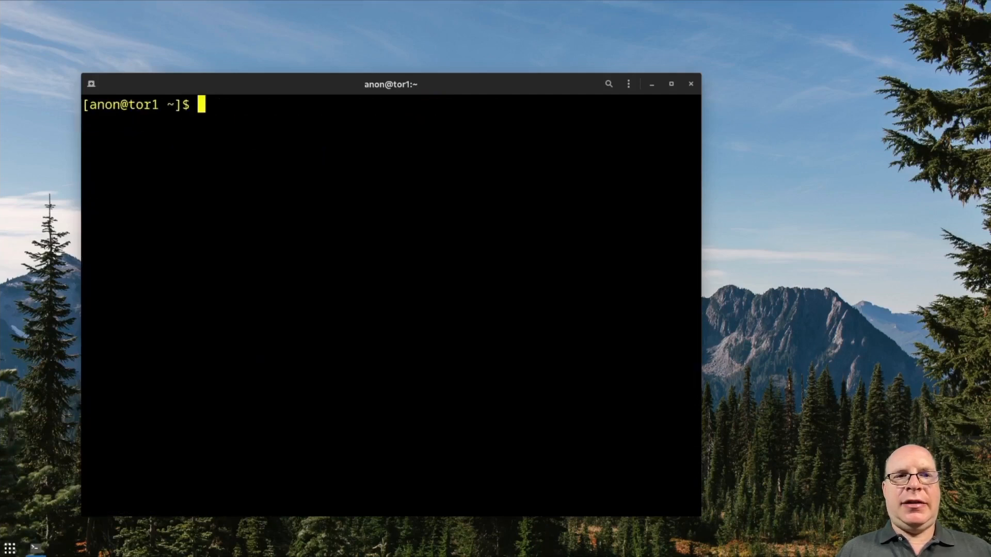
# Pipe echo -e 'PROTOCOLINFO\r\n' into nc 127.0.0.1 9051 to query the control port.
pyautogui.write('e')
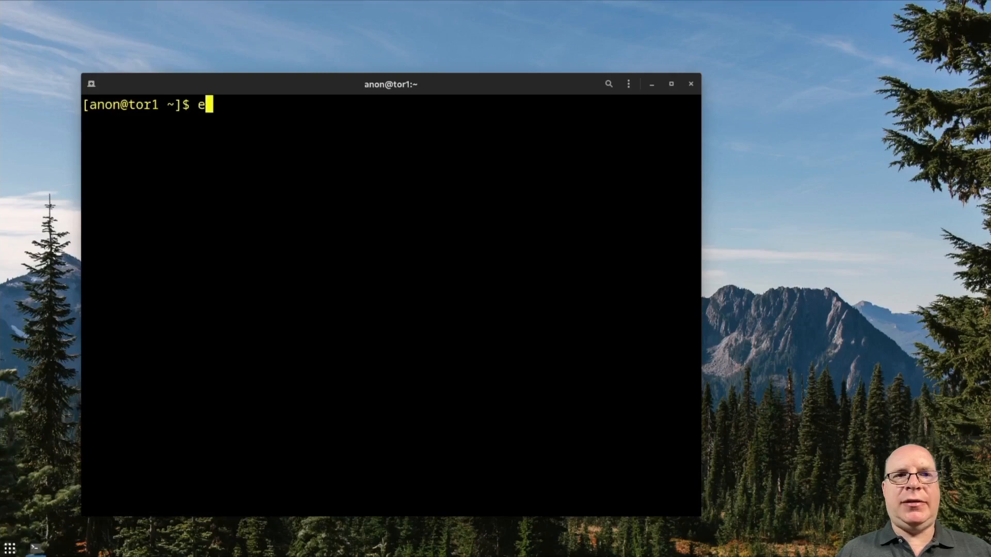
pyautogui.write('cho')
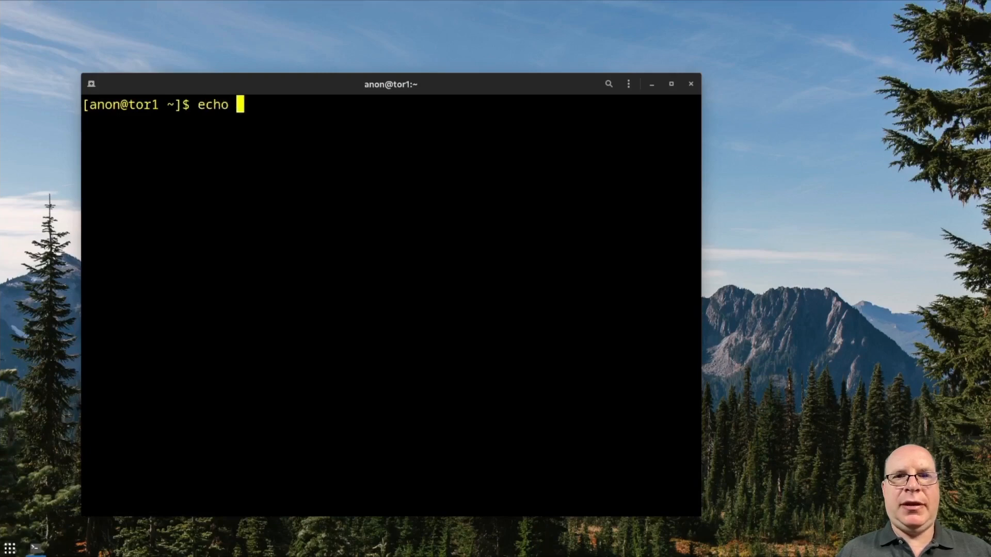
pyautogui.write("-e '")
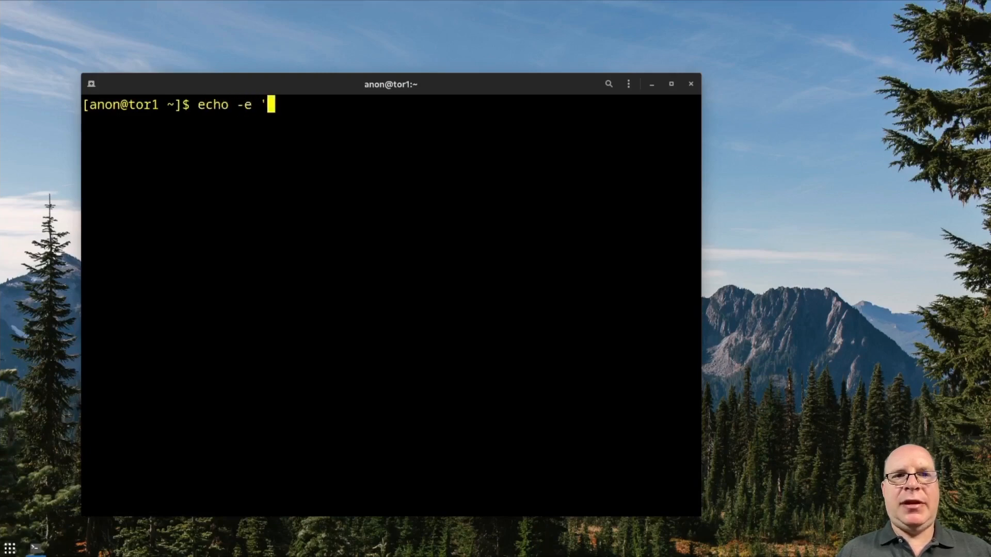
pyautogui.write('PROTOCOLINF')
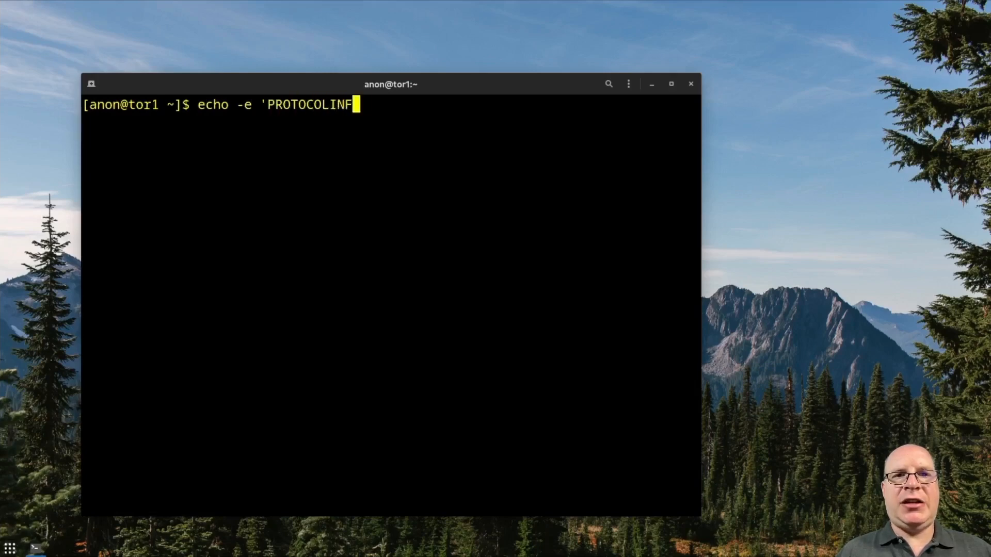
pyautogui.write('O\\r\\n')
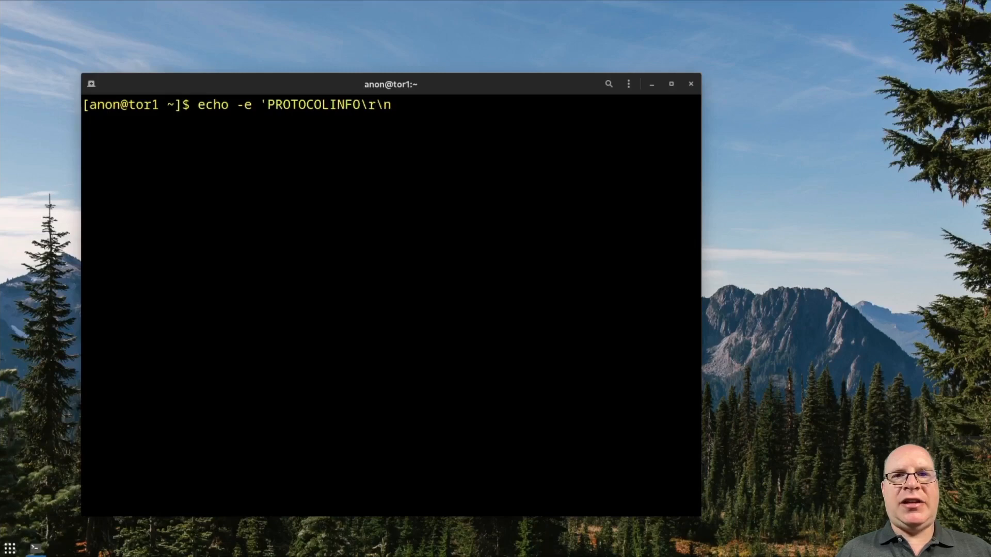
pyautogui.write("'")
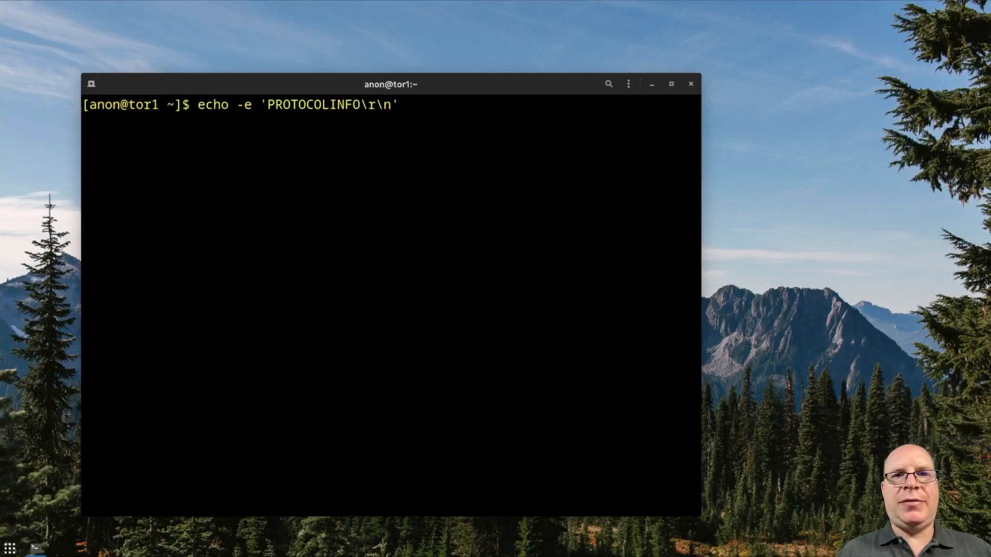
pyautogui.write('| nc')
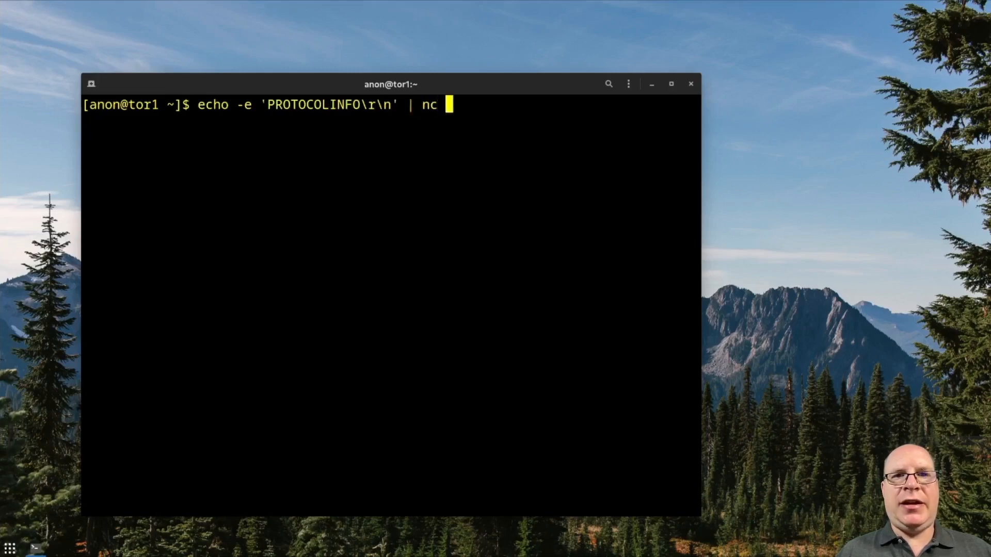
pyautogui.write('127.0.0.1 90')
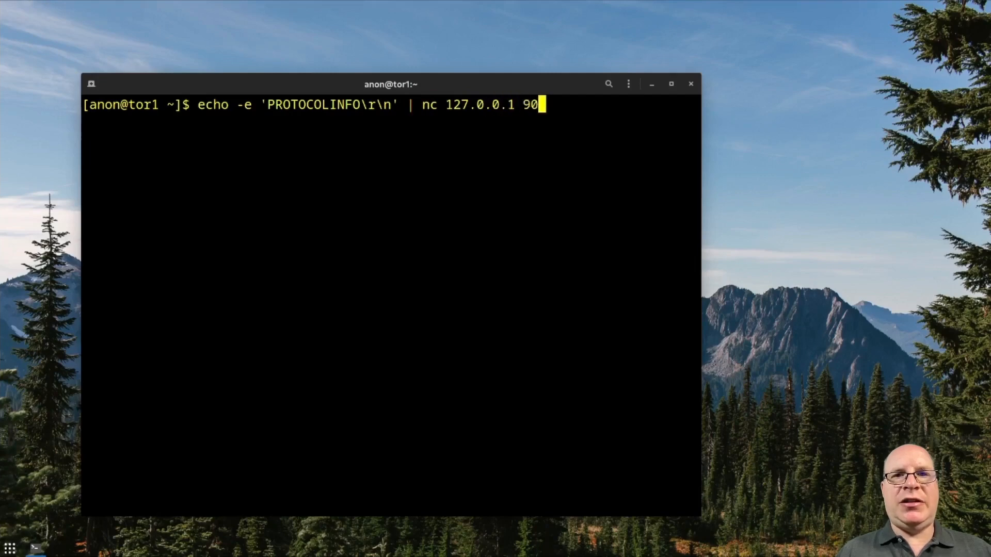
pyautogui.write('51')
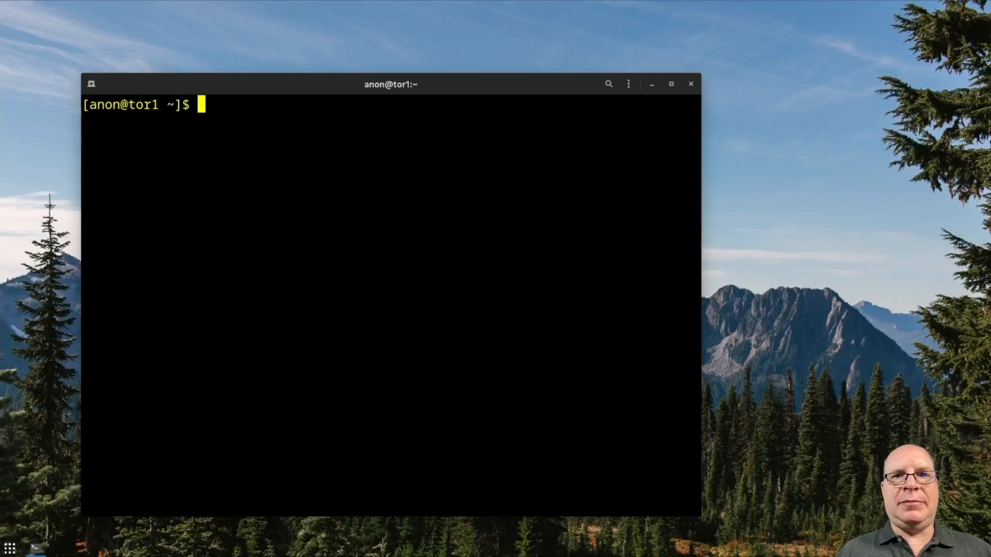
# Compose the echo -e 'PROTOCOLINFO\r\n' request for the control socket.
pyautogui.write('ec')
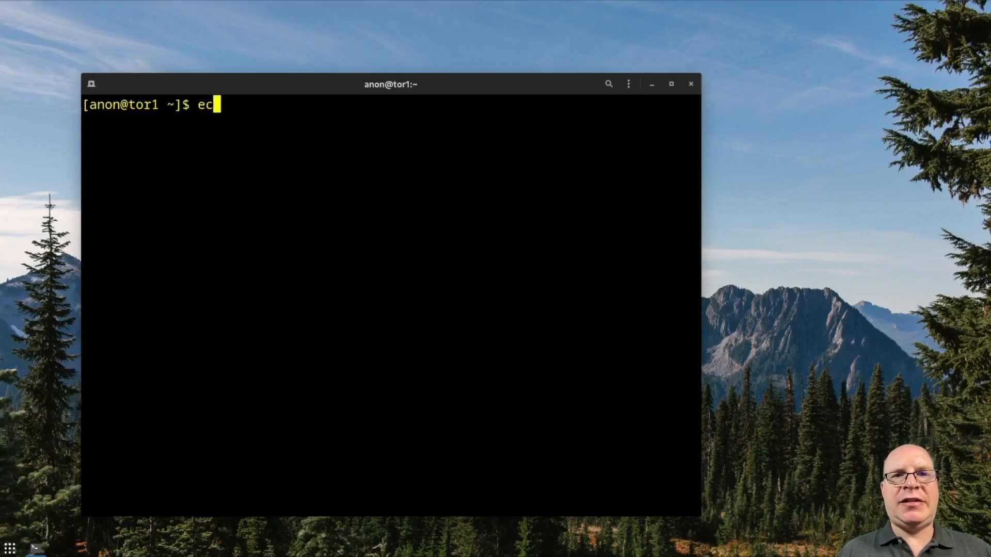
pyautogui.write('ho')
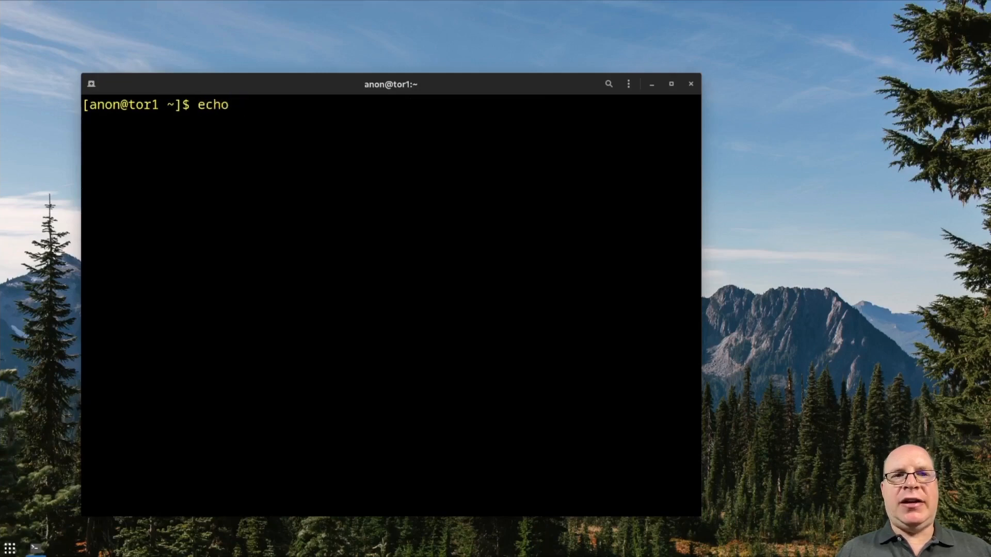
pyautogui.write('-e')
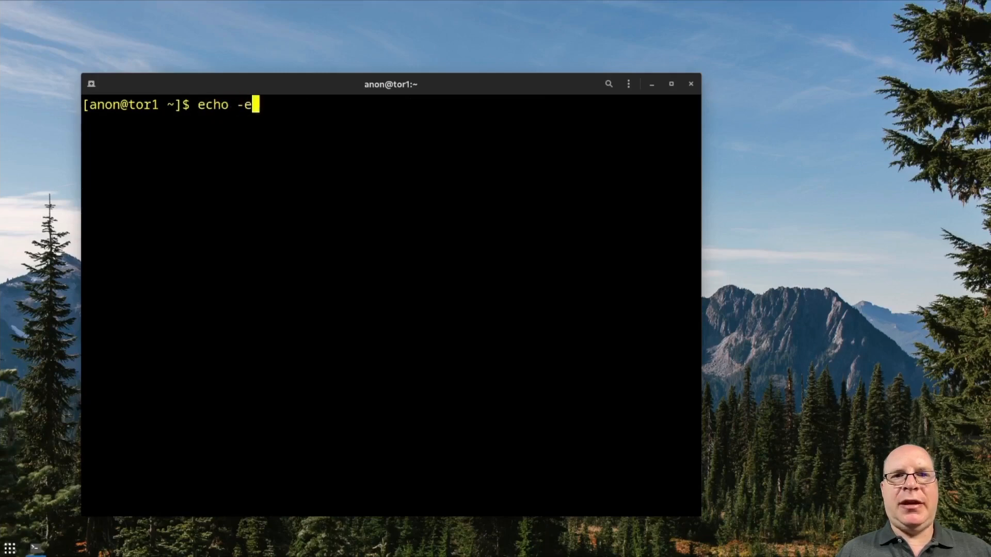
pyautogui.write("'PRO")
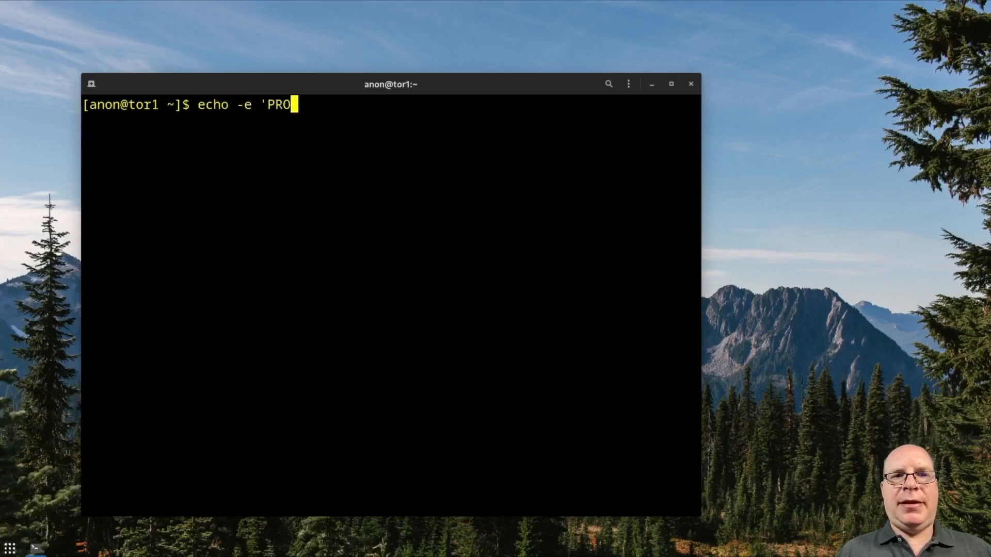
pyautogui.write('TOCOLIN')
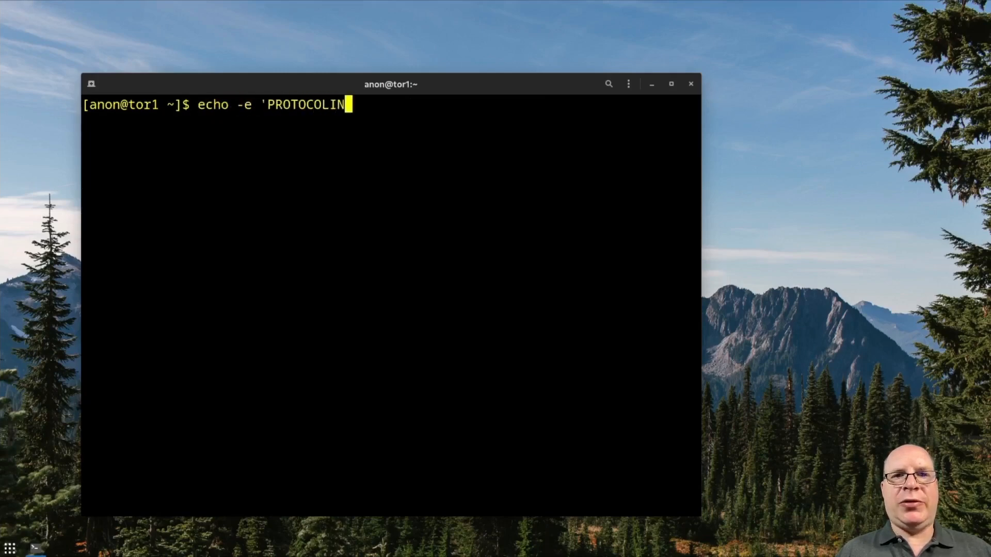
pyautogui.write('FO\\r')
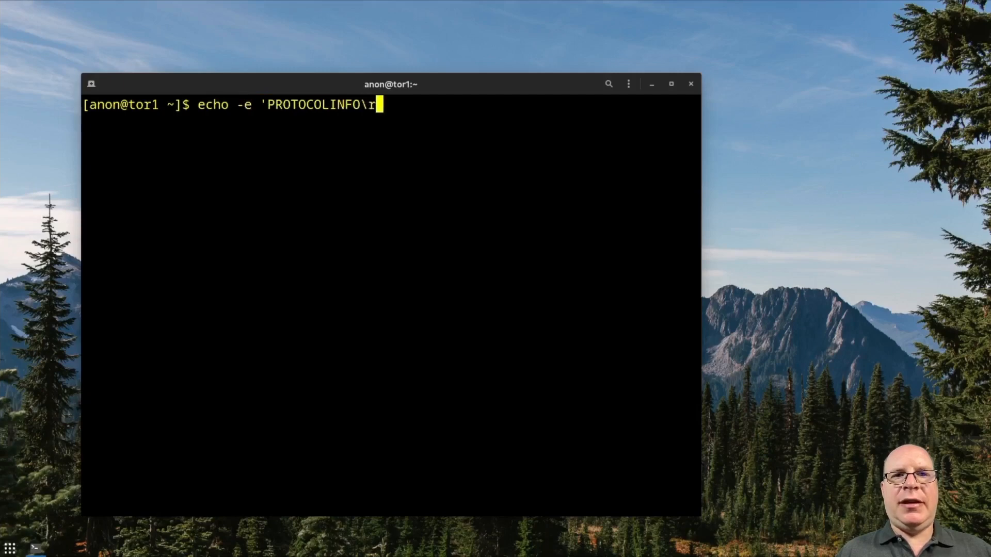
pyautogui.write("\\n'")
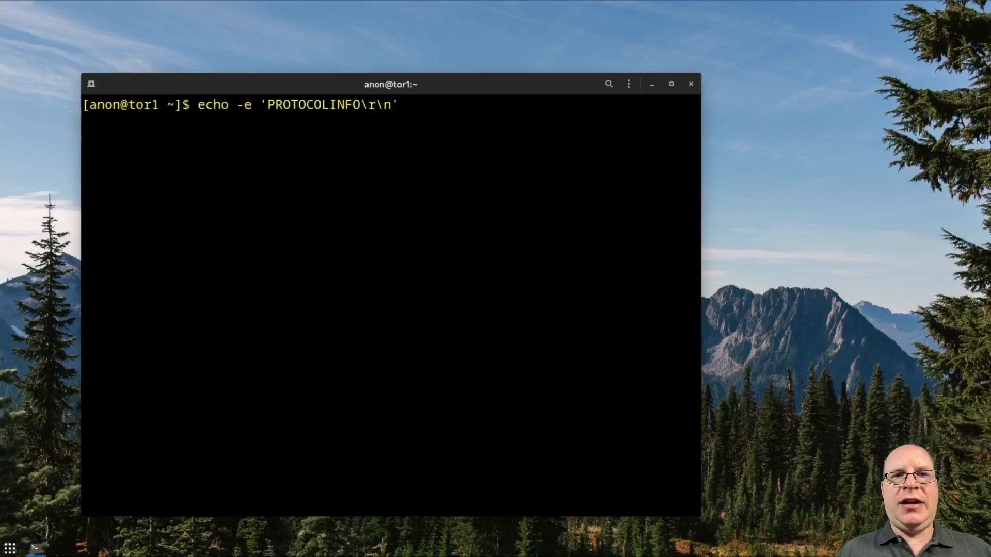
# Pipe it through sudo -u anon socat - UNIX-CLIENT:/var/lib/tor/control_socket and run it.
pyautogui.write('| sudo')
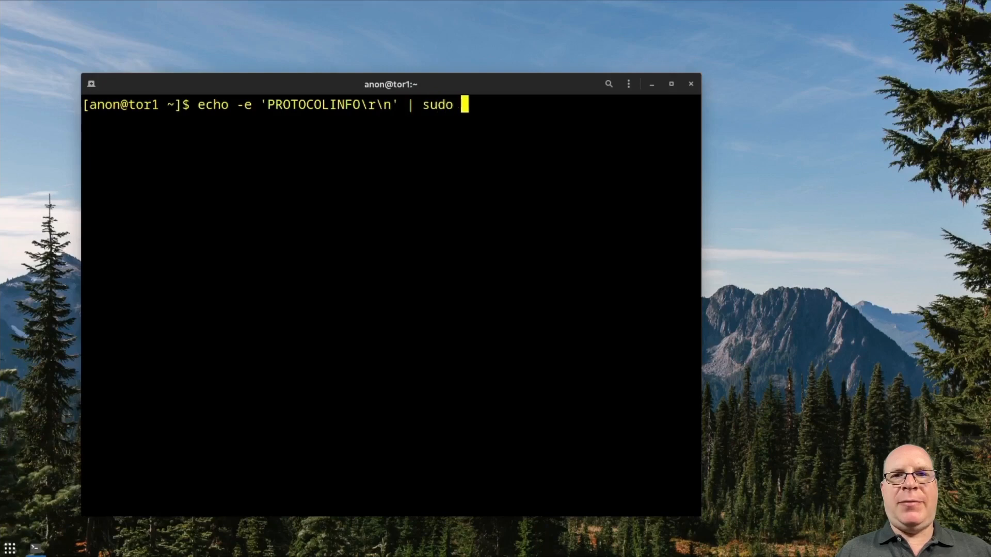
pyautogui.write('-u anon')
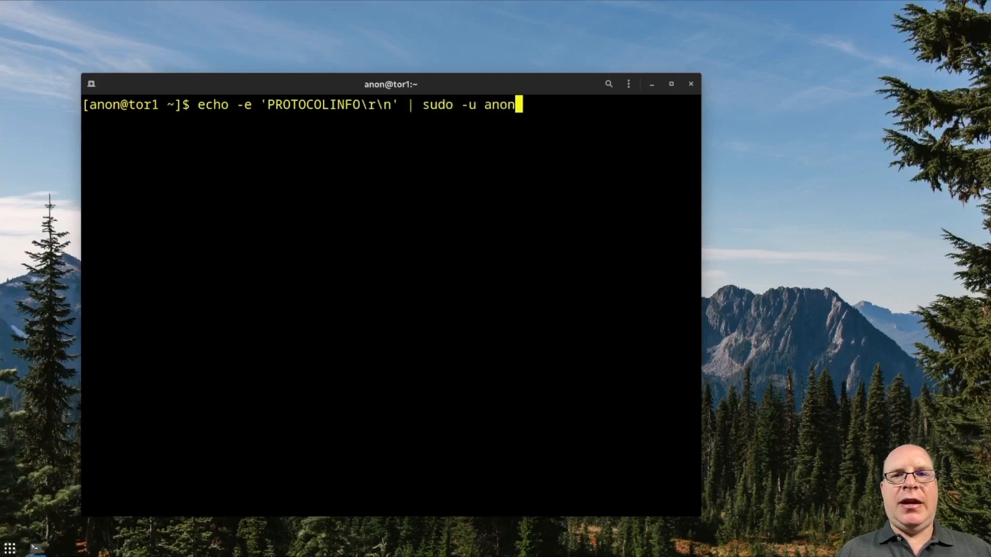
pyautogui.write('socat')
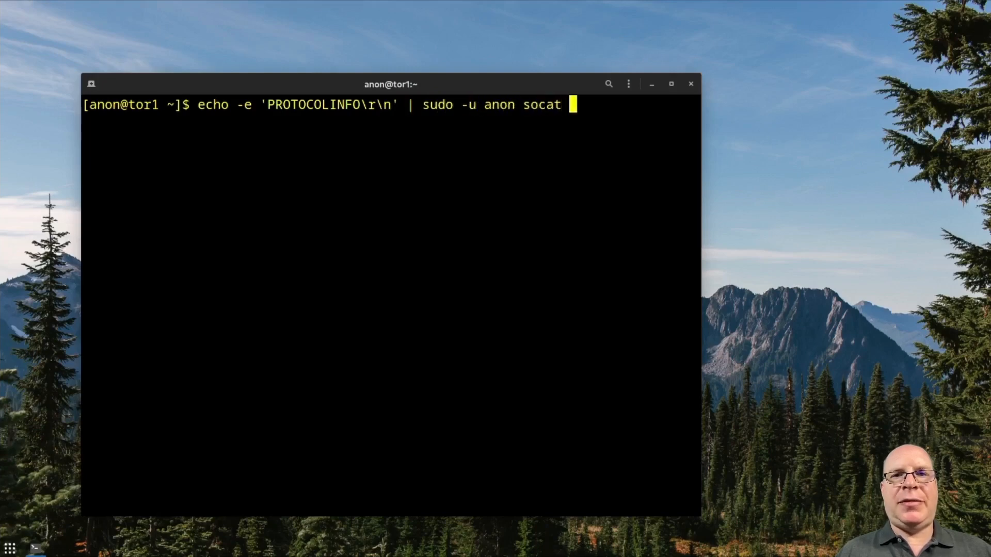
pyautogui.write('-')
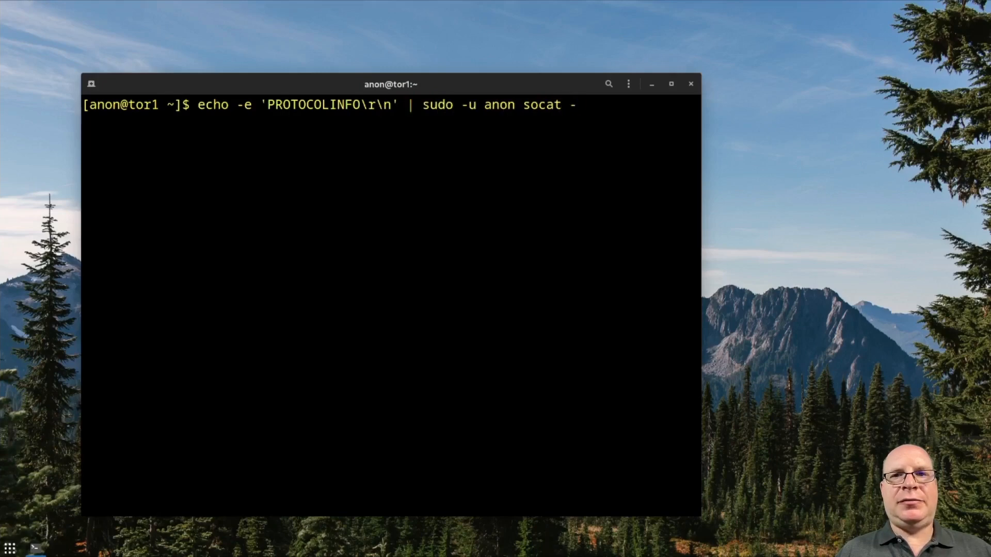
pyautogui.write('UNIX')
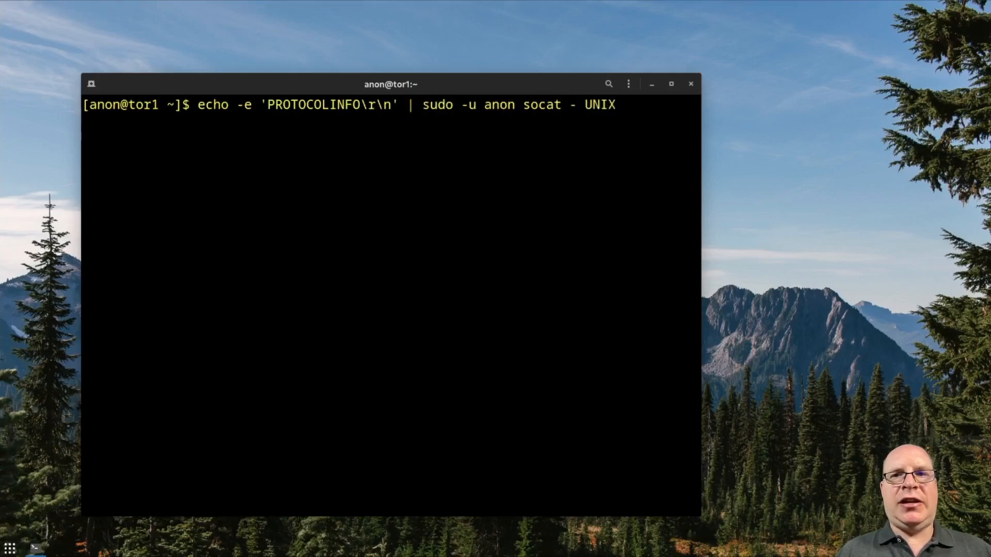
pyautogui.write('-CLIENT')
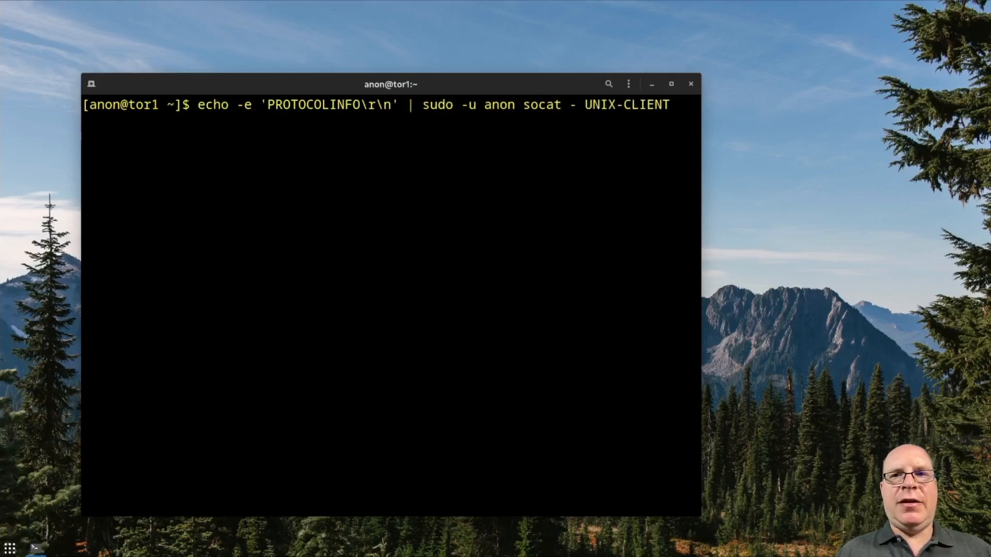
pyautogui.write(':/var/')
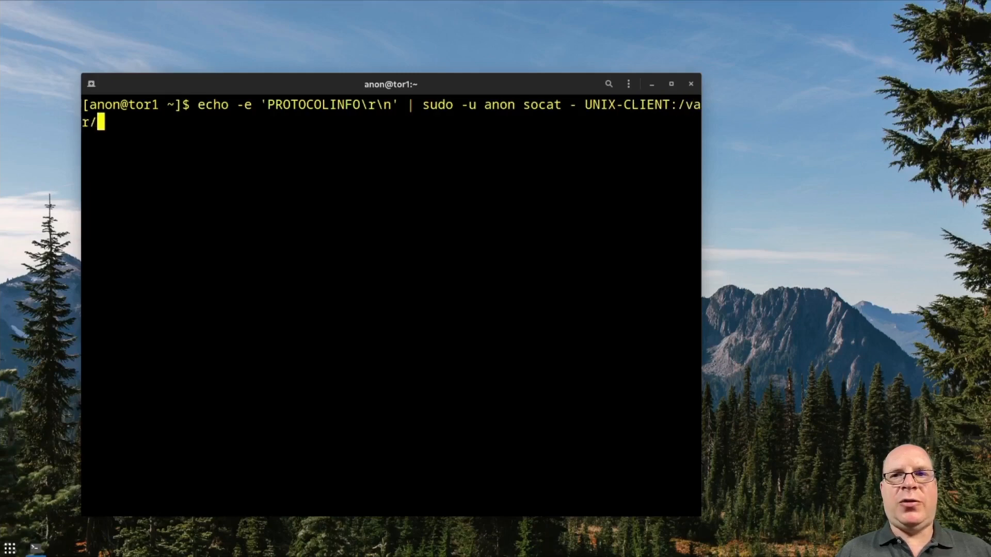
pyautogui.write('lib/to')
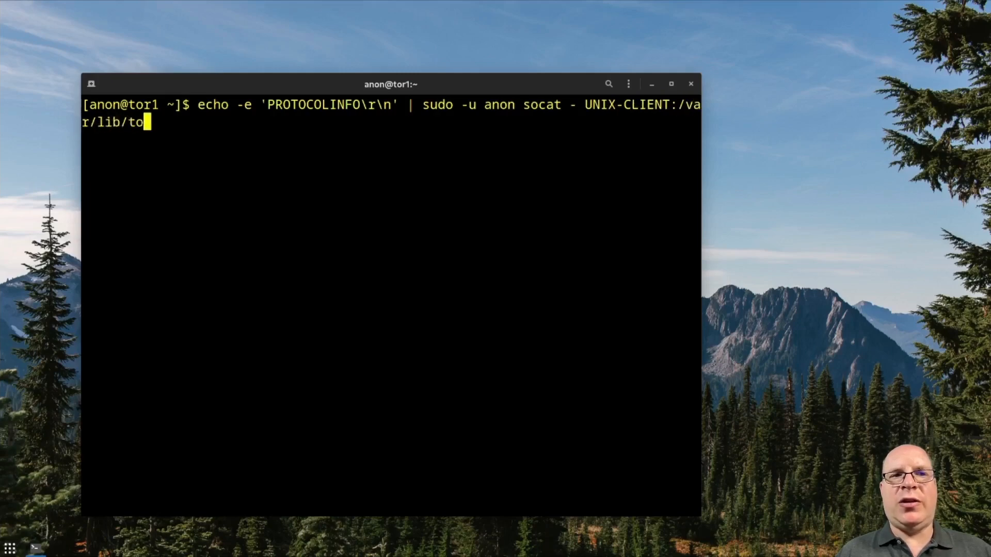
pyautogui.write('r/control')
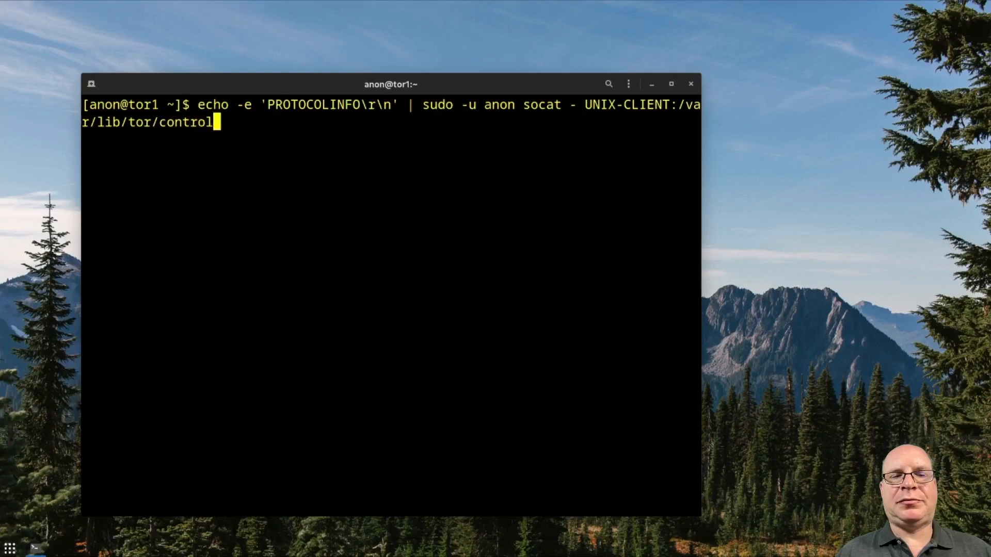
pyautogui.write('_socke')
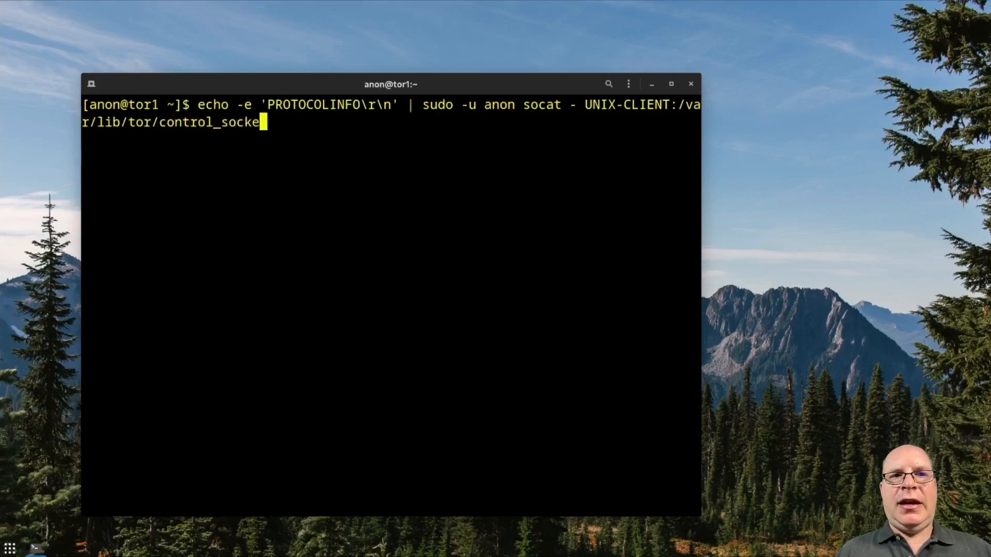
pyautogui.press('Return')
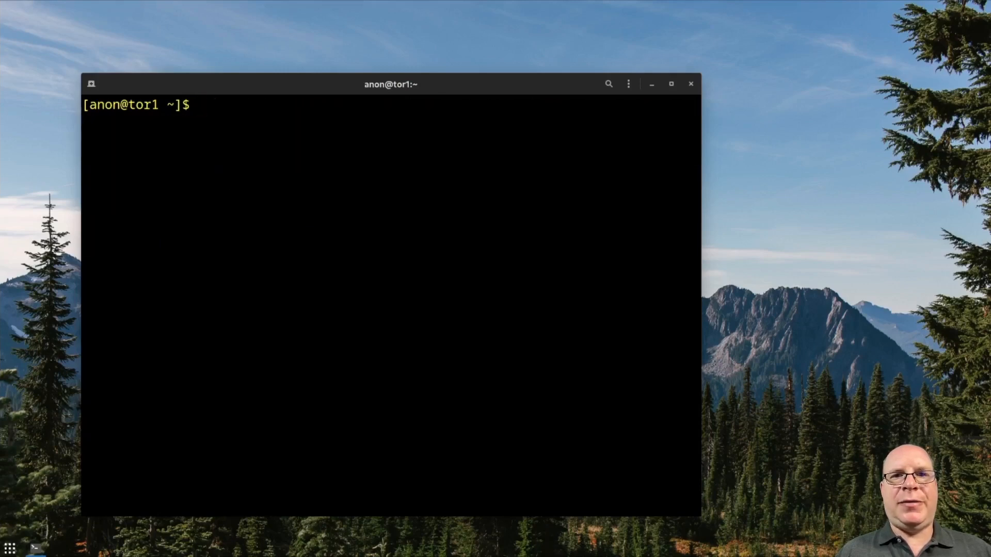
# Install Firefox with sudo pacman -S firefox, confirming the prompt, and enter the firefox command.
pyautogui.write('sudo p')
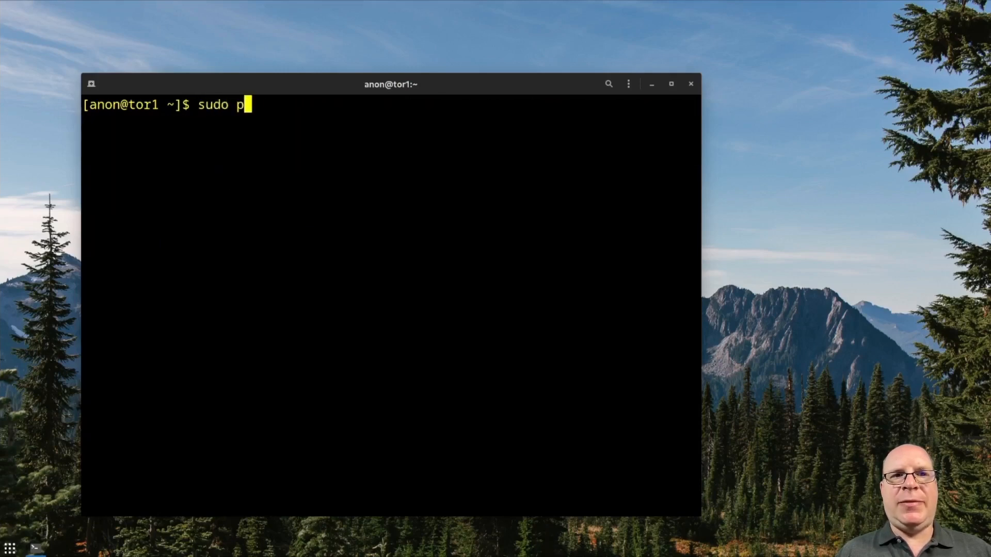
pyautogui.write('acman -S')
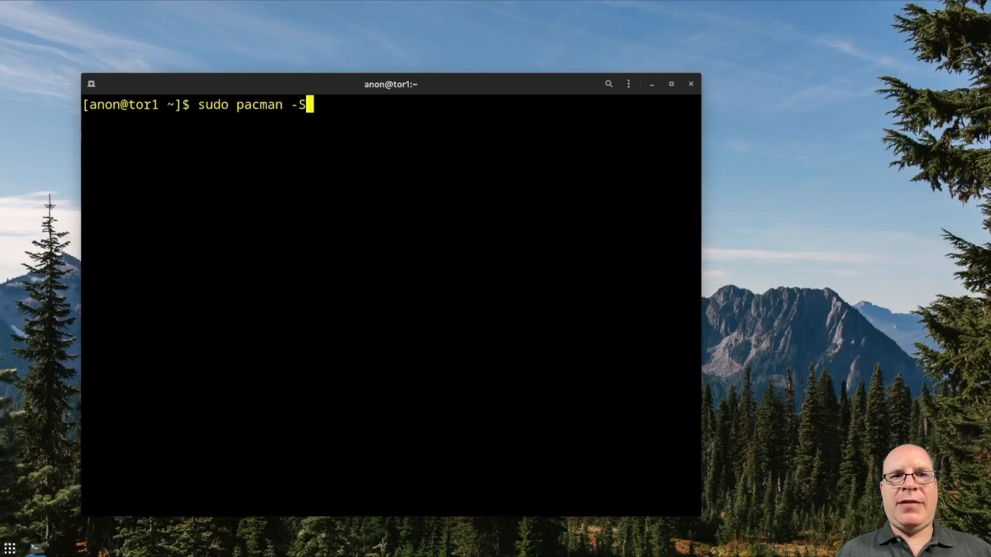
pyautogui.write('firefox')
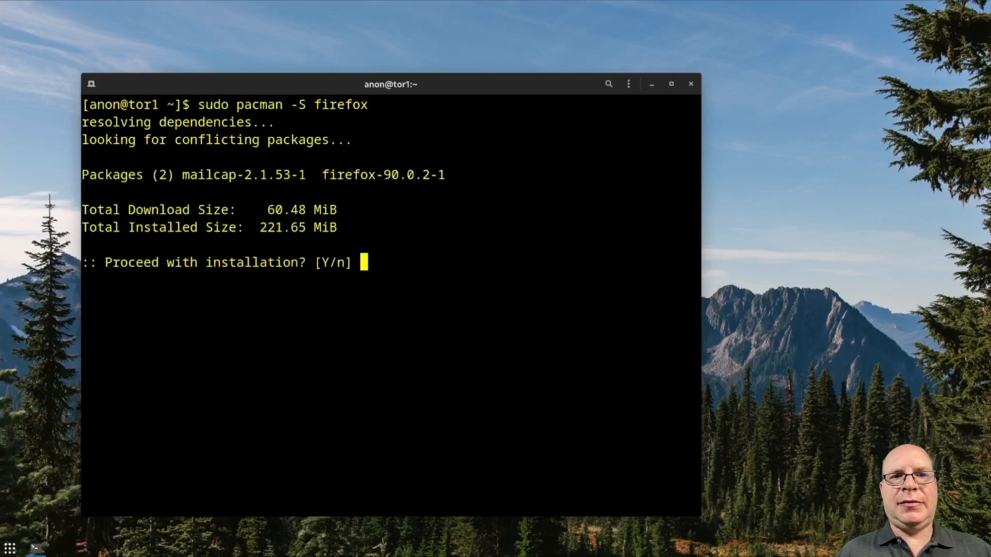
pyautogui.press('Return')
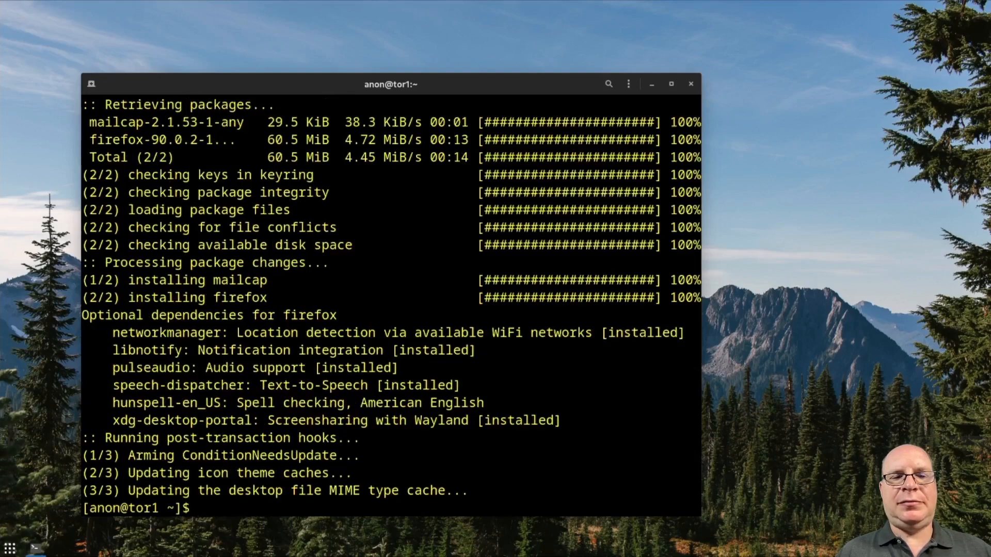
pyautogui.write('firefox')
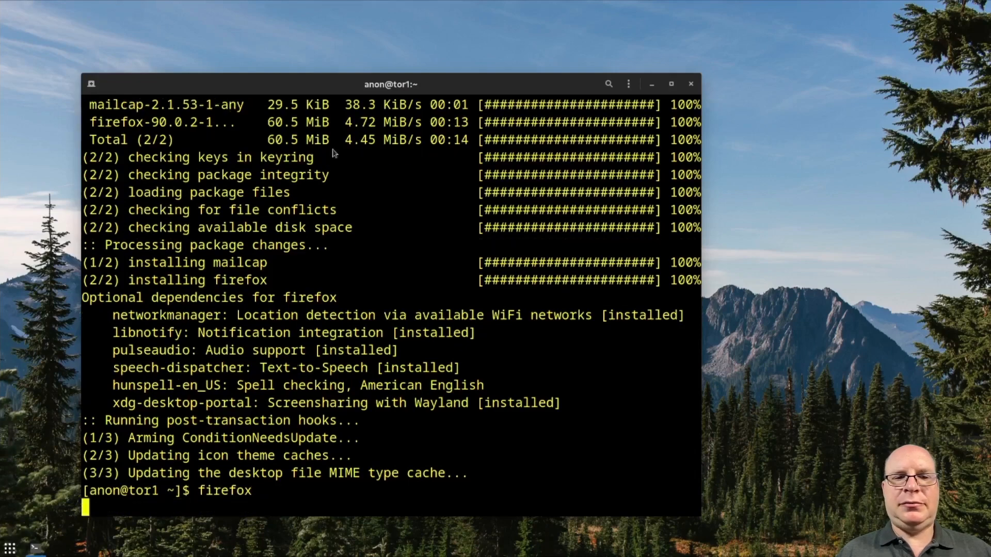
# Launch Firefox, dismiss the Privacy Notice, and reach the Network connection settings dialog.
pyautogui.press('Return')
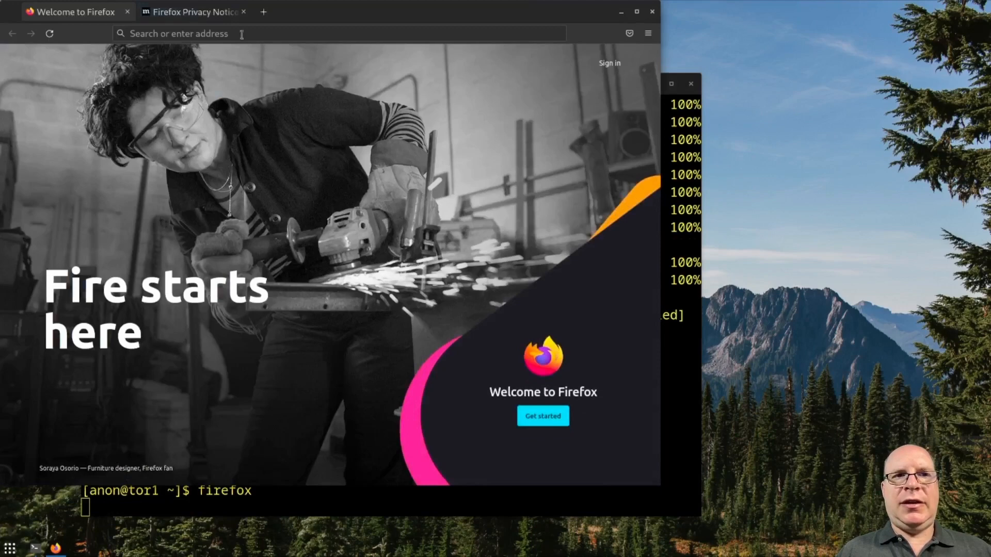
pyautogui.click(244, 12)
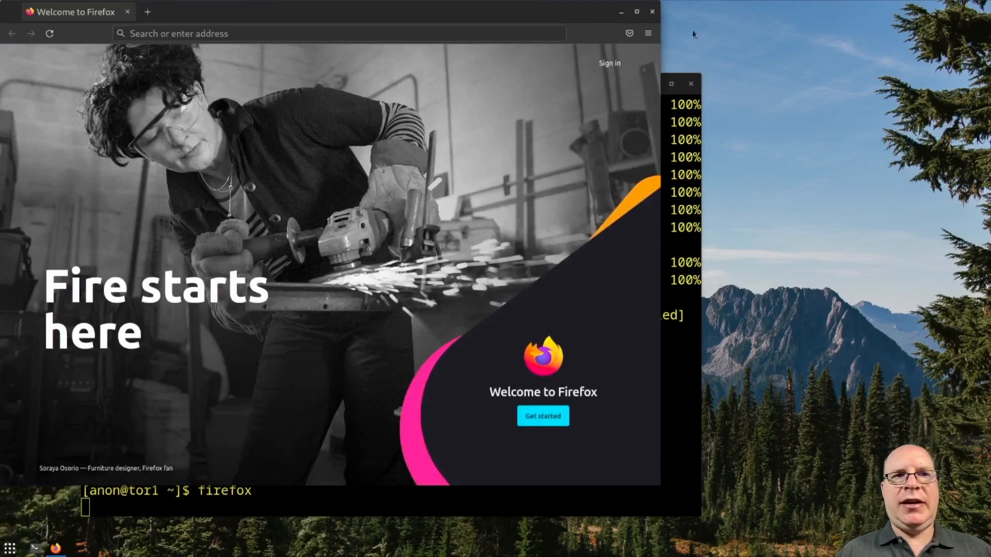
pyautogui.click(647, 33)
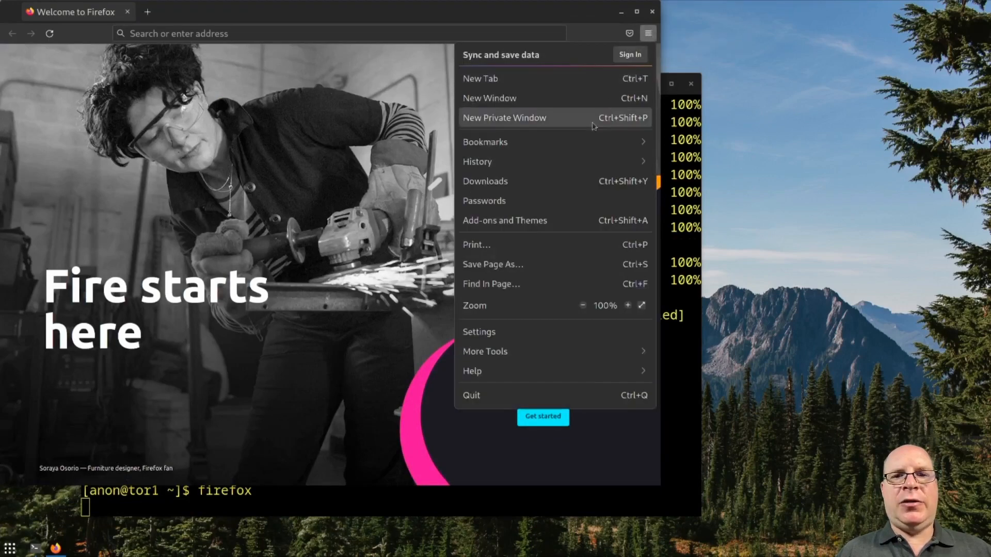
pyautogui.click(478, 331)
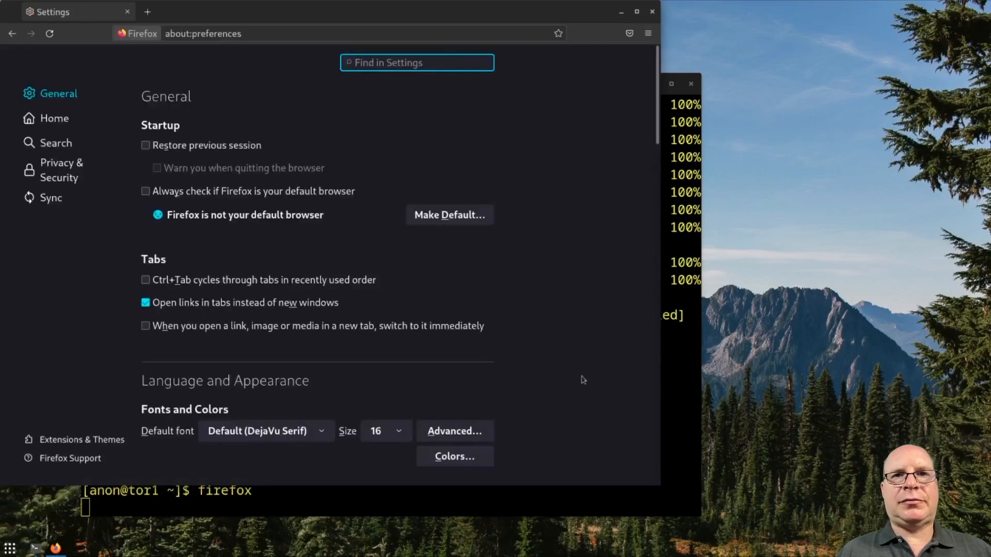
pyautogui.scroll(-3)
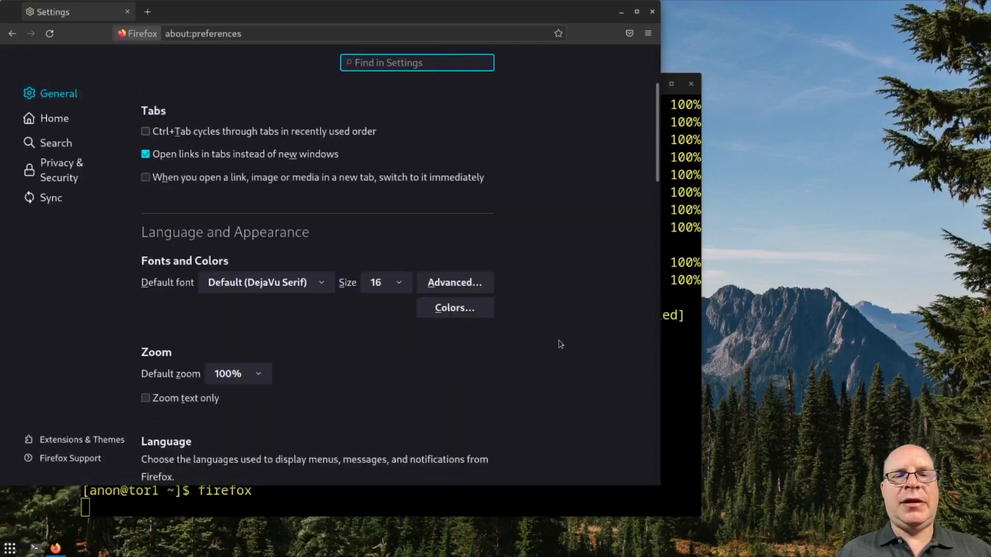
pyautogui.scroll(-3)
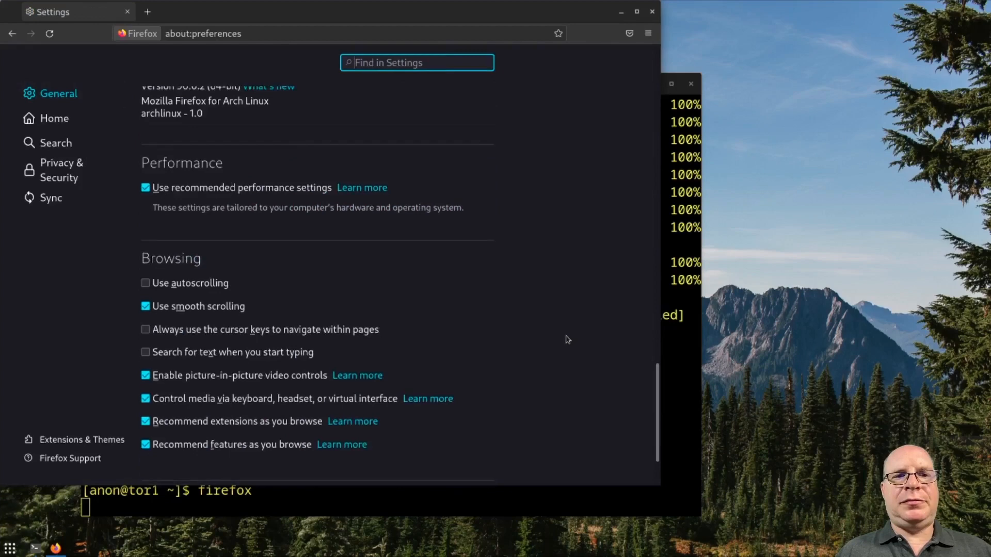
pyautogui.scroll(-3)
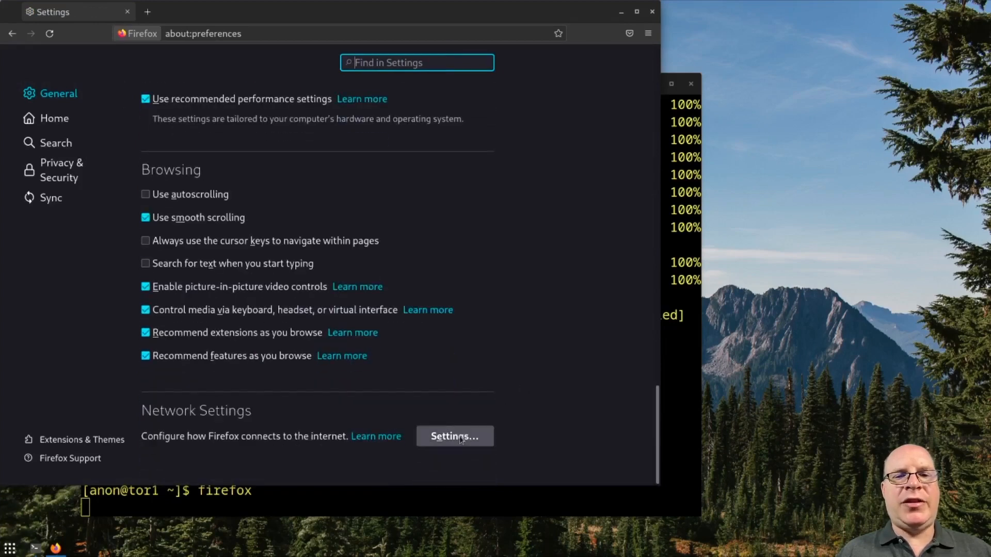
pyautogui.click(454, 436)
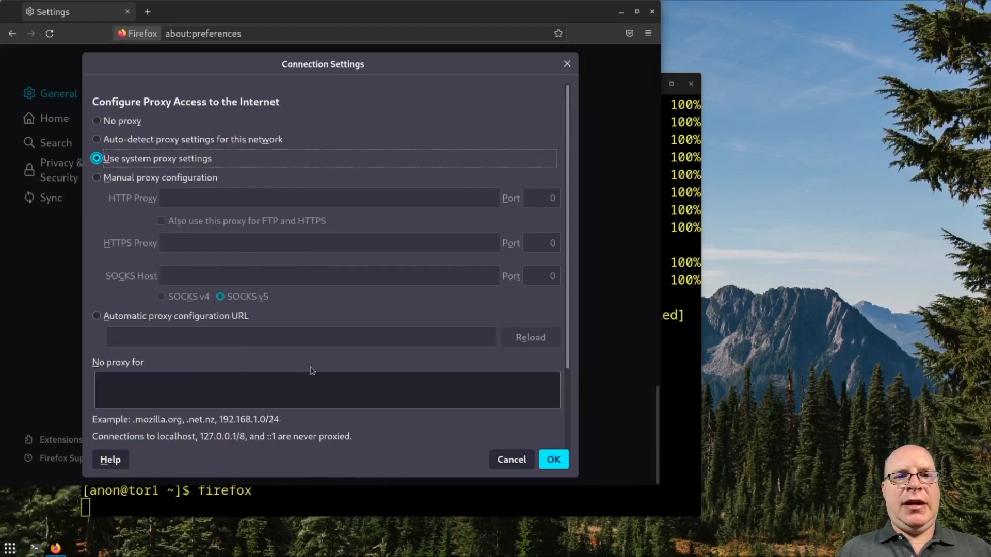
pyautogui.moveTo(93, 183)
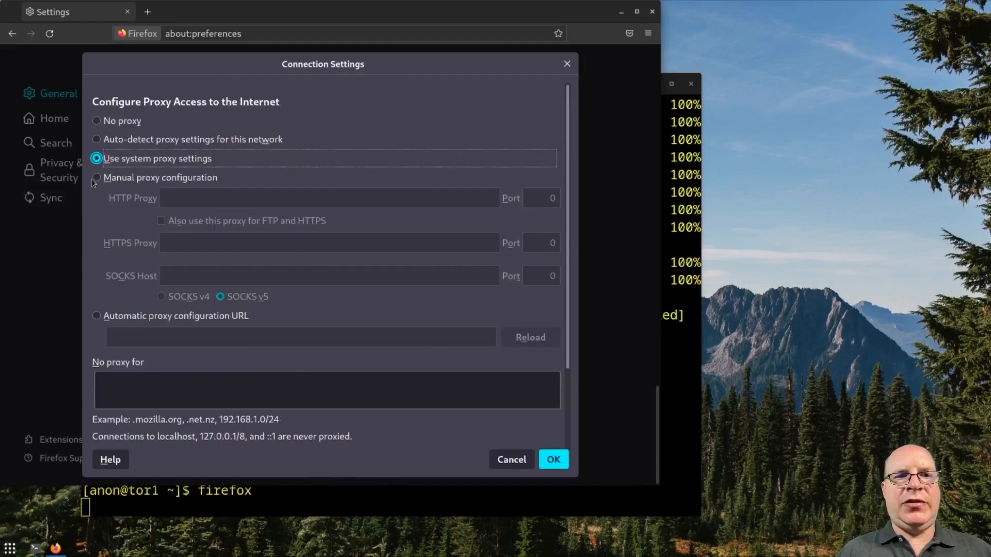
# Set a manual SOCKS proxy at localhost port 9050 with Proxy DNS for SOCKS v5, and save.
pyautogui.click(97, 177)
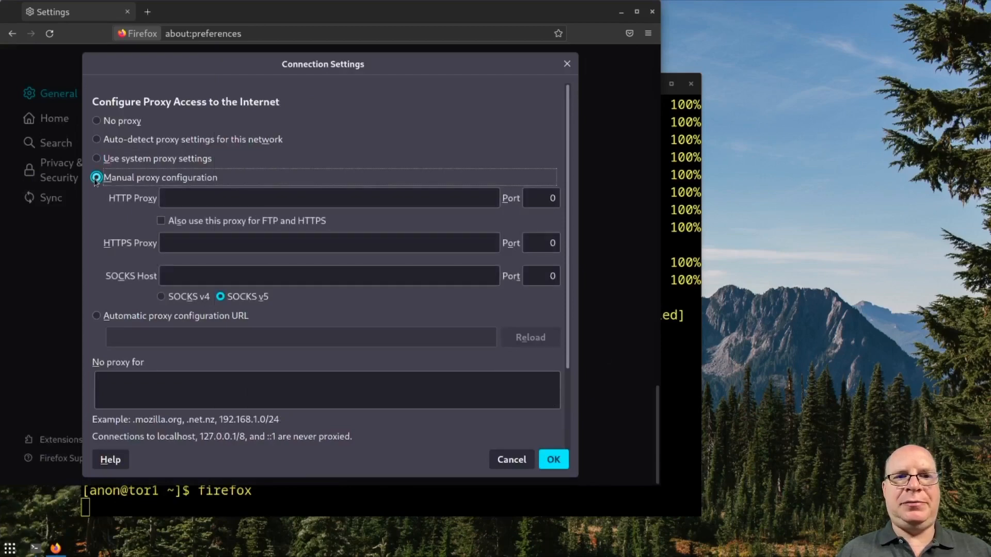
pyautogui.click(328, 276)
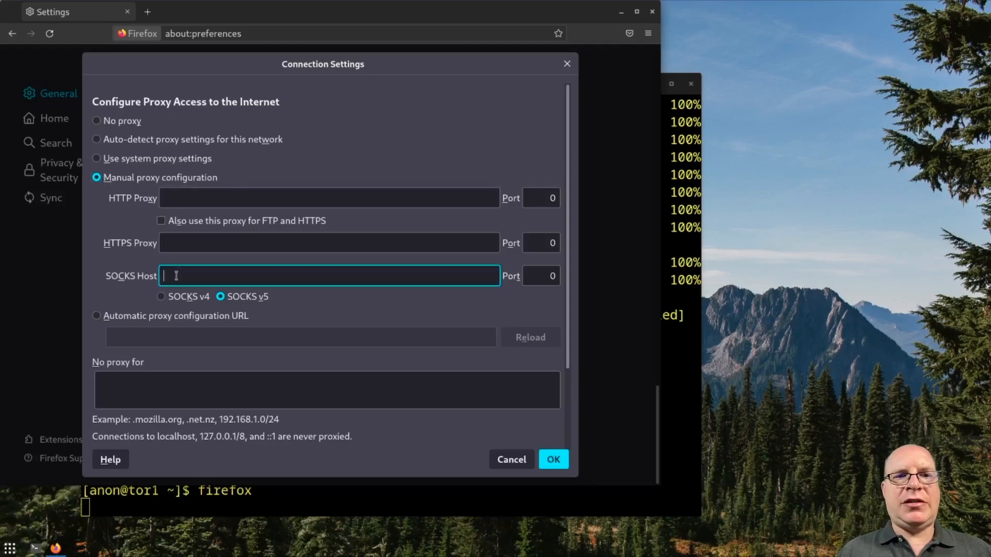
pyautogui.write('localhost')
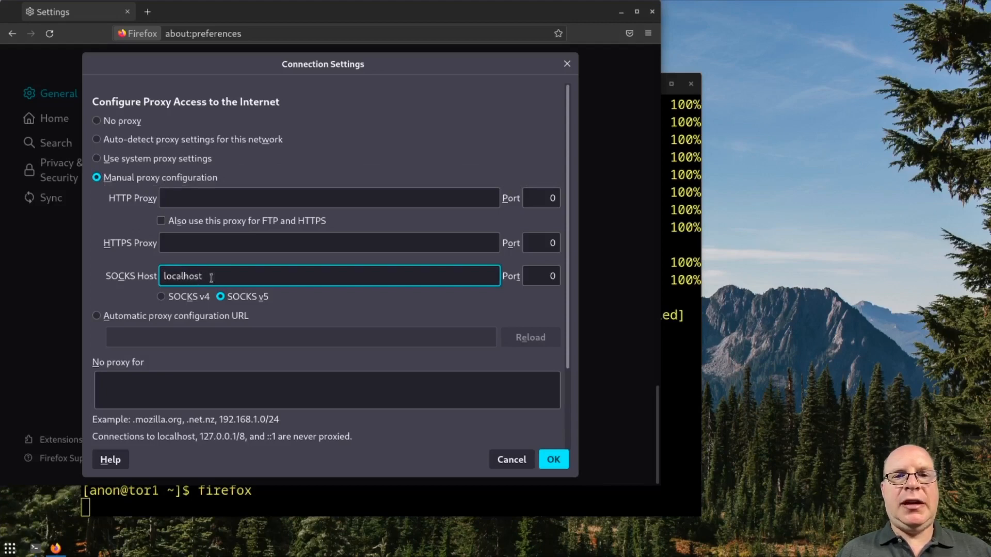
pyautogui.click(540, 277)
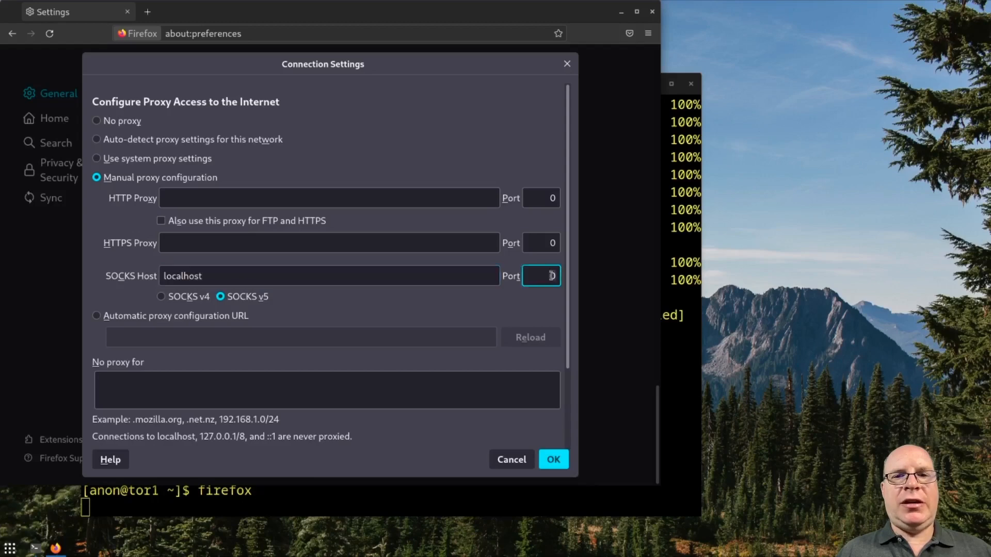
pyautogui.write('9050')
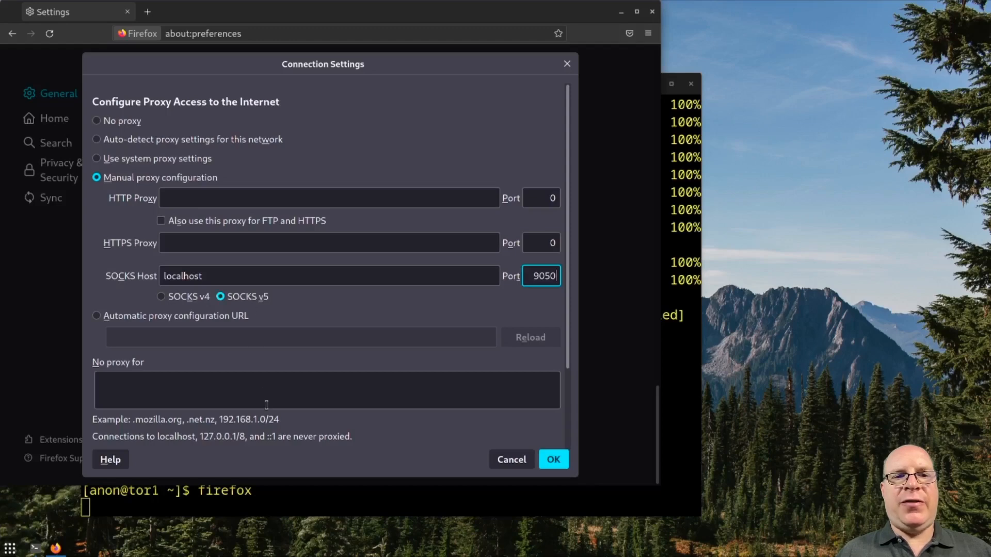
pyautogui.scroll(-3)
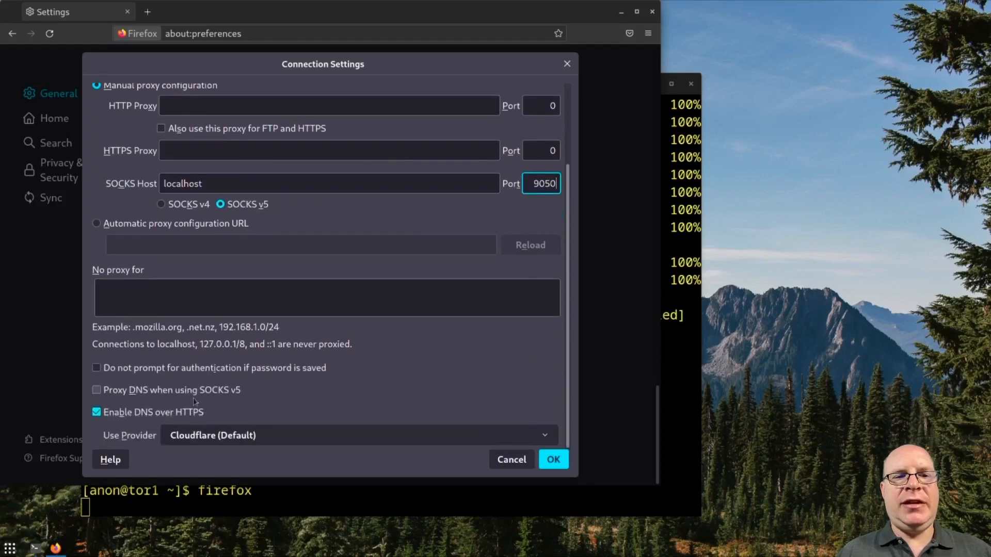
pyautogui.click(96, 390)
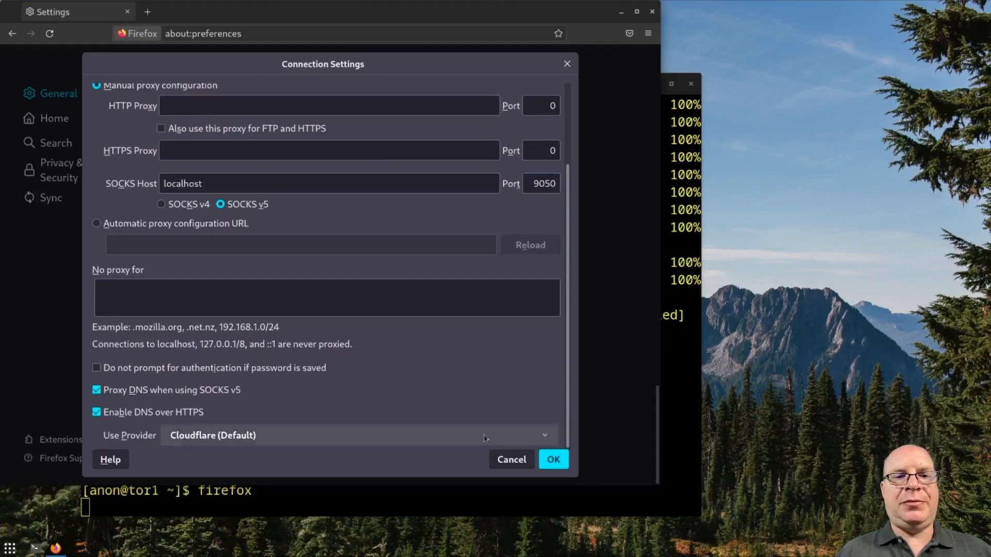
pyautogui.click(552, 460)
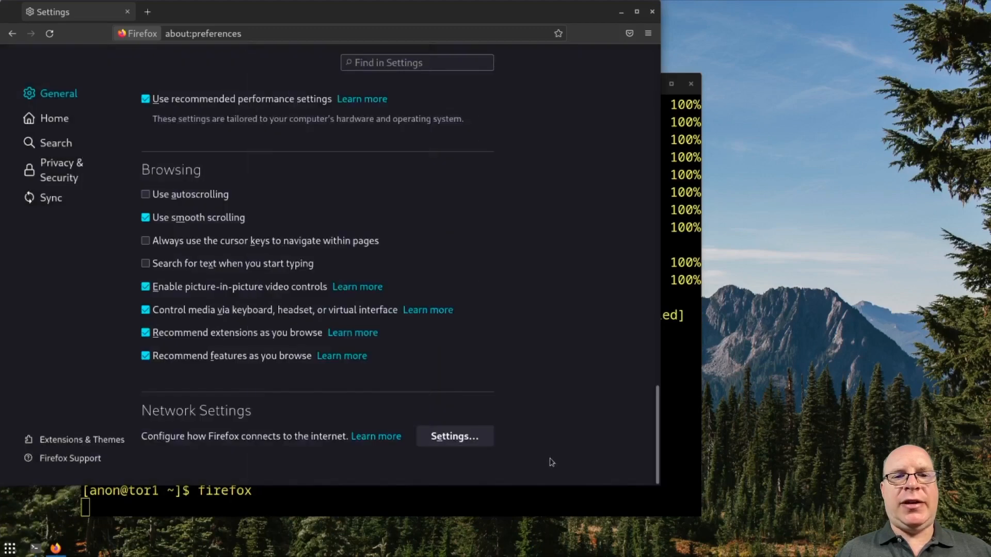
pyautogui.moveTo(176, 47)
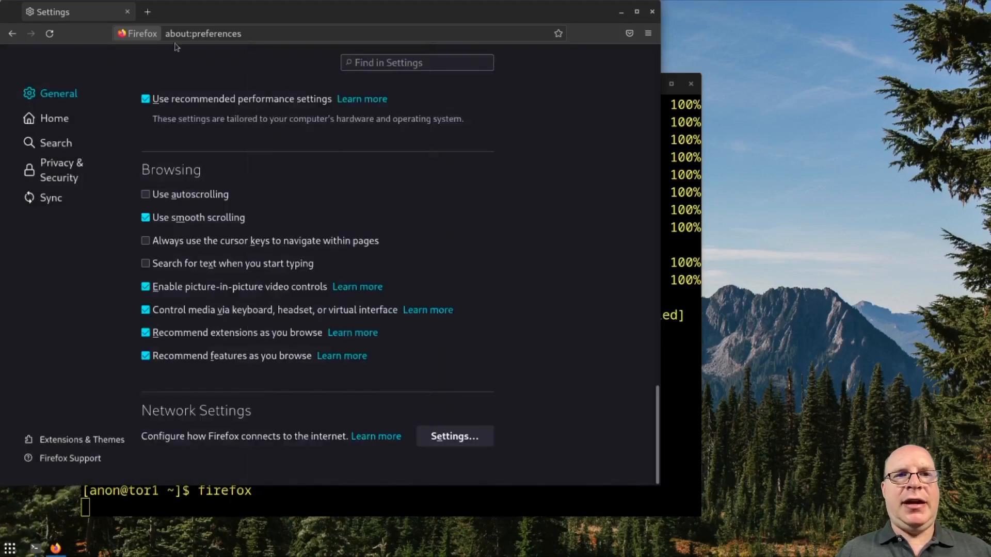
pyautogui.click(148, 12)
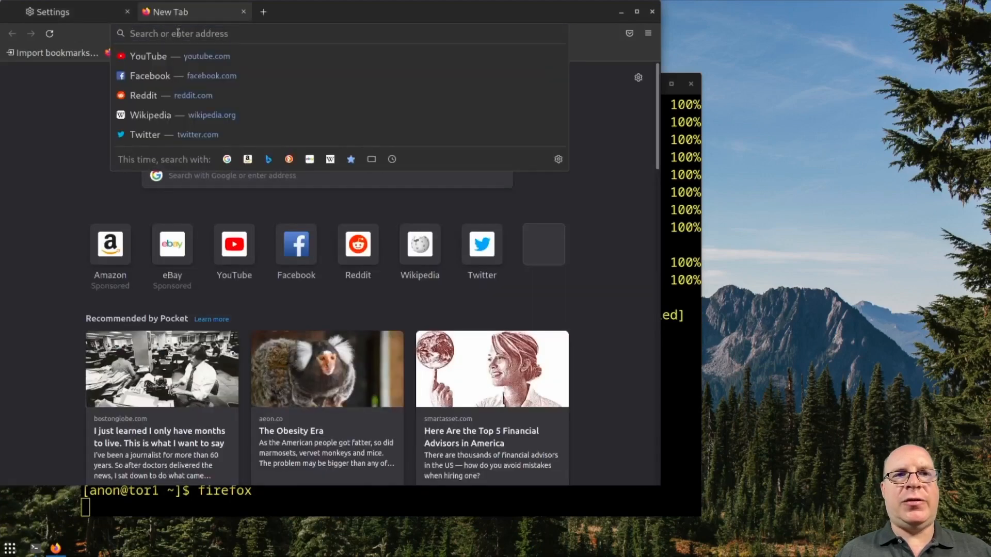
pyautogui.write('https://')
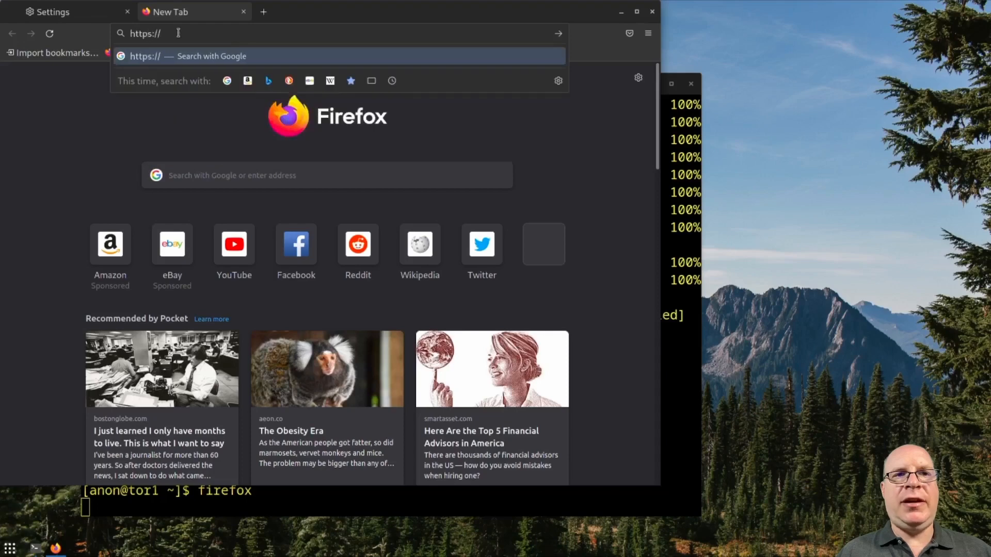
pyautogui.write('check.torproject.org')
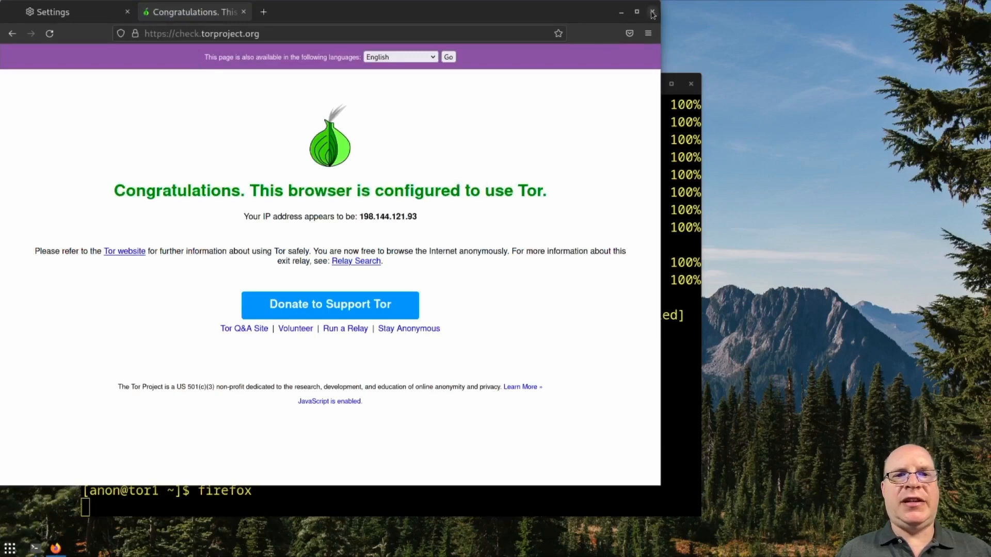
pyautogui.click(652, 11)
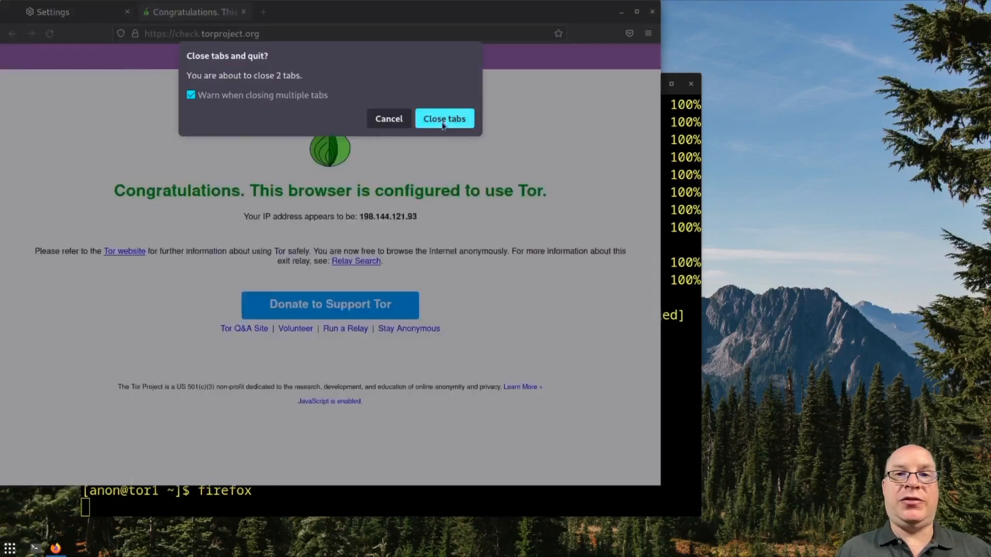
pyautogui.click(444, 118)
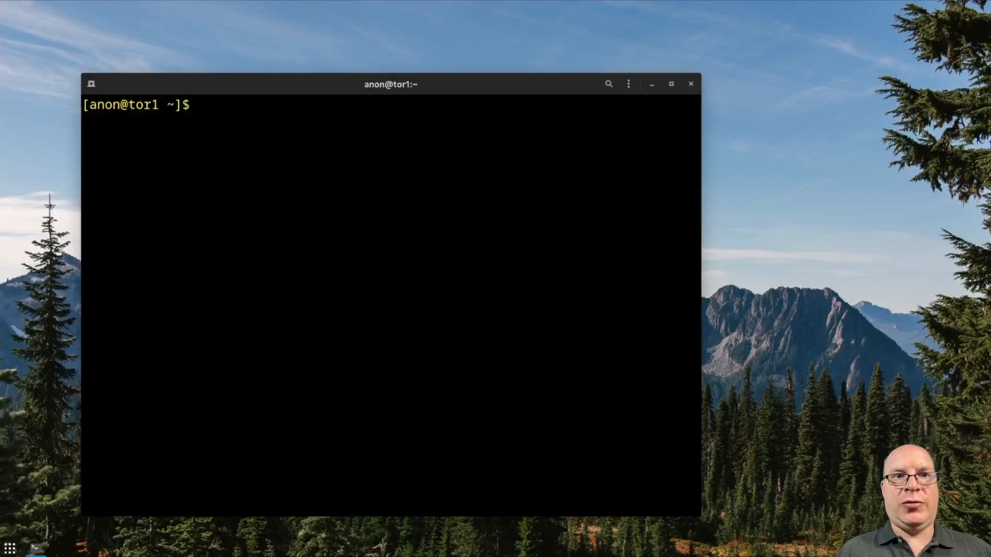
# Install the torbrowser-launcher package with sudo pacman -S torbrowser-launcher.
pyautogui.write('sudo pacman -S')
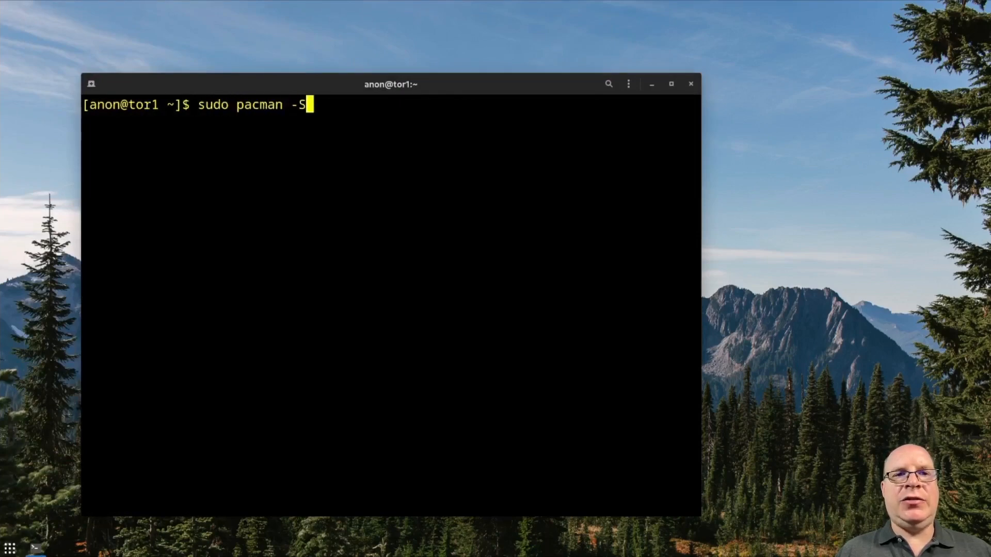
pyautogui.write('torbr')
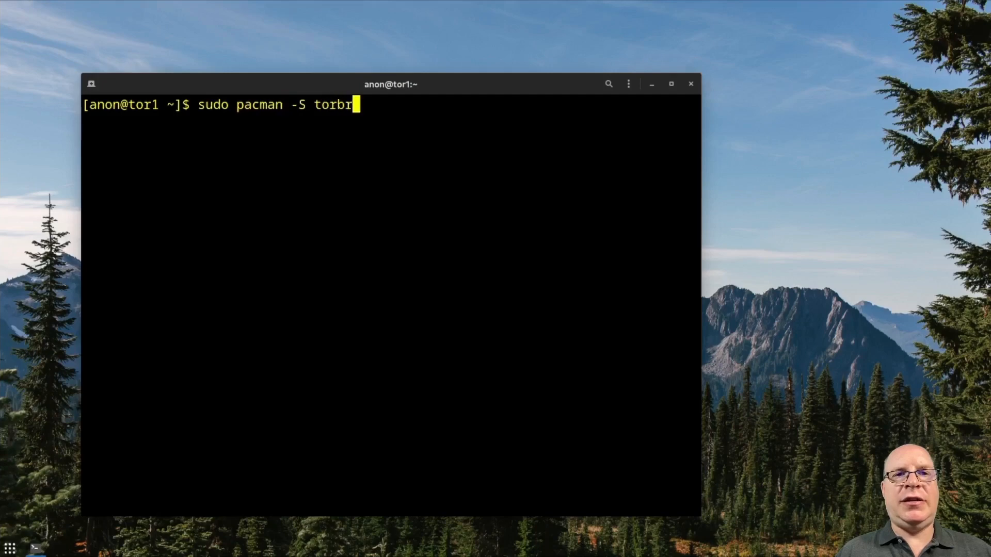
pyautogui.write('owser-l')
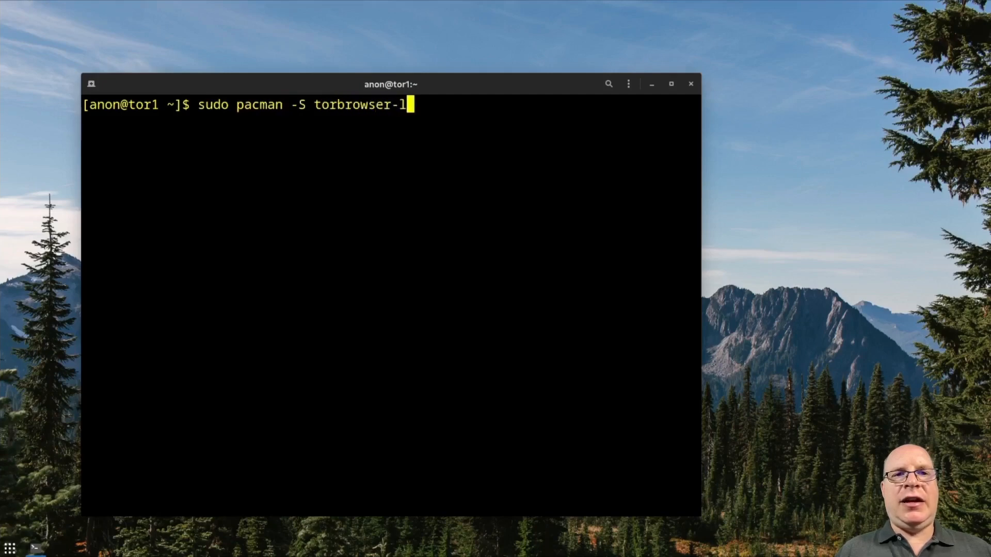
pyautogui.write('auncher')
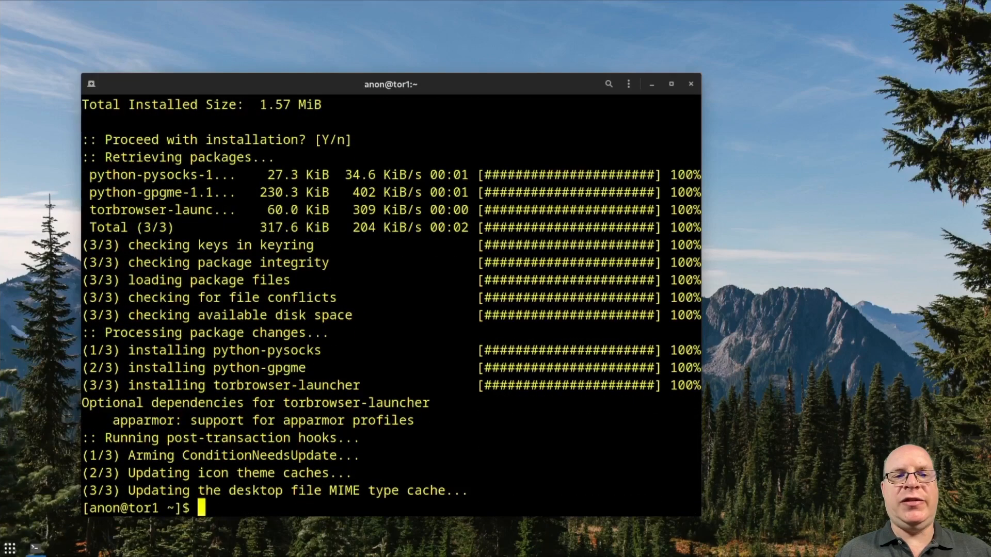
# Start Tor Browser via the tor-browser launcher command, reaching its Connect to Tor screen.
pyautogui.write('tor-br')
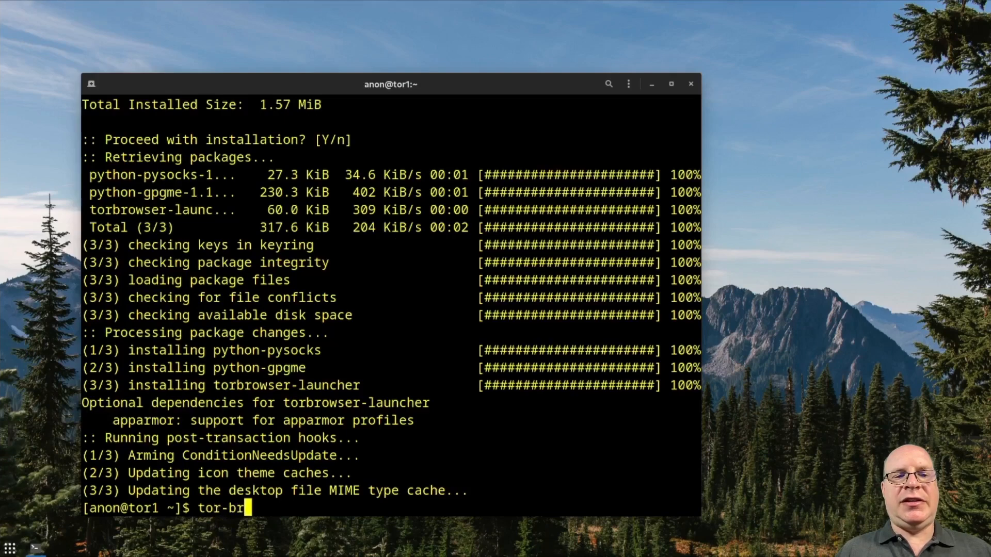
pyautogui.write('owser')
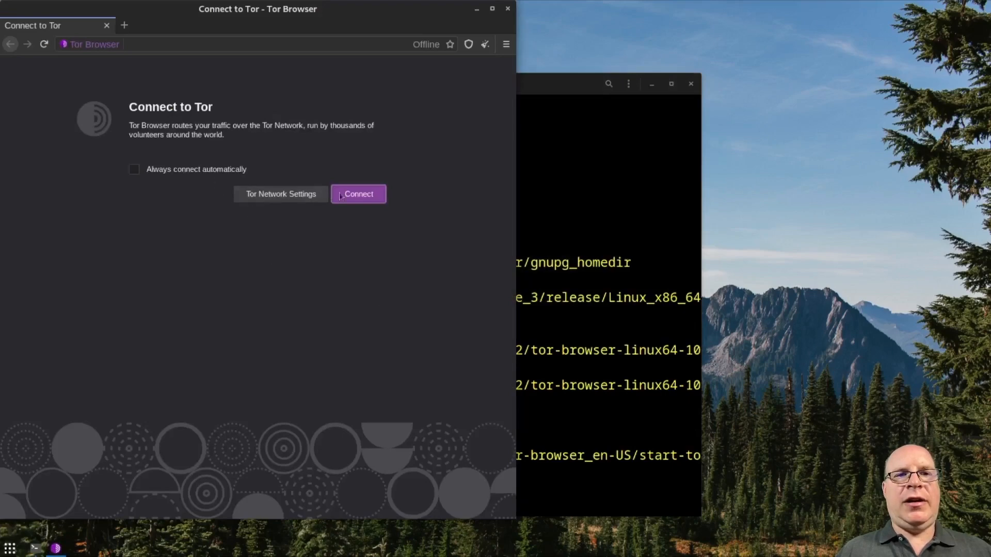
pyautogui.click(358, 194)
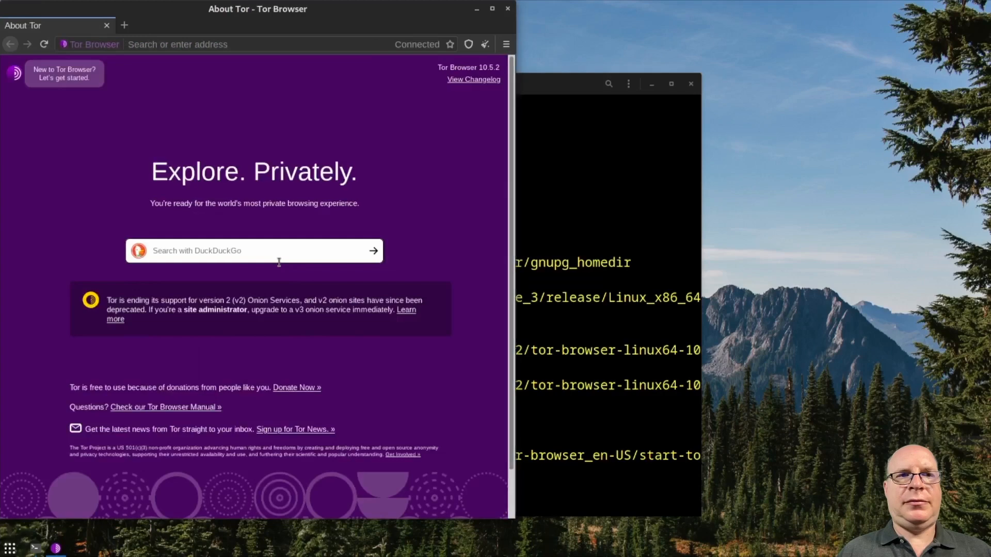
pyautogui.click(190, 45)
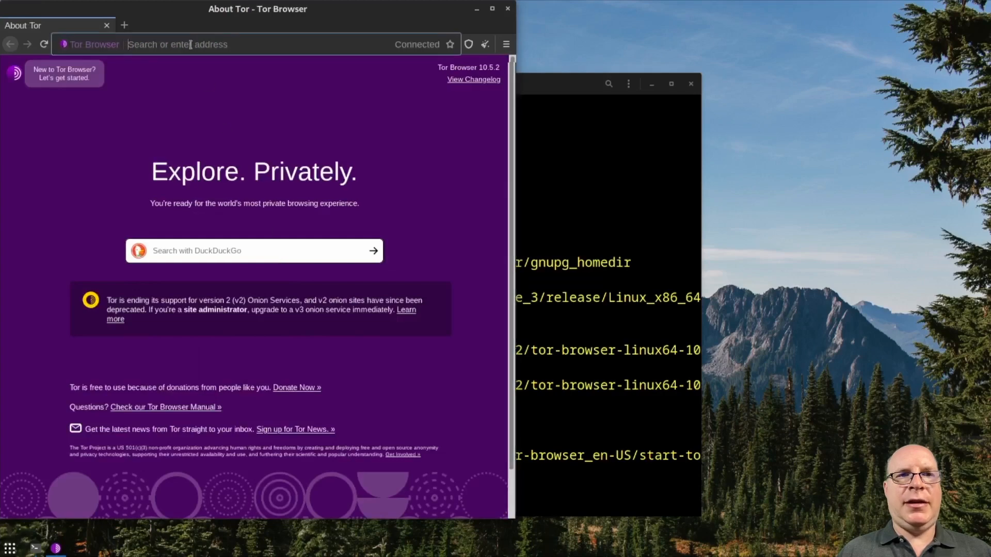
pyautogui.write('https://')
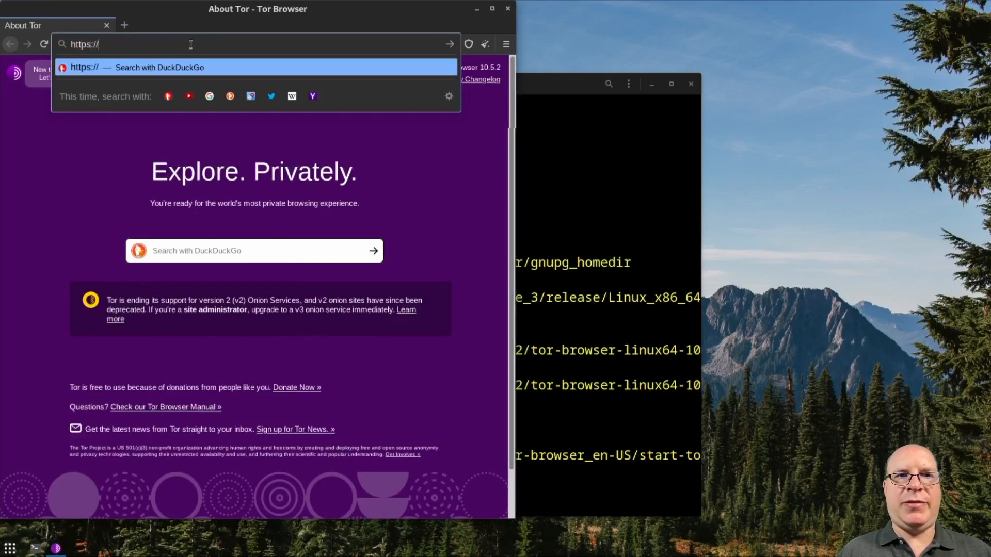
pyautogui.write('check.to')
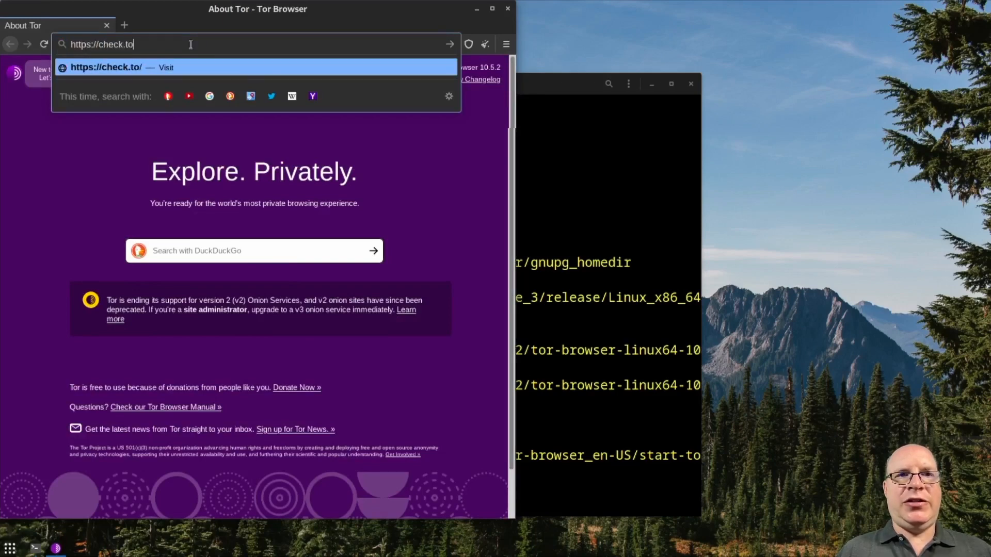
pyautogui.write('rproject.')
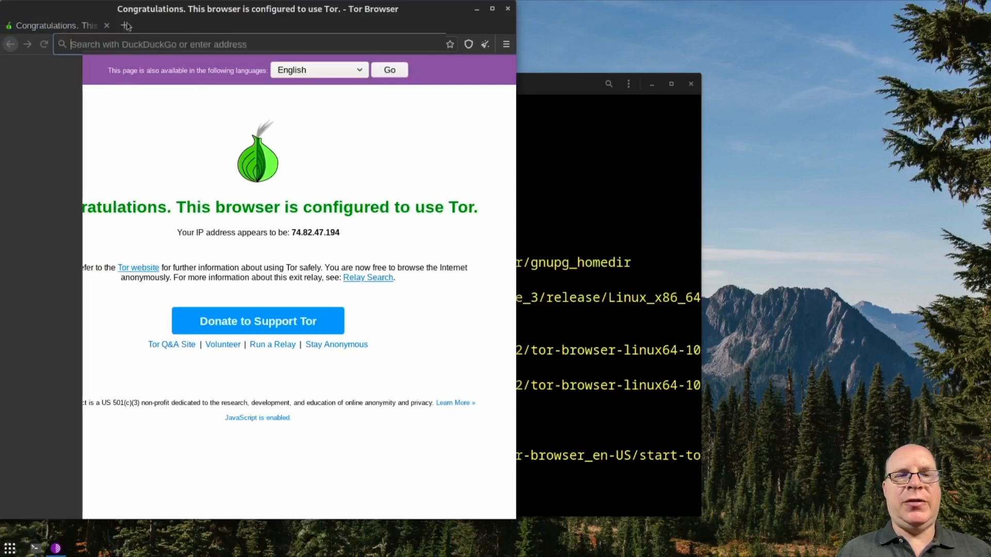
pyautogui.write('n')
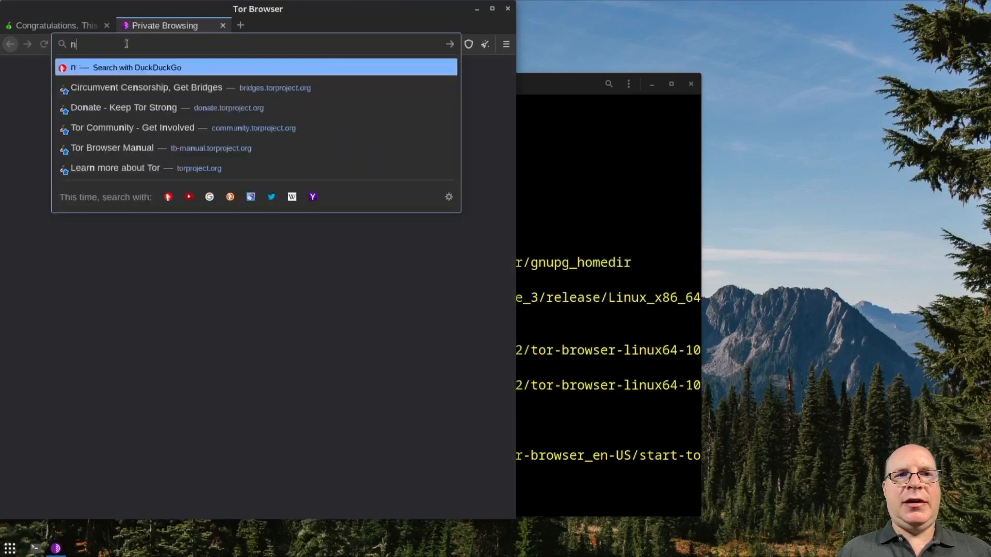
# Load nyx.torproject.org in a new tab and dismiss the onion services popup with Not Now.
pyautogui.write('yx.torproject.')
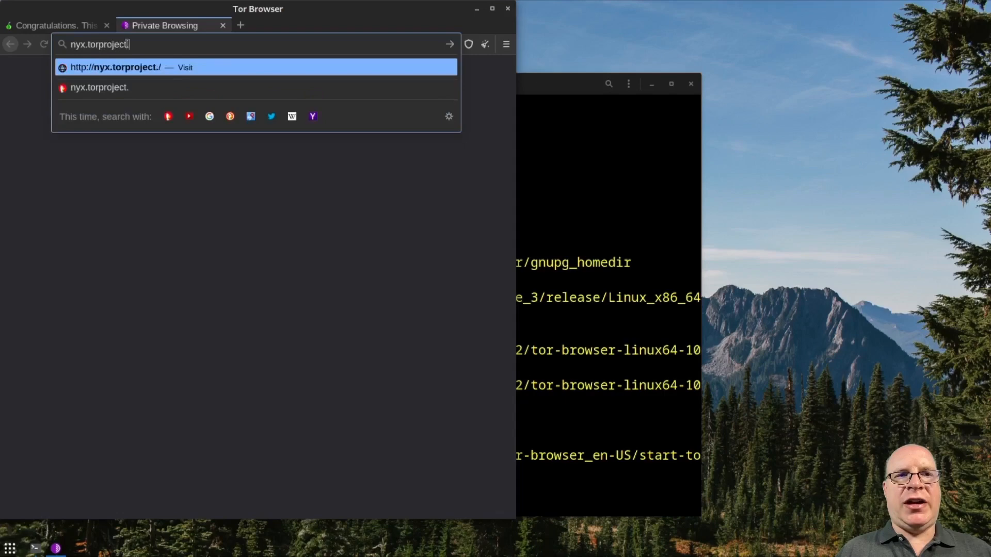
pyautogui.write('org')
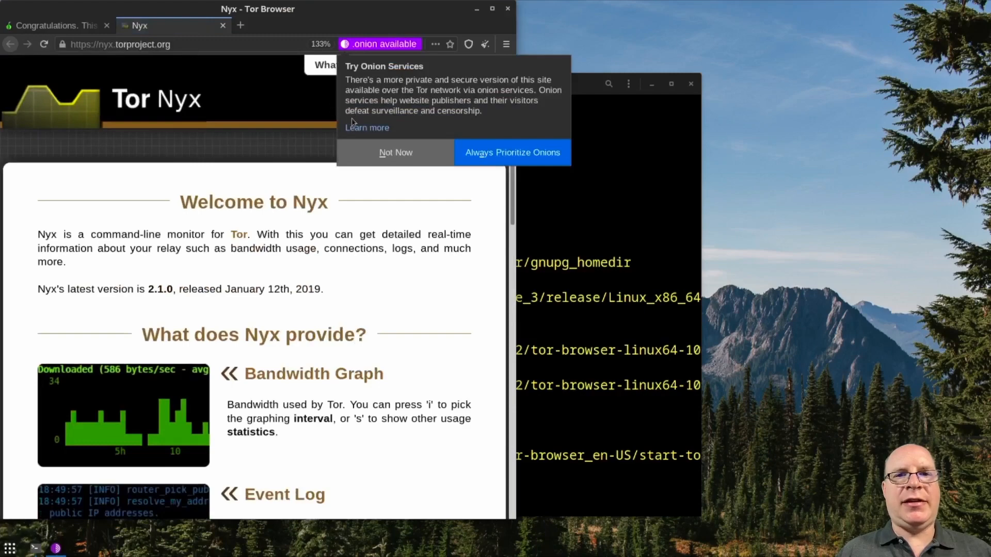
pyautogui.click(395, 153)
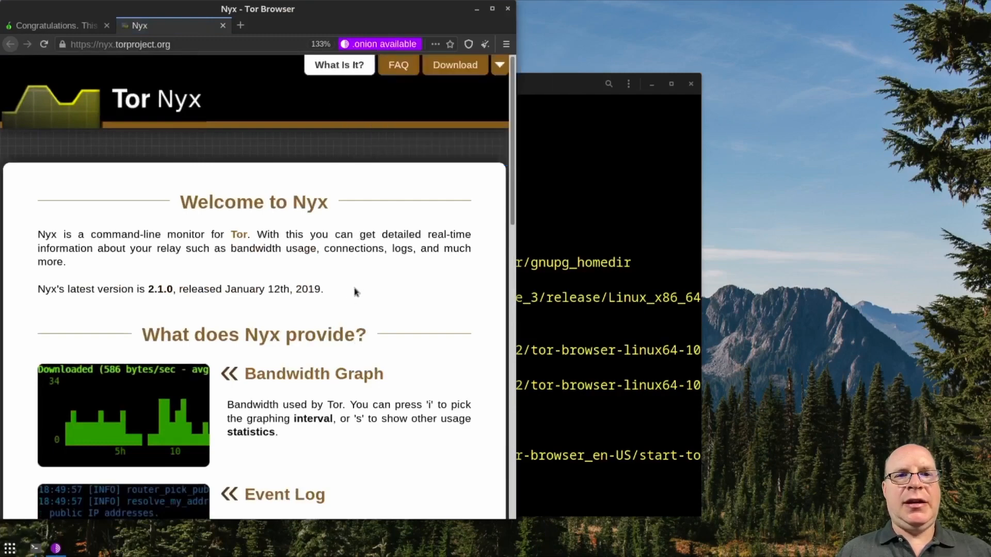
# Scroll through the Nyx site's feature overview.
pyautogui.scroll(-3)
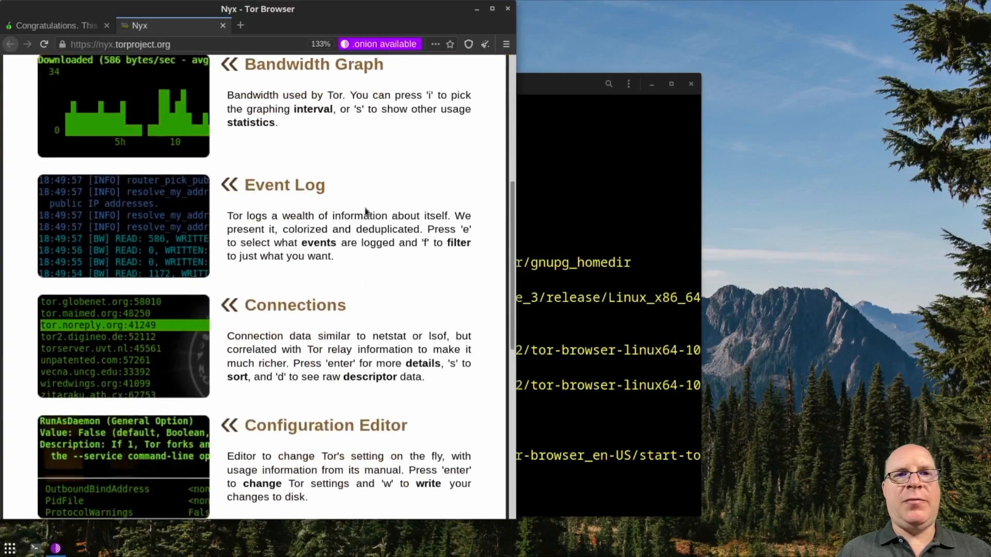
pyautogui.scroll(-3)
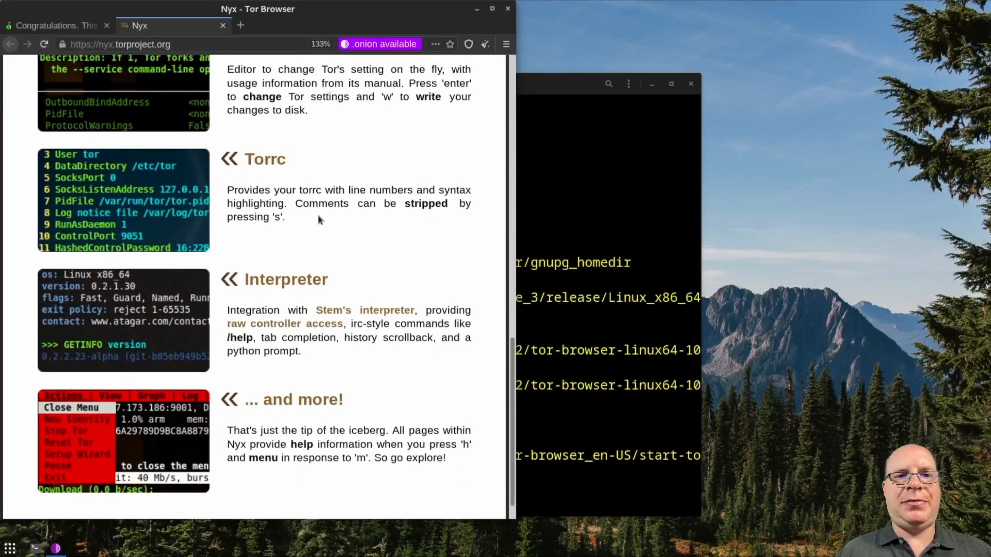
pyautogui.scroll(-3)
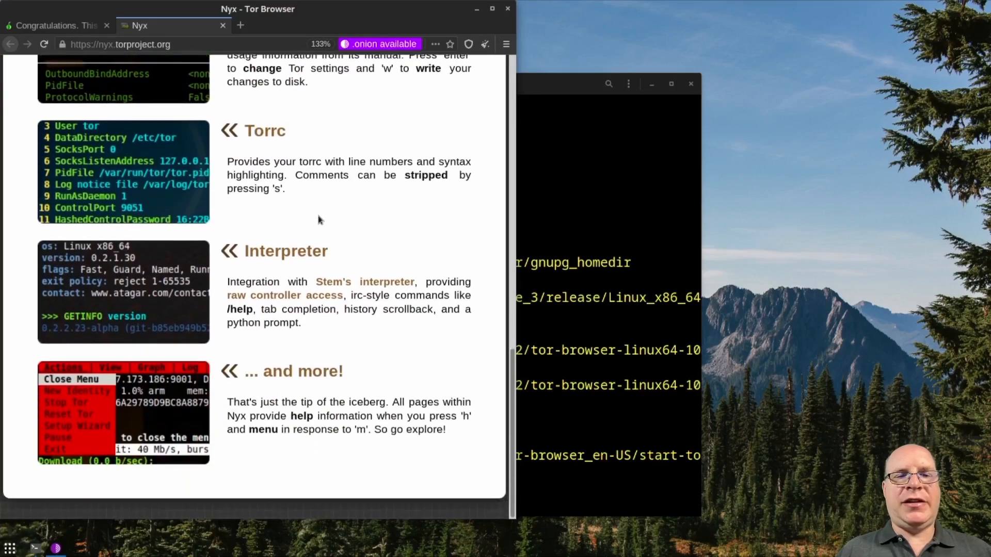
pyautogui.scroll(3)
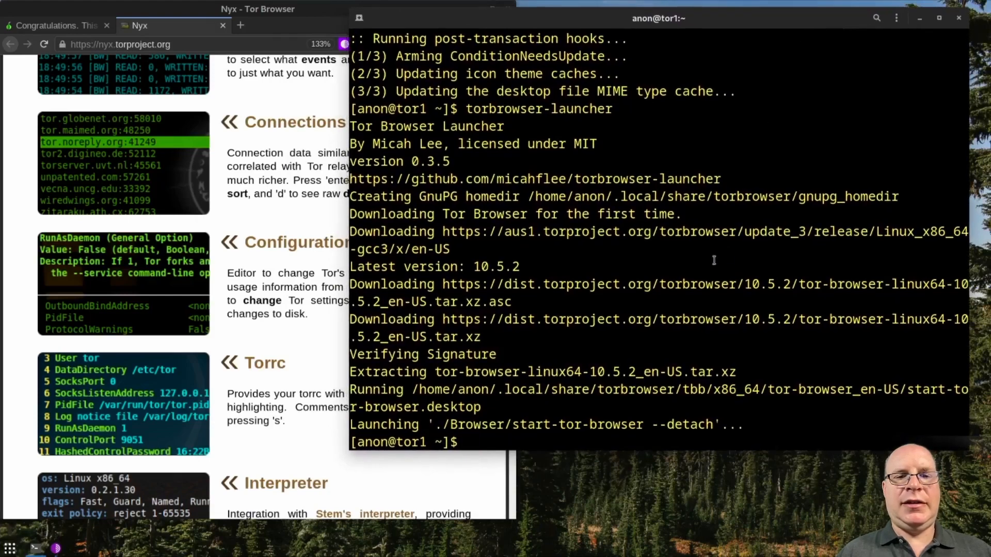
# Run nyx to show Tor 0.4.6.6's live bandwidth graph via control port 9051.
pyautogui.write('nyx')
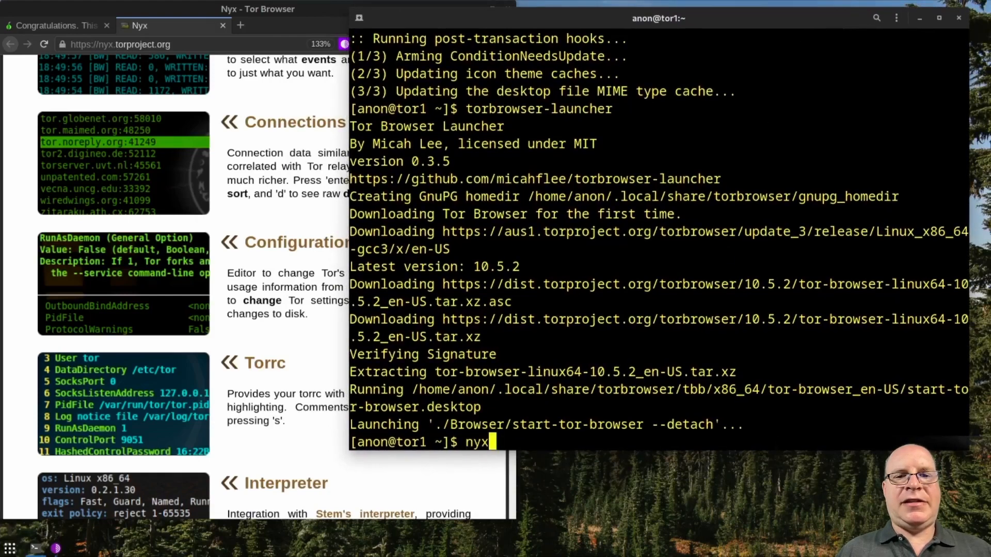
pyautogui.press('Return')
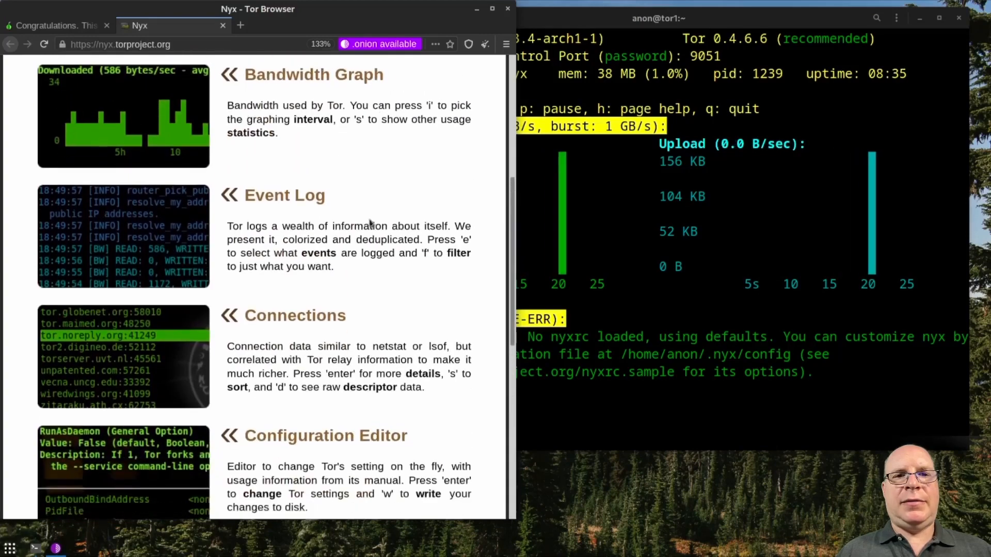
pyautogui.scroll(-3)
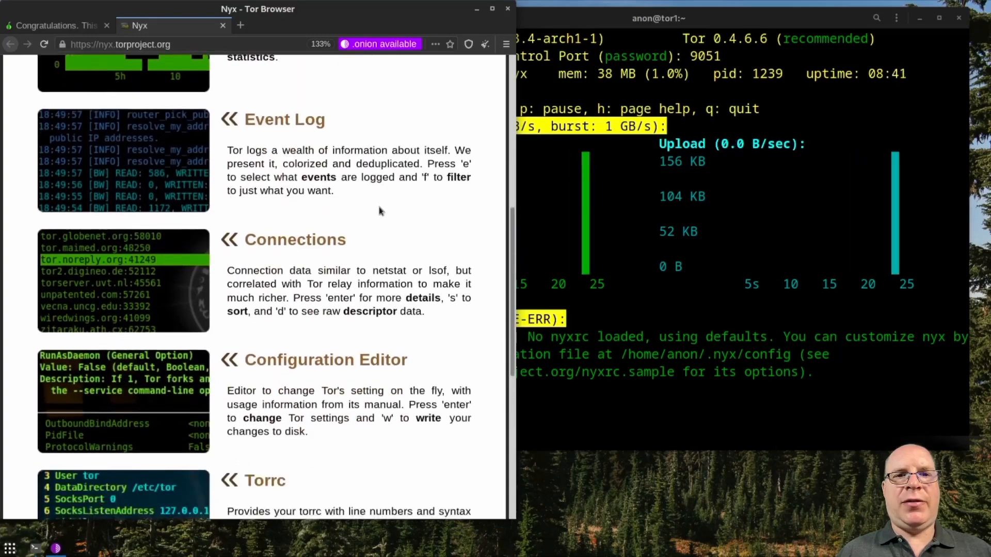